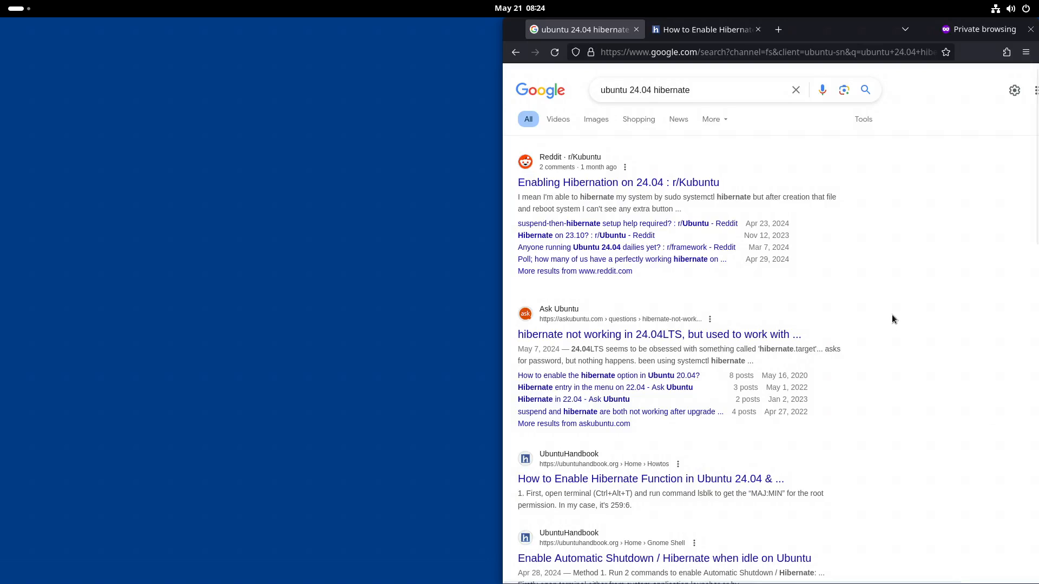
mouse_move(830, 258)
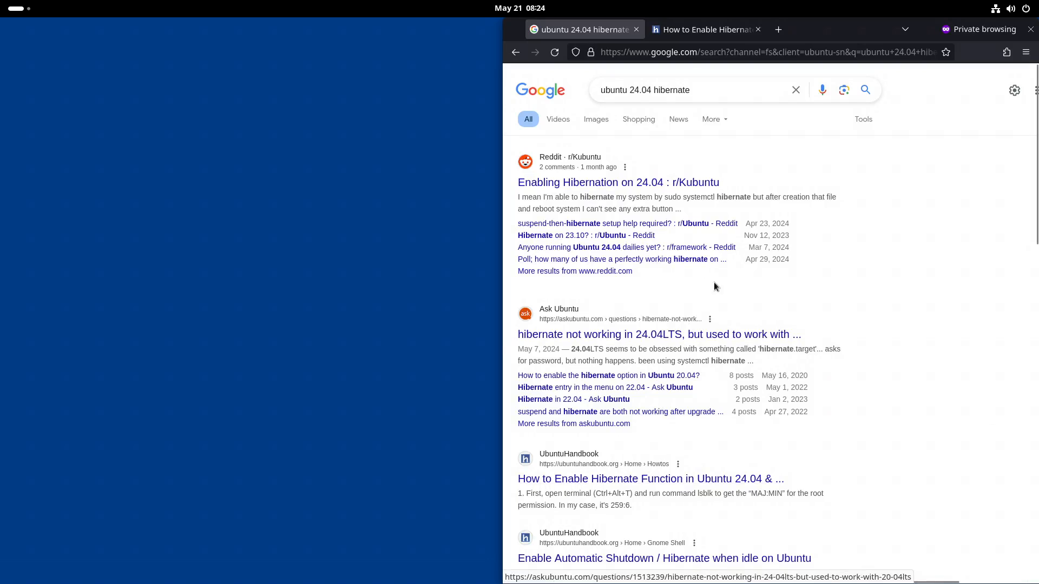
- Bring up the 'How to Enable Hibernate' guide and read down to Step 1: Check if hibernate works
click(706, 29)
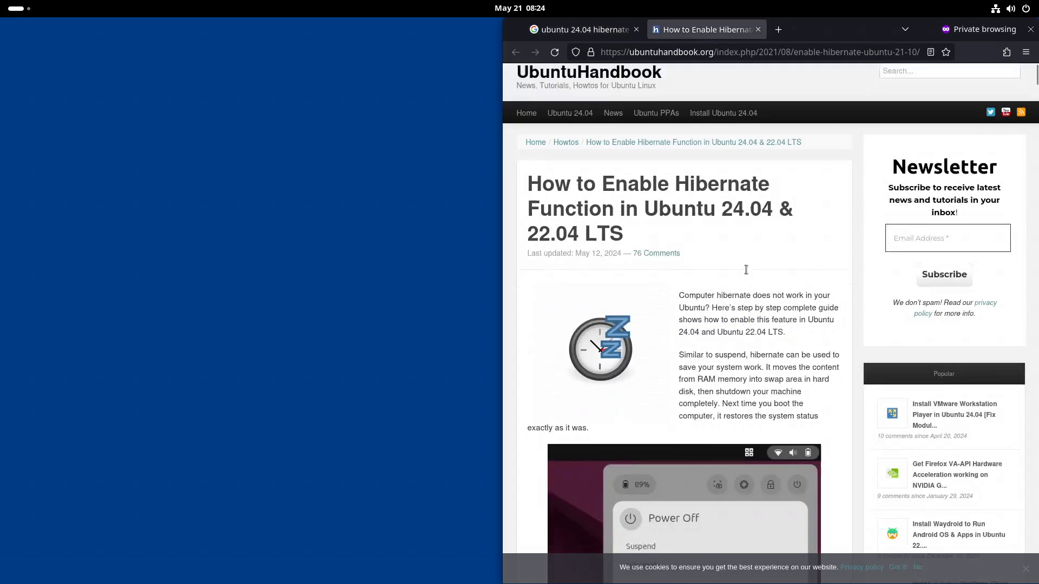
scroll(down, 3)
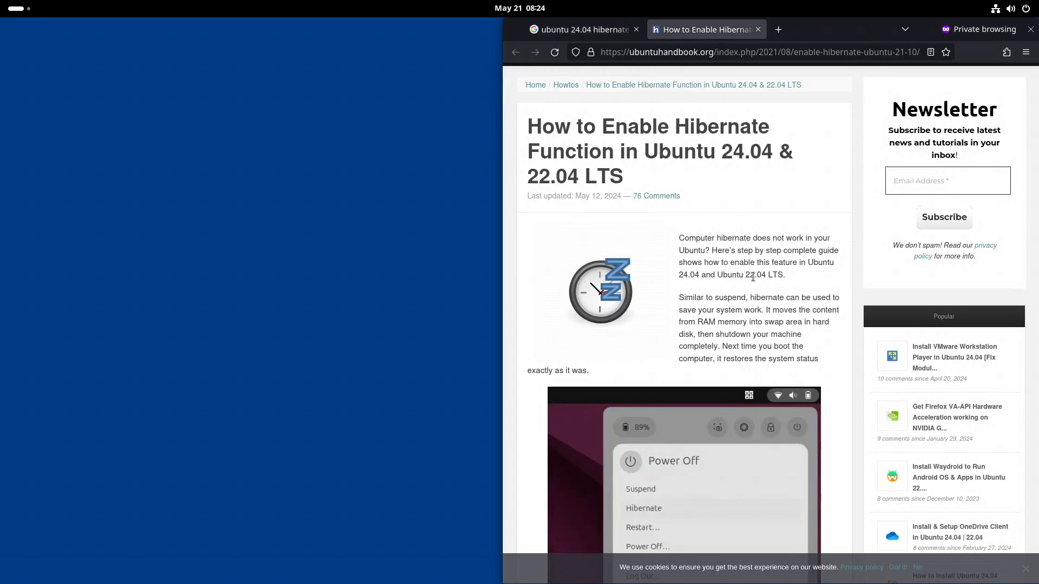
scroll(down, 3)
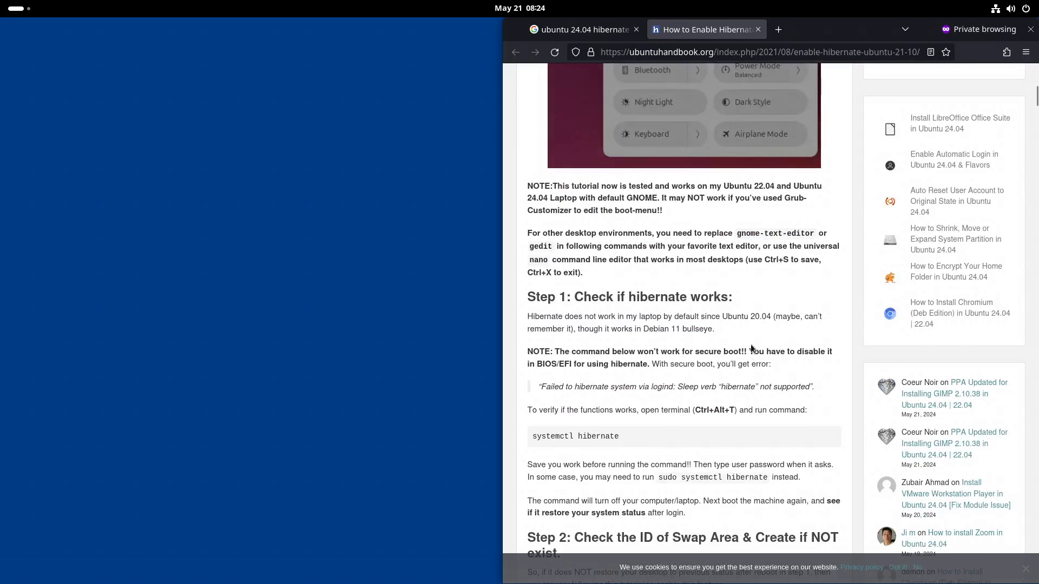
scroll(down, 3)
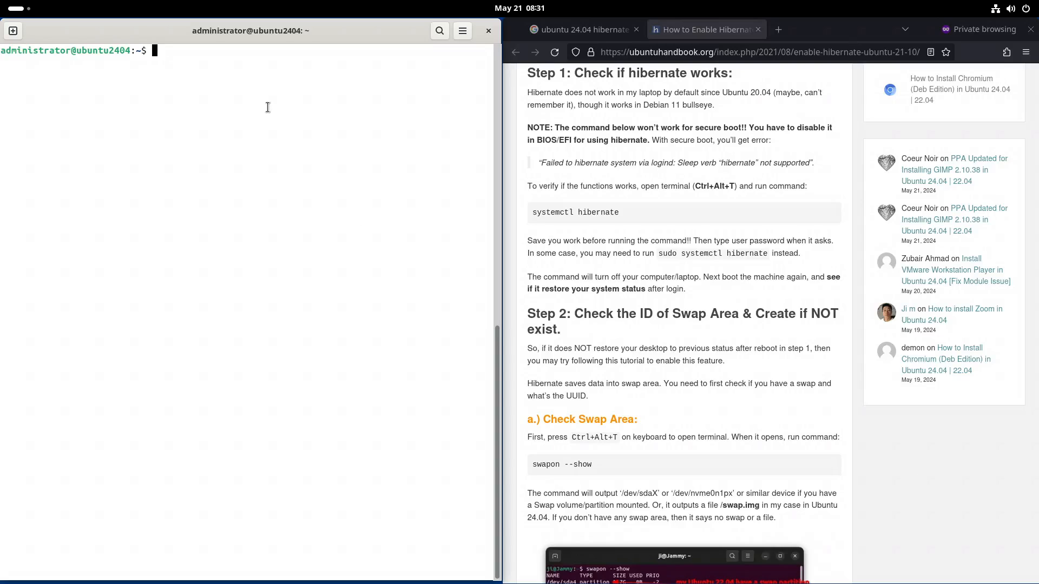
- Run free and swapon --show, noting 4194300 total swap with none in use
text(free)
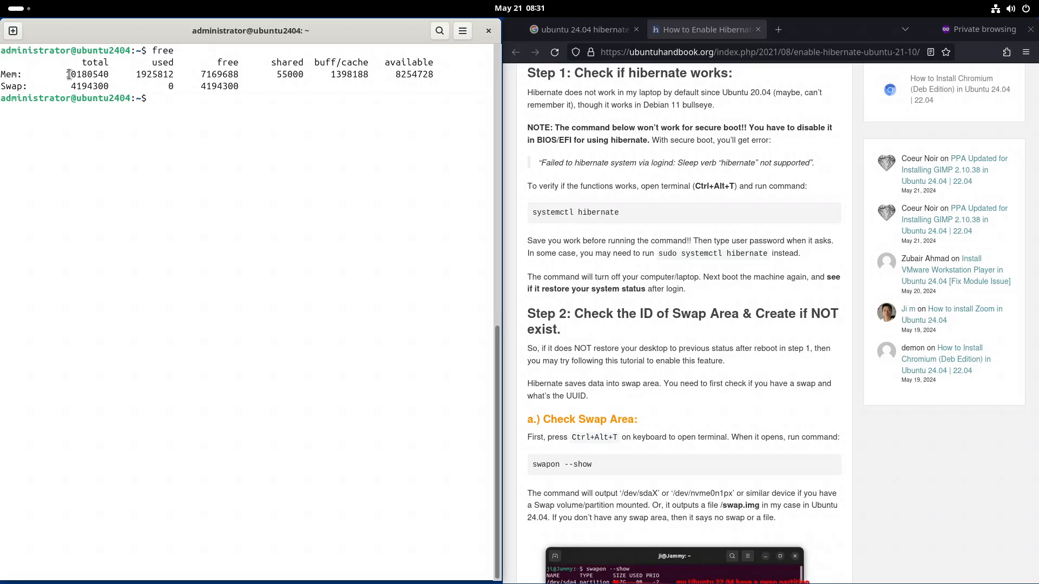
double_click(87, 75)
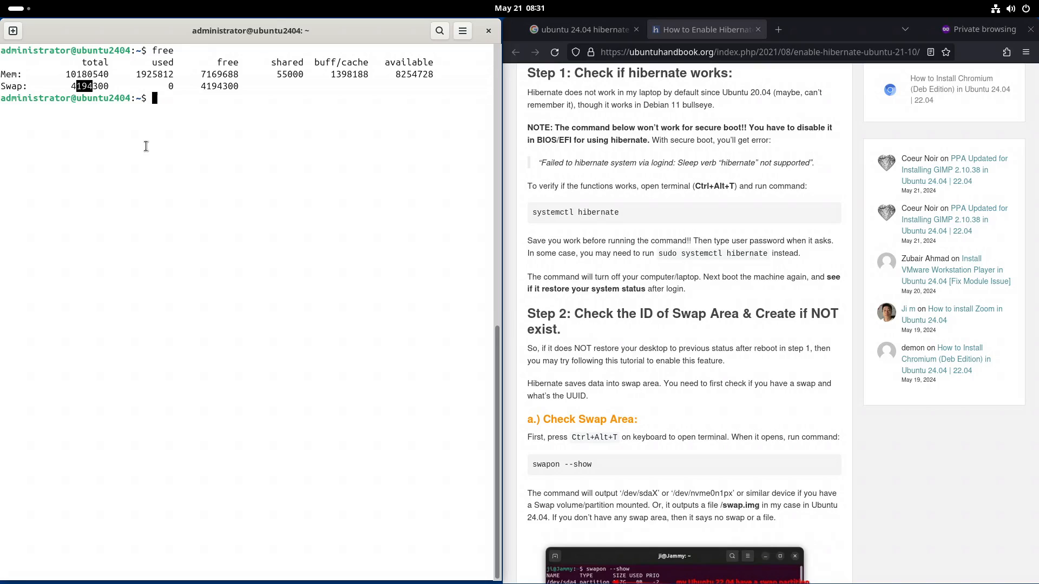
mouse_move(79, 84)
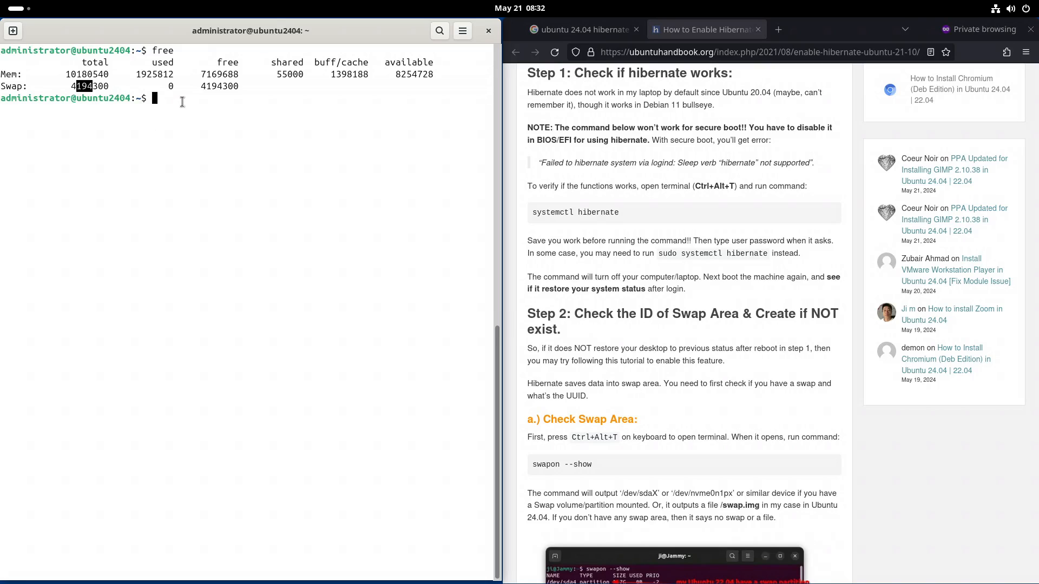
text(s)
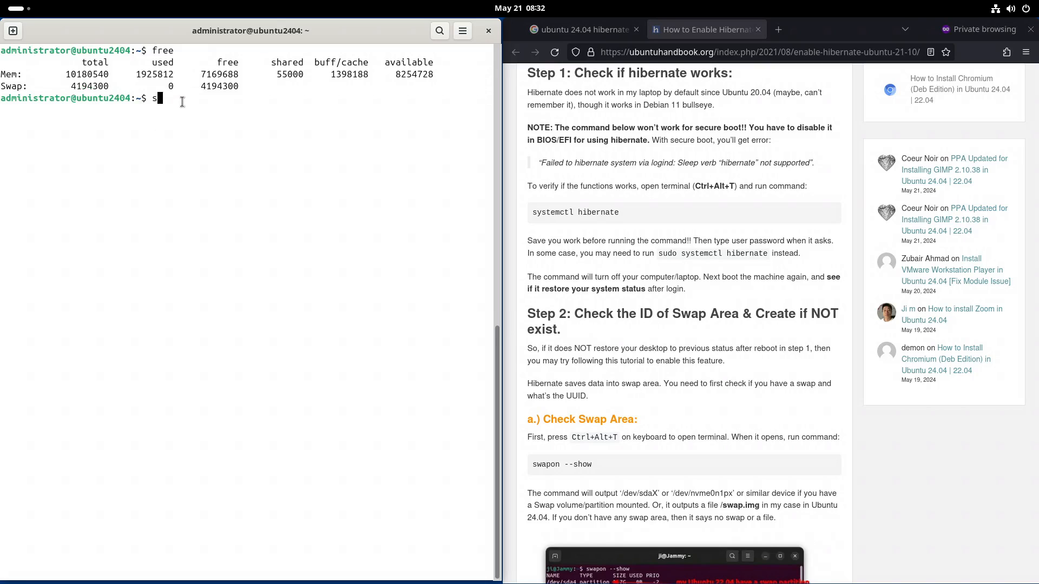
text(wao)
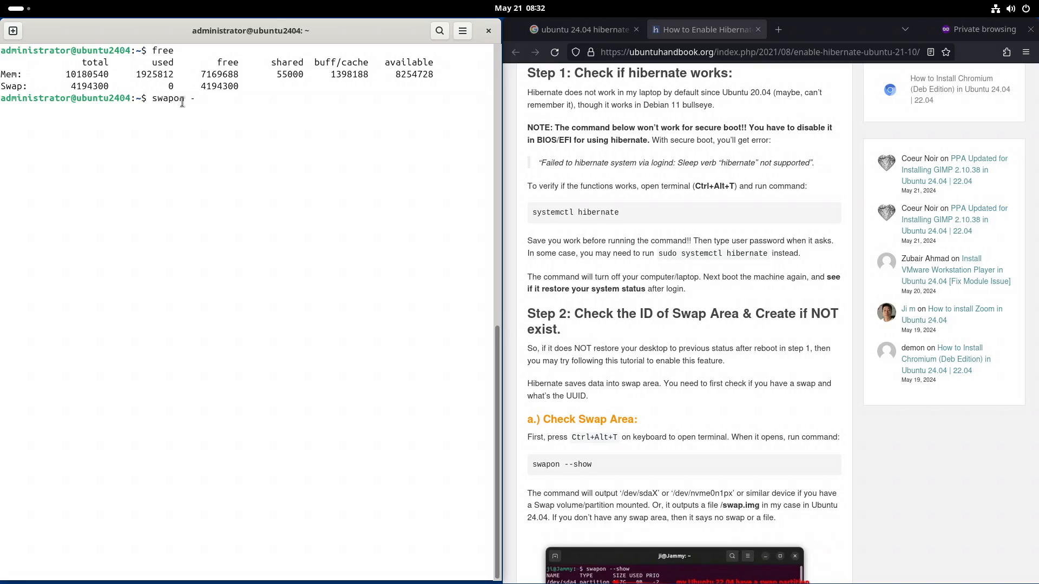
text(-show)
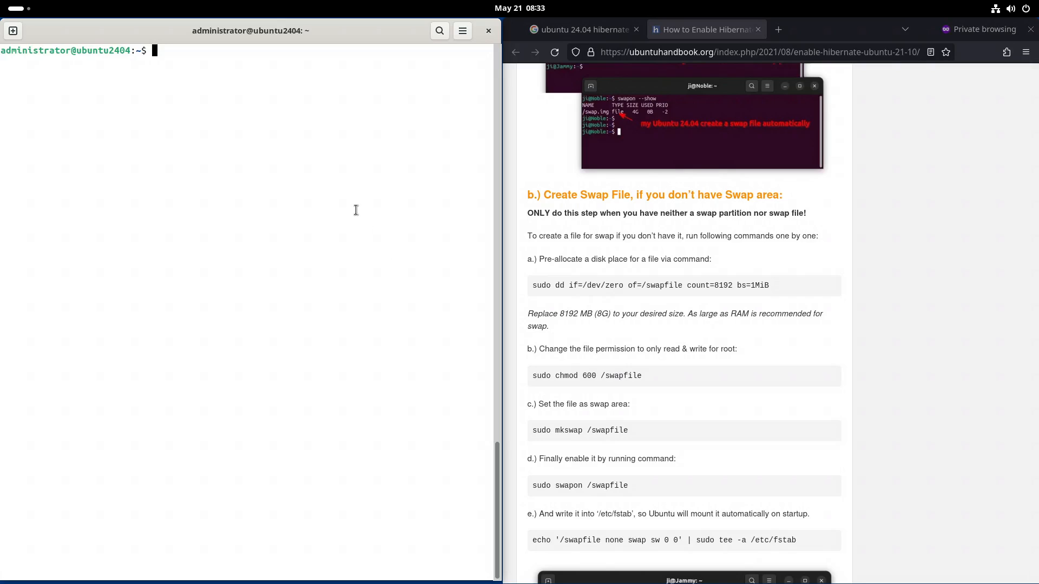
- Show /etc/fstab listing /swap.img as swap, become root and attempt rm /swap.img
text(cat)
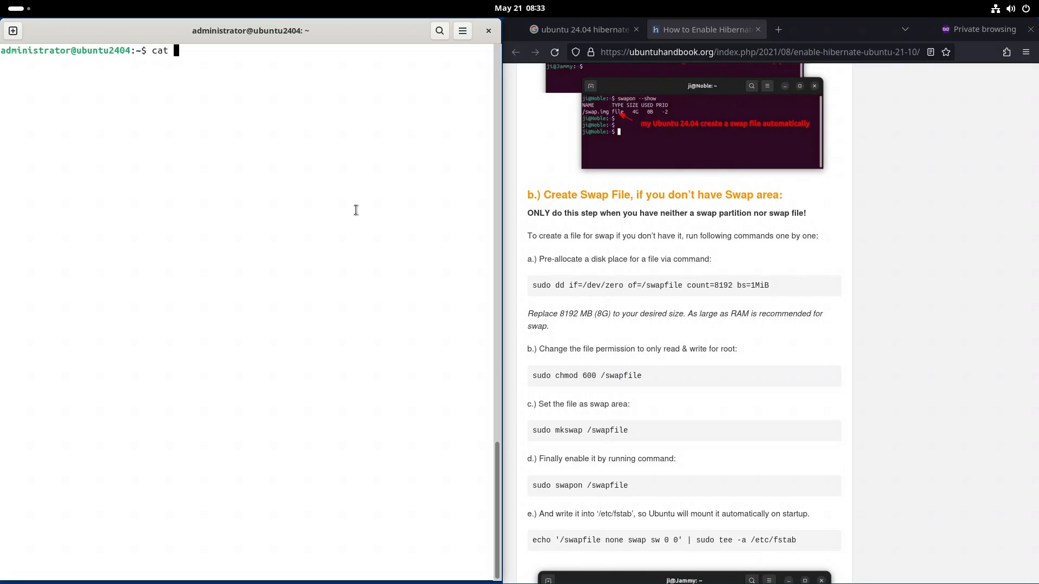
text(/e)
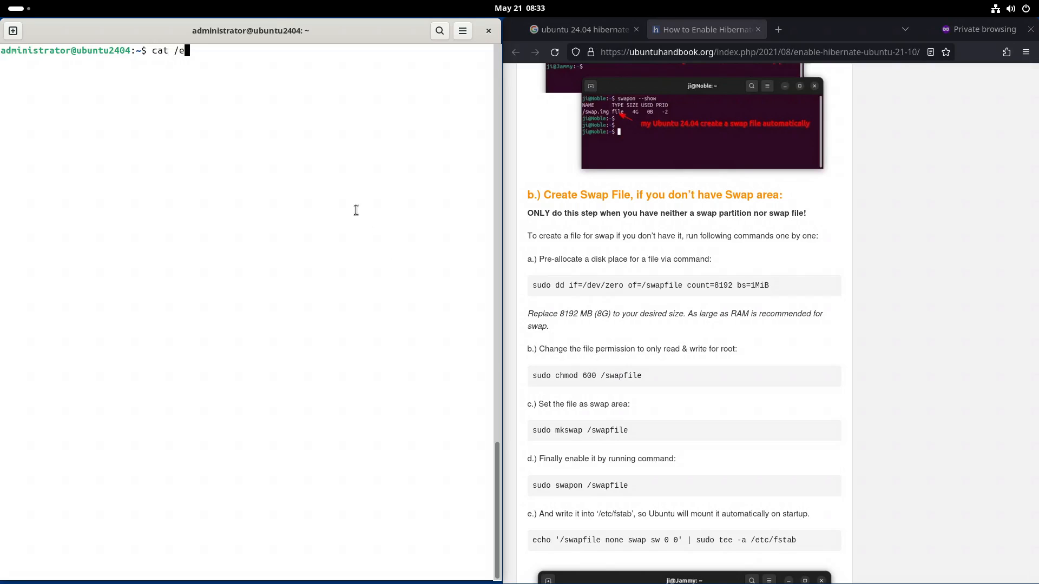
text(tc/fstab)
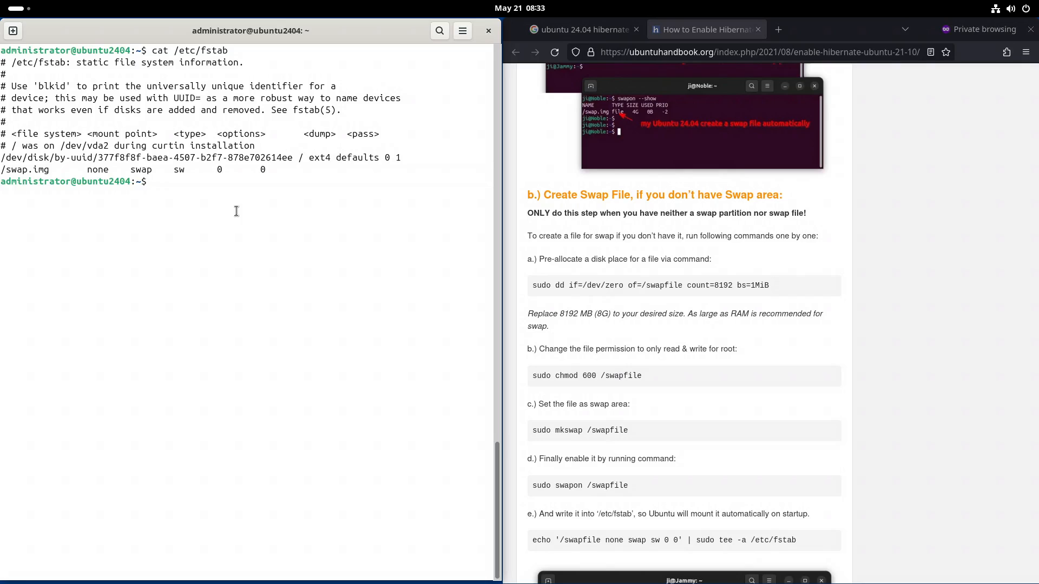
text(rm)
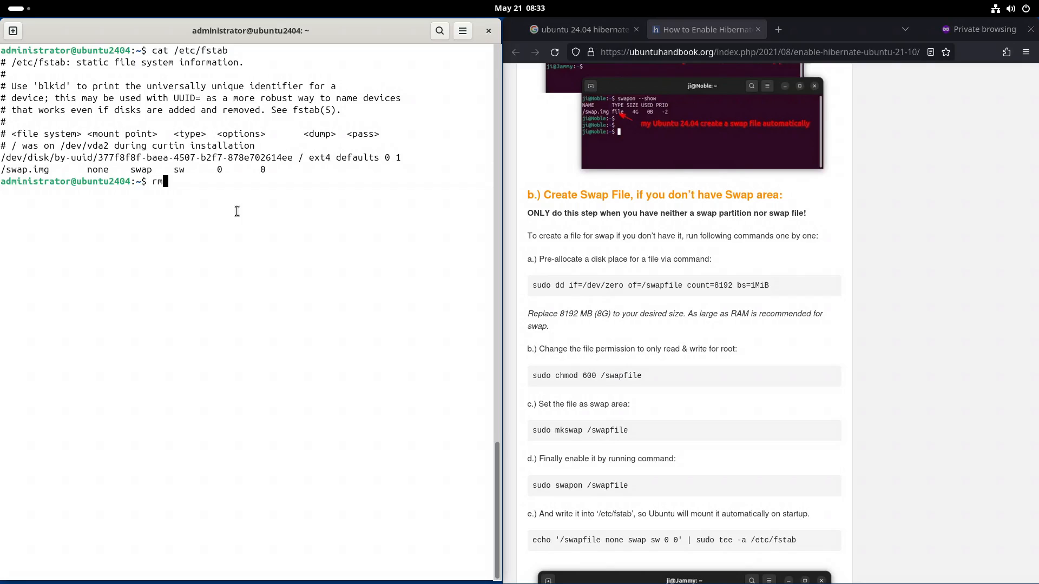
text(sudo su)
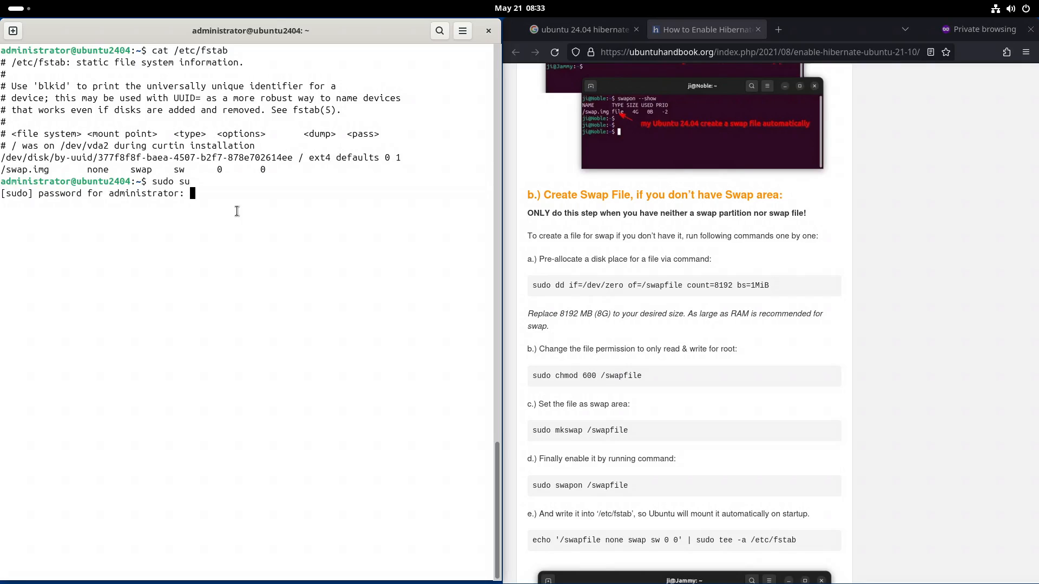
text(rm)
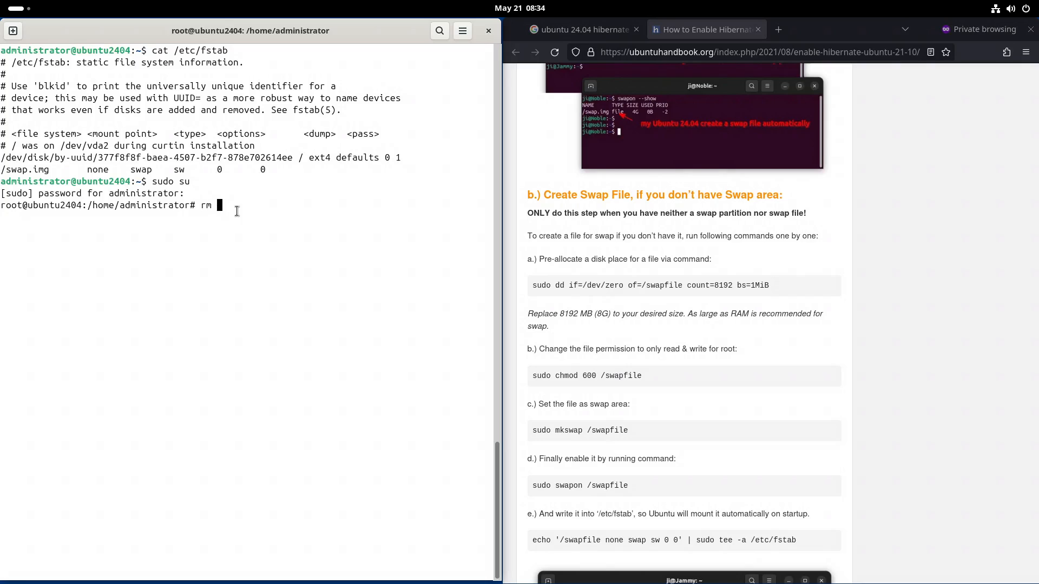
text(/swap.img)
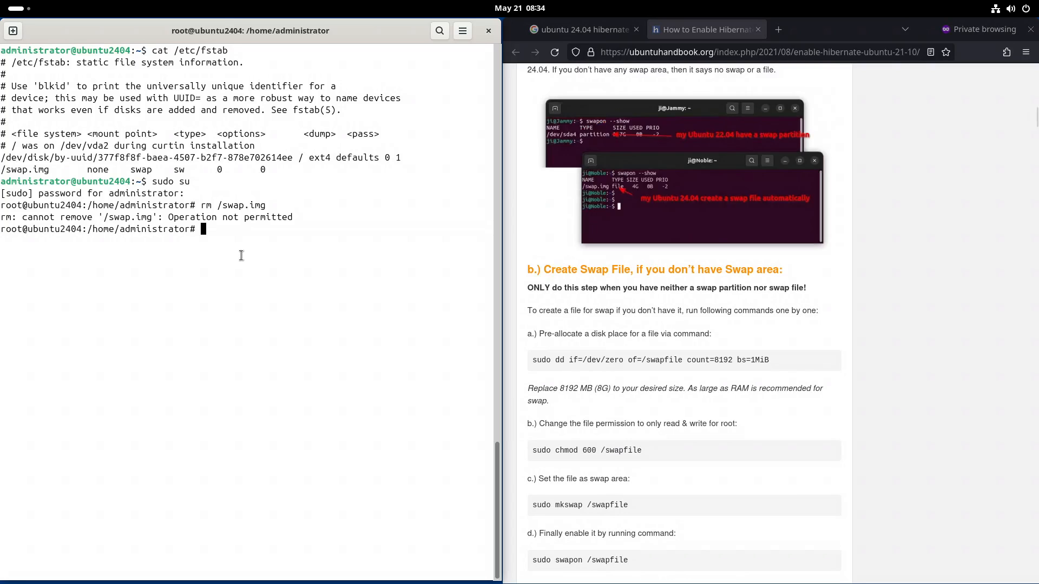
- Run swapoff -a and confirm with free that swap now reports zero
text(sw)
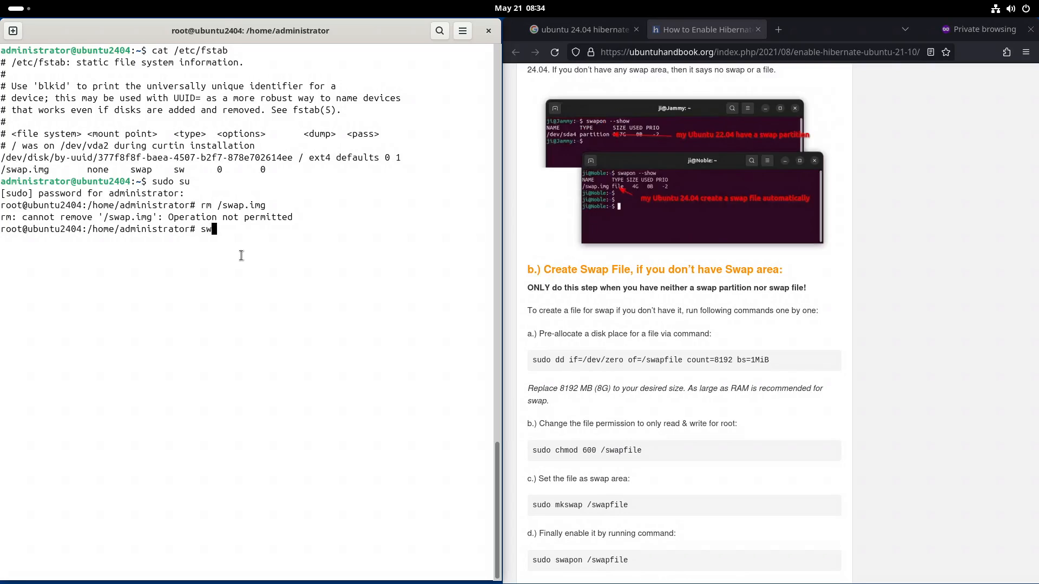
text(apo)
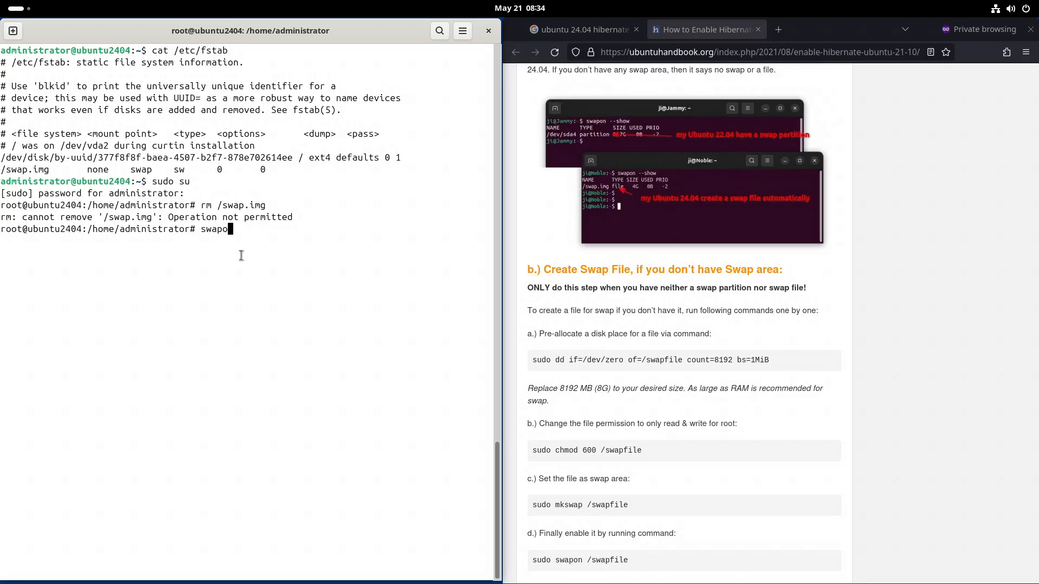
text(ff -a)
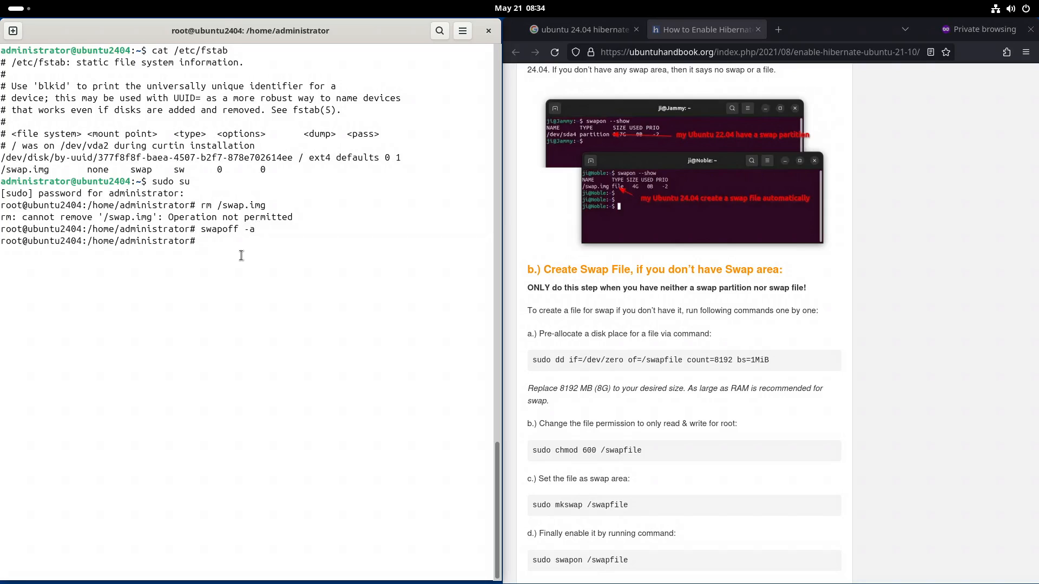
text(free)
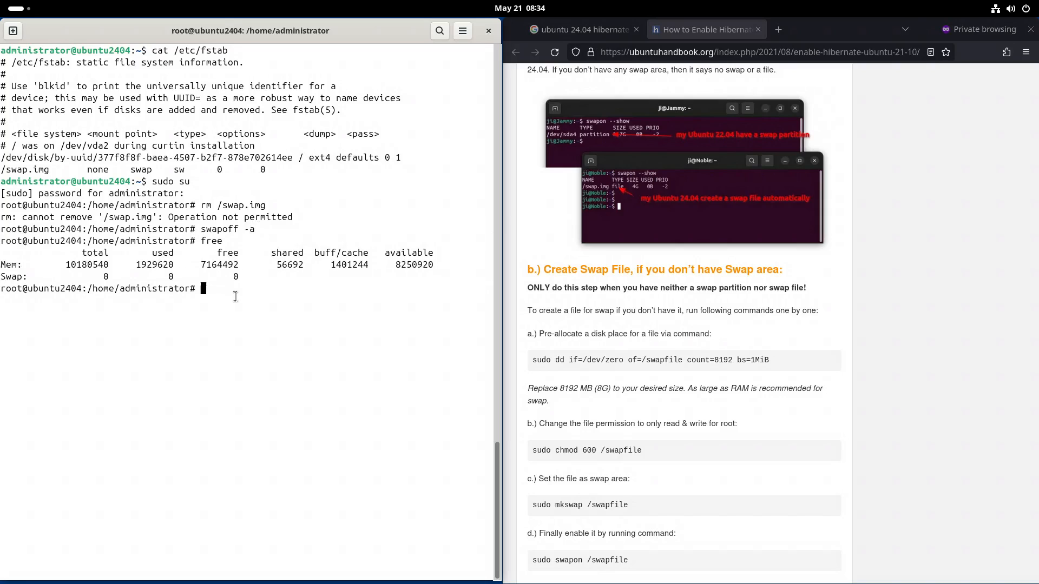
- Remove /swap.img and run dd to create a new zero-filled /swap.img with count=12288 bs=1MiB
text(rm /swap.img)
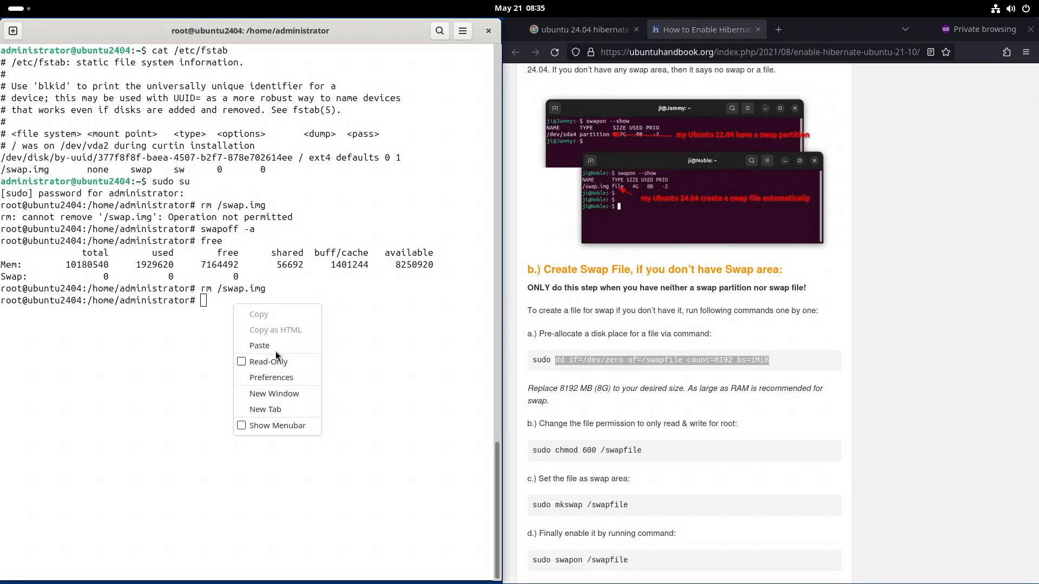
click(259, 345)
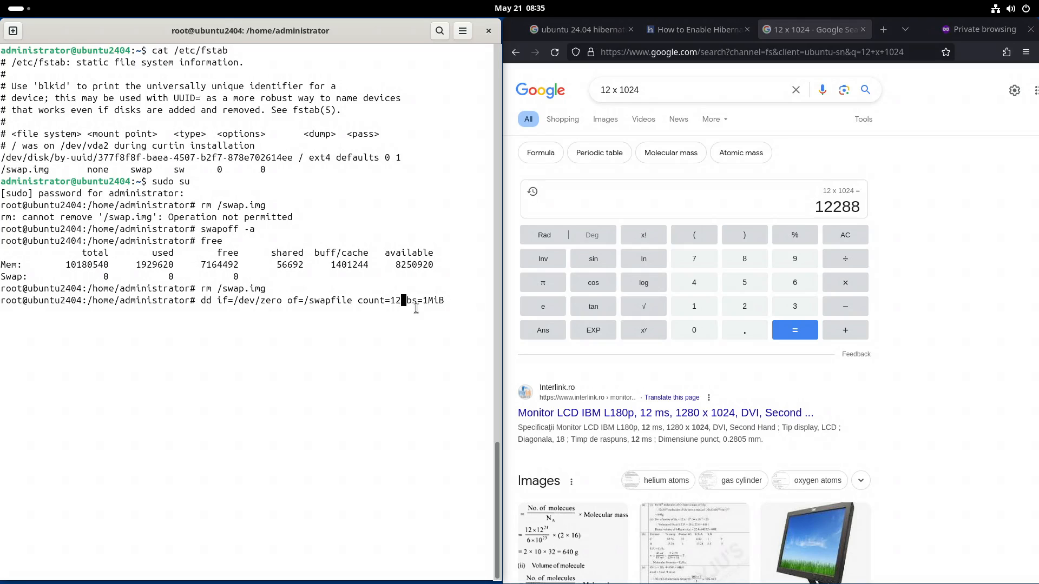
text(2288)
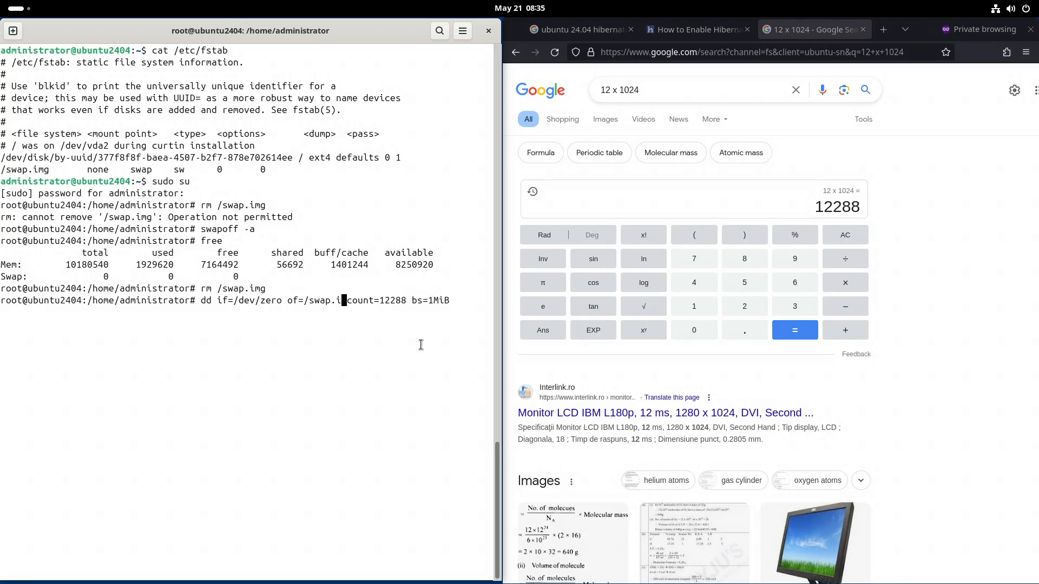
text(mg)
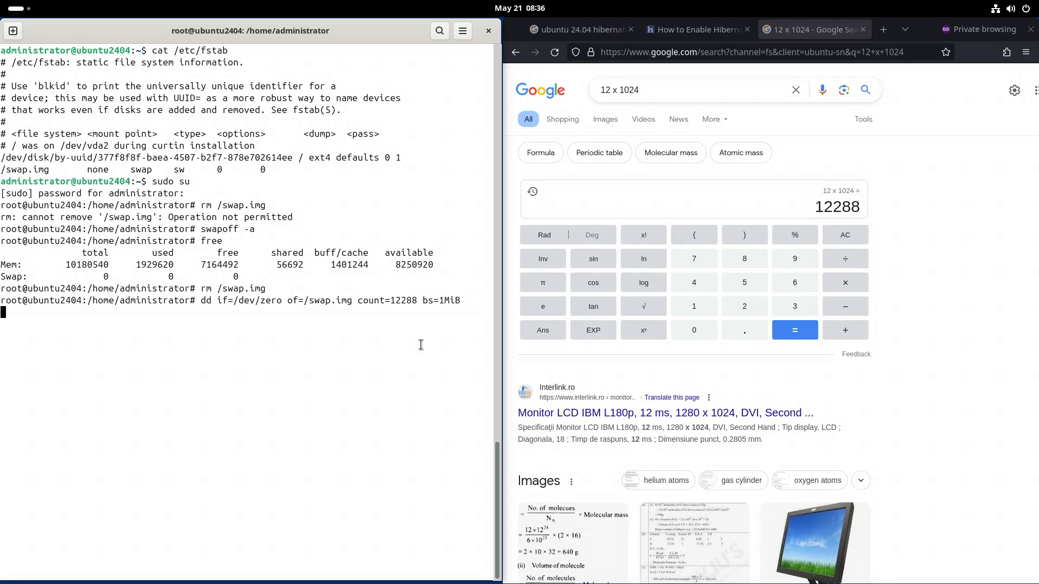
- Run chmod 600 /swap.img and mkswap /swap.img to secure and format the new swap file
click(695, 29)
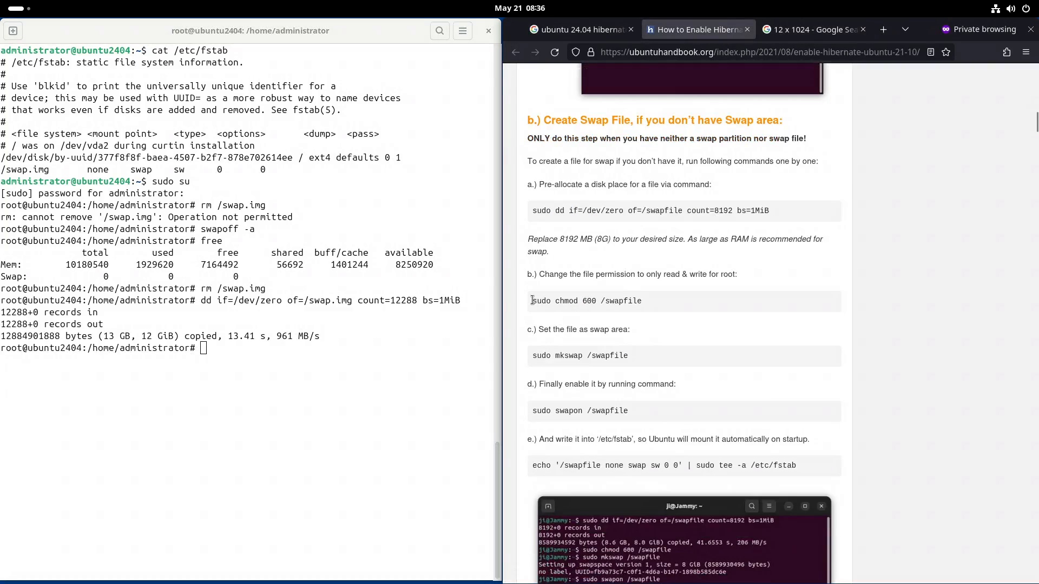
double_click(599, 301)
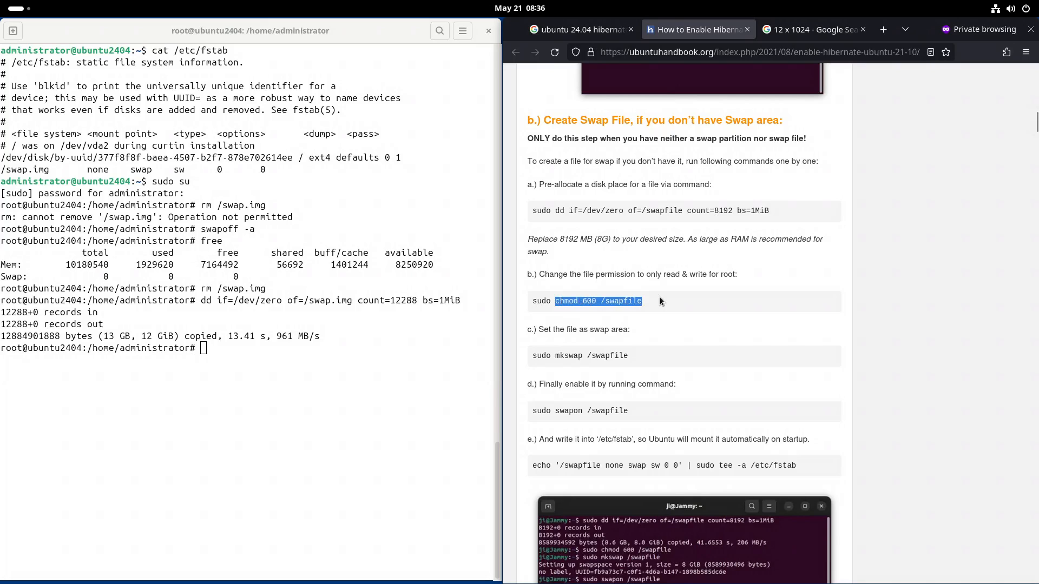
mouse_move(411, 385)
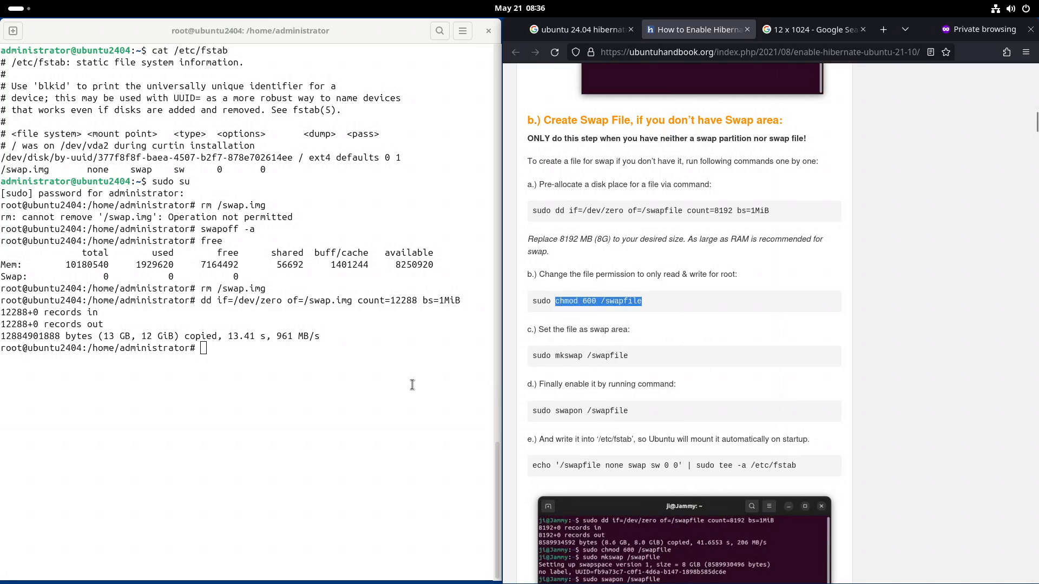
right_click(223, 356)
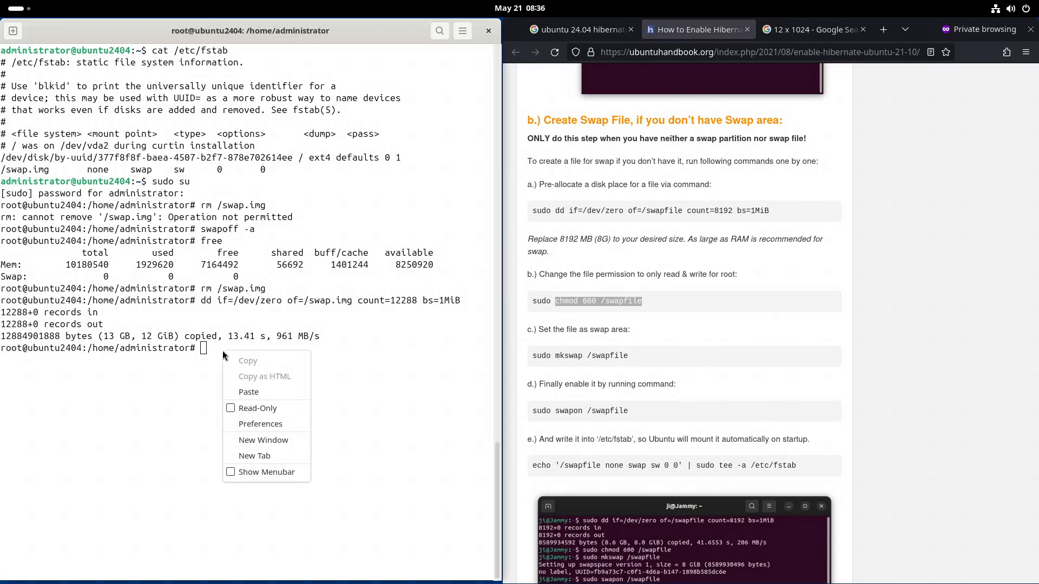
click(249, 392)
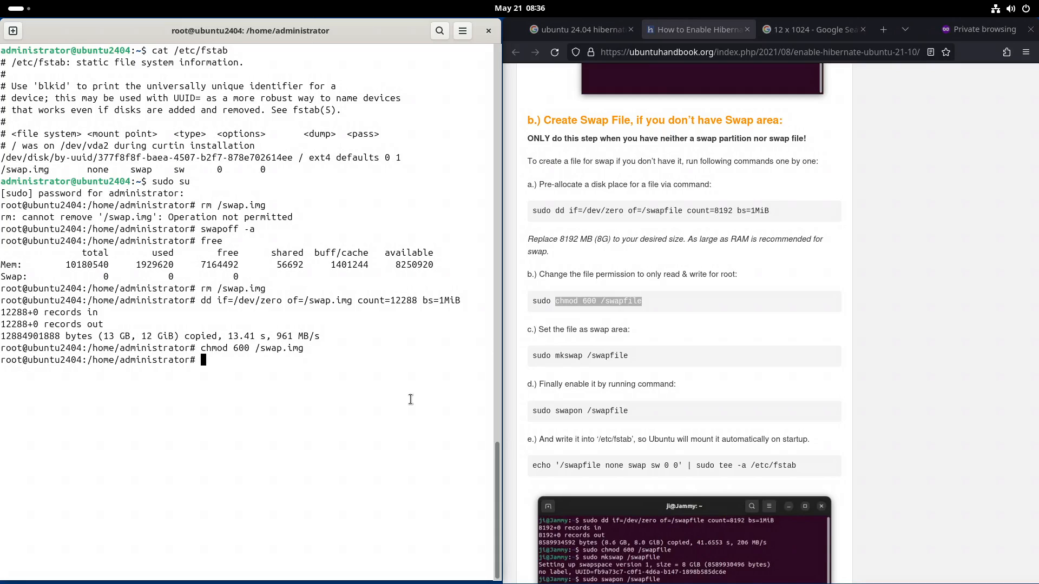
text(mkswap)
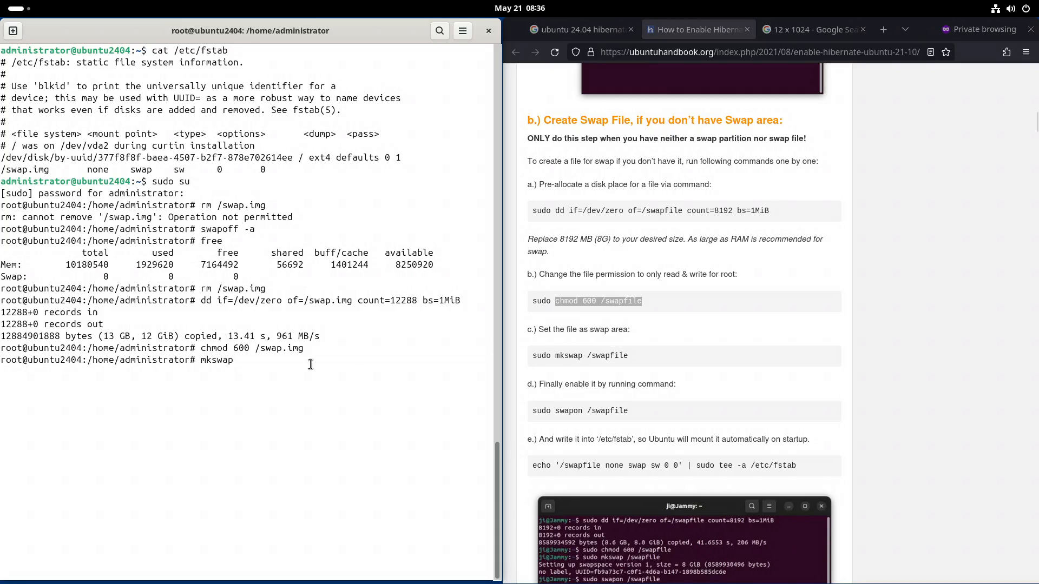
text(/swap.img)
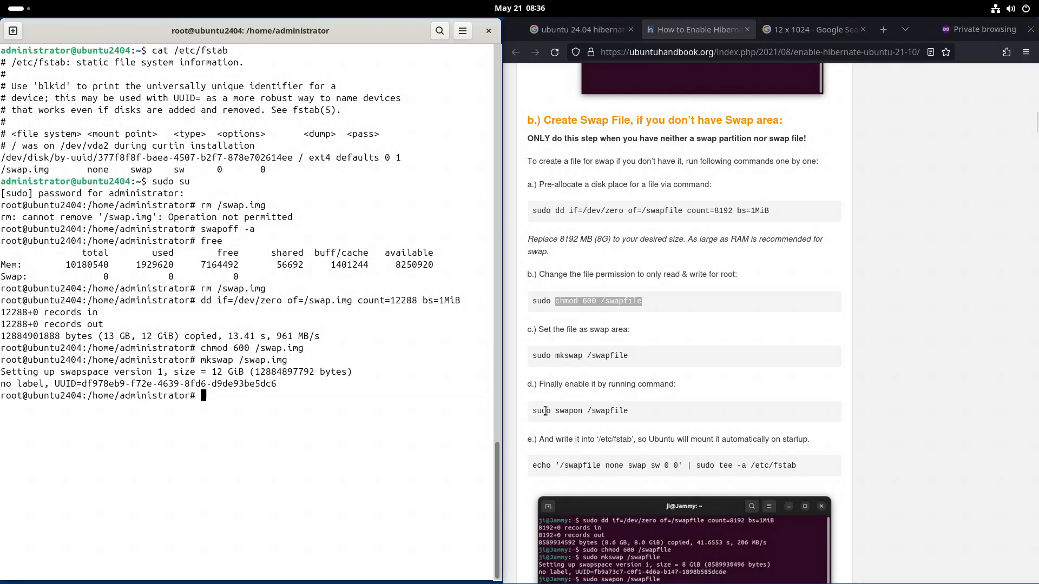
- Enable it with swapon /swap.img and confirm about 12 GB swap via free
double_click(559, 411)
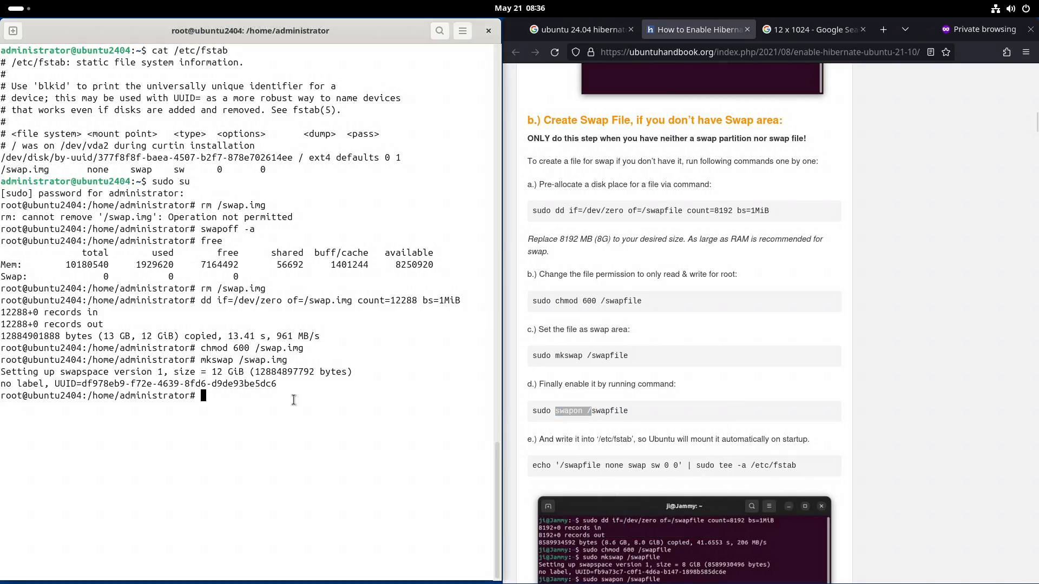
text(swapon /swap.img)
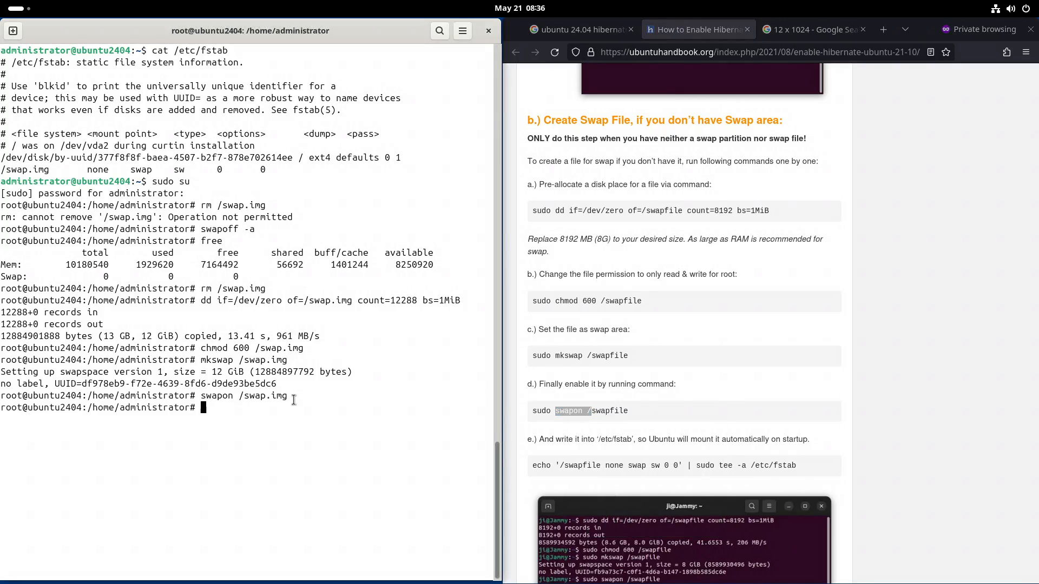
text(free)
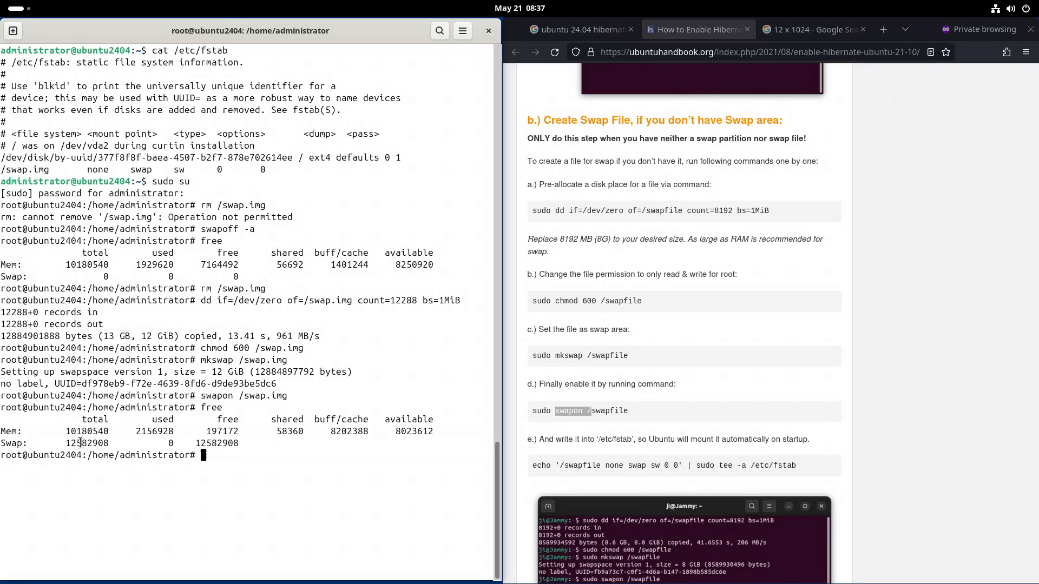
- Run cat /proc/cmdline to show the kernel boot line with the root filesystem UUID
double_click(90, 432)
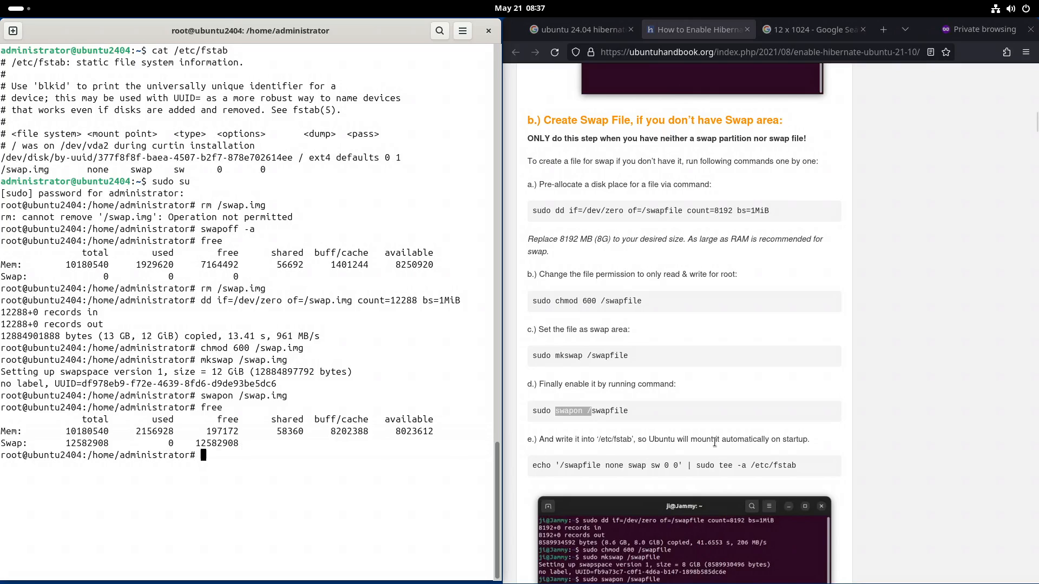
scroll(down, 3)
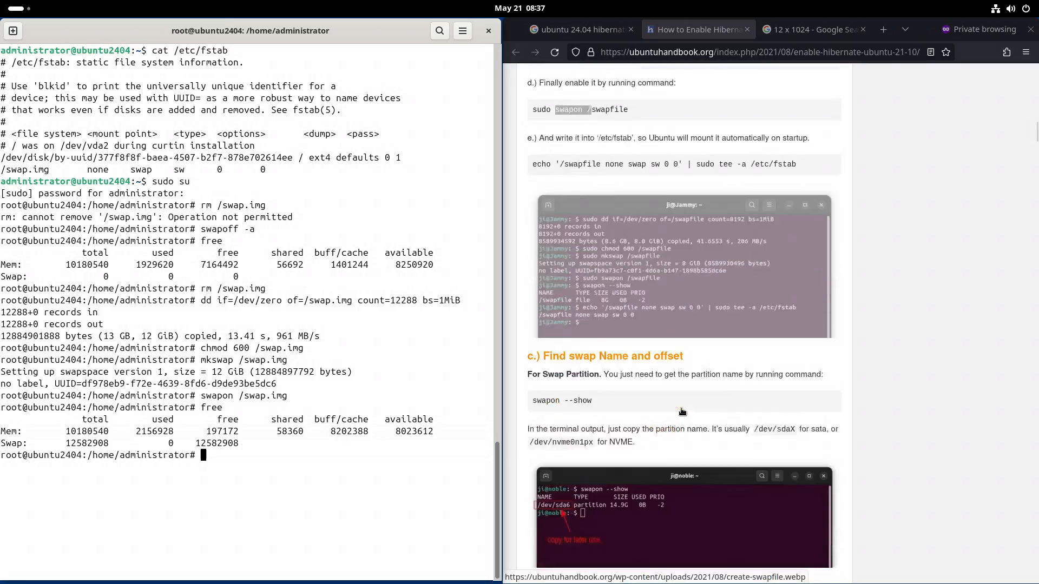
scroll(down, 3)
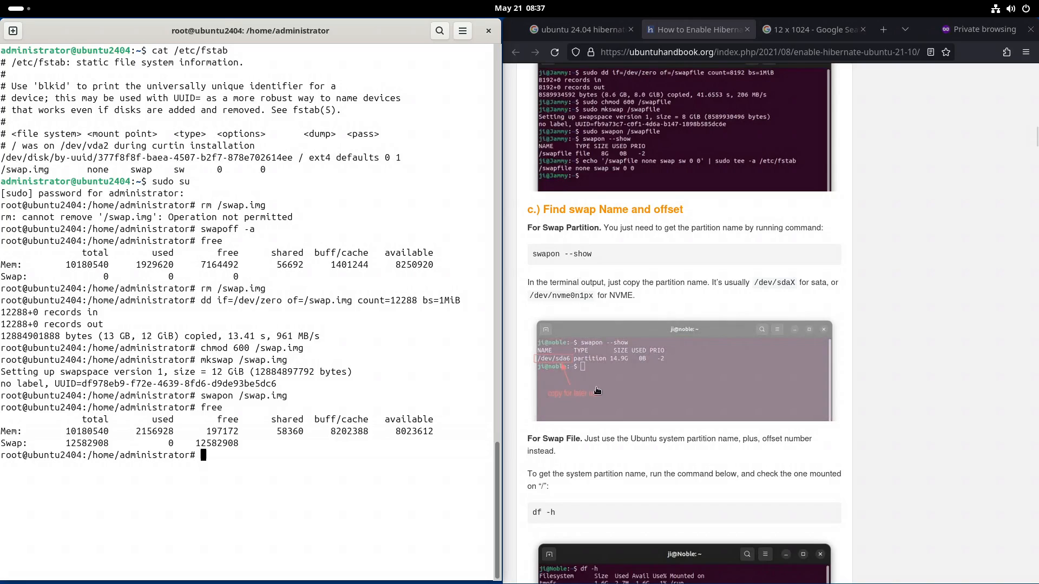
scroll(down, 3)
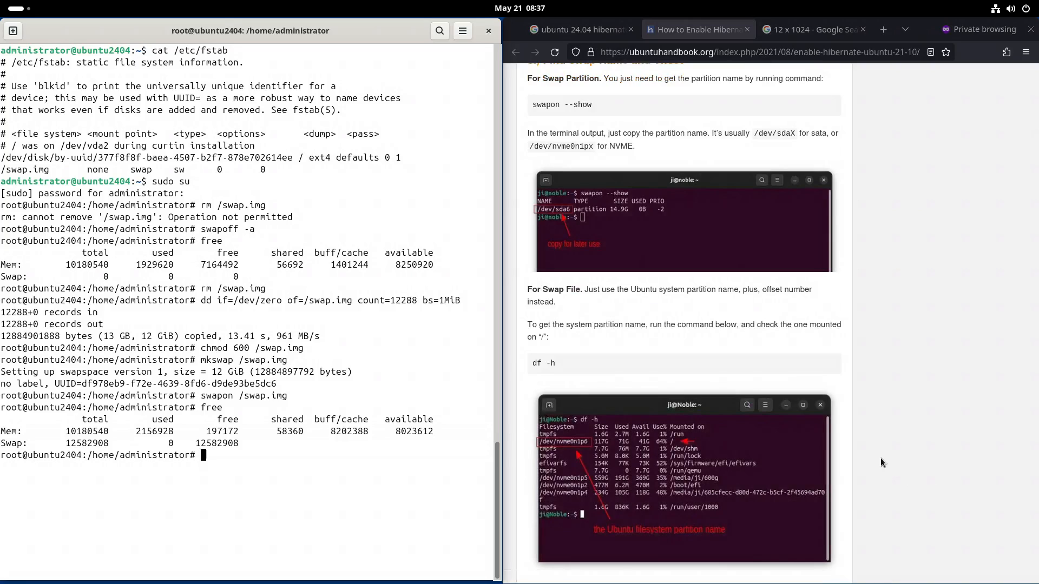
mouse_move(764, 474)
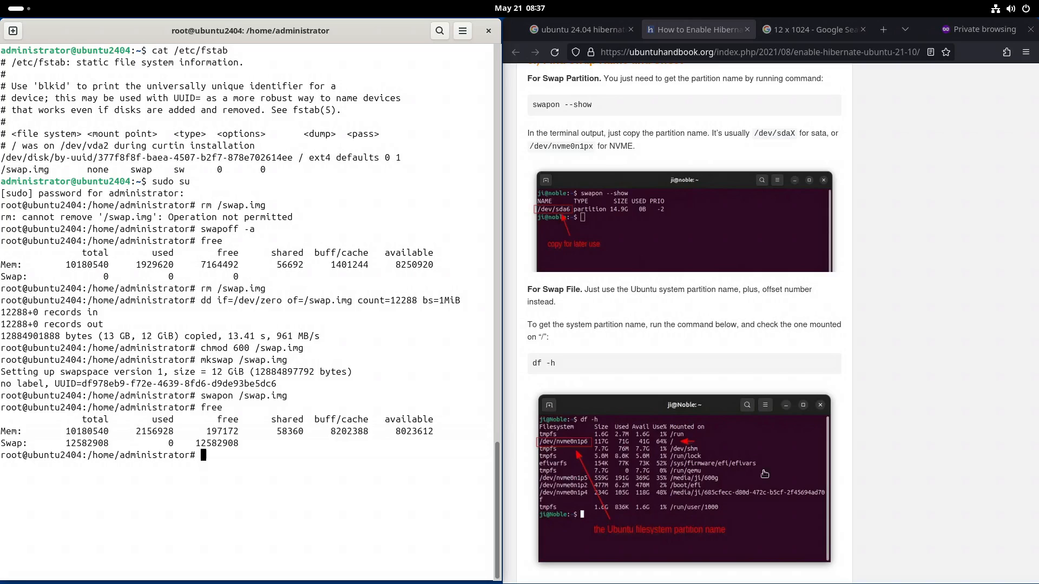
text(cat /proc/cmdline)
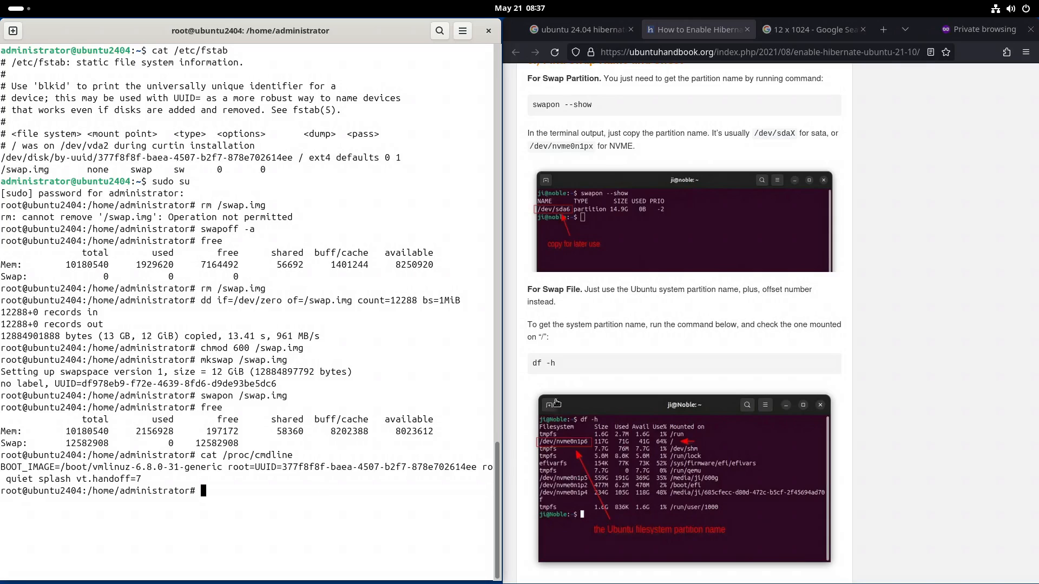
scroll(down, 3)
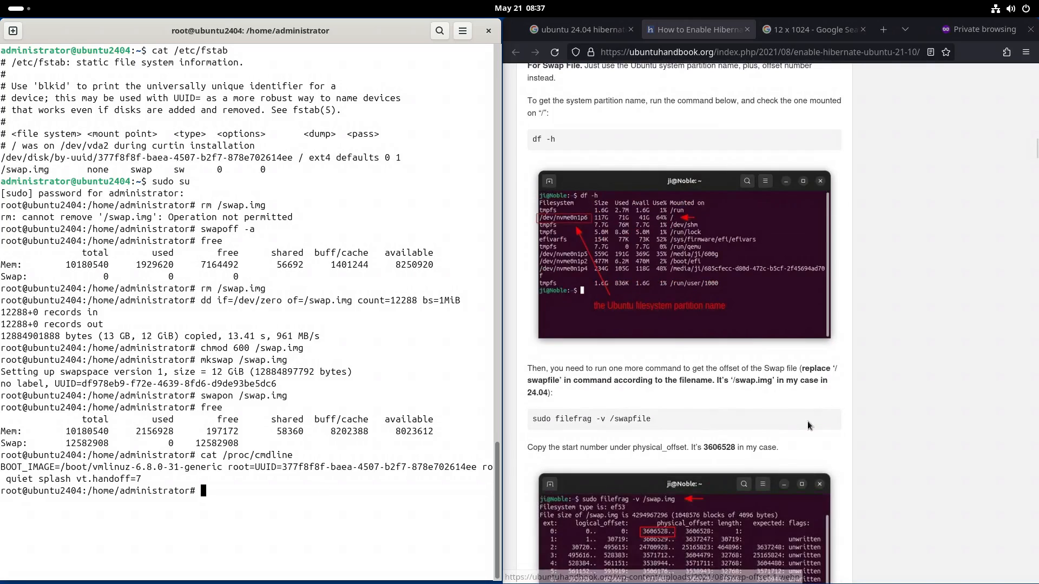
scroll(down, 3)
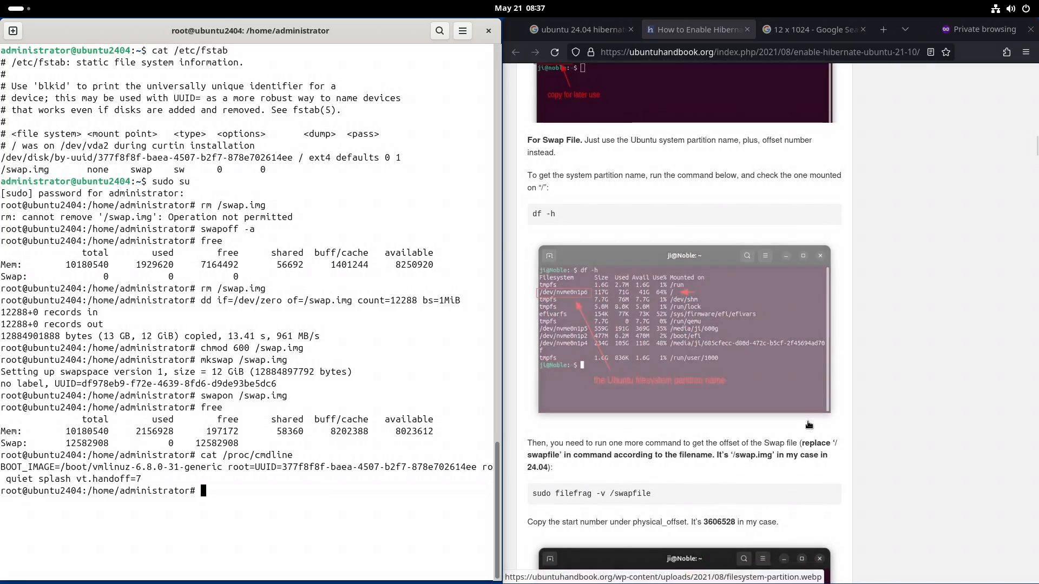
scroll(down, 3)
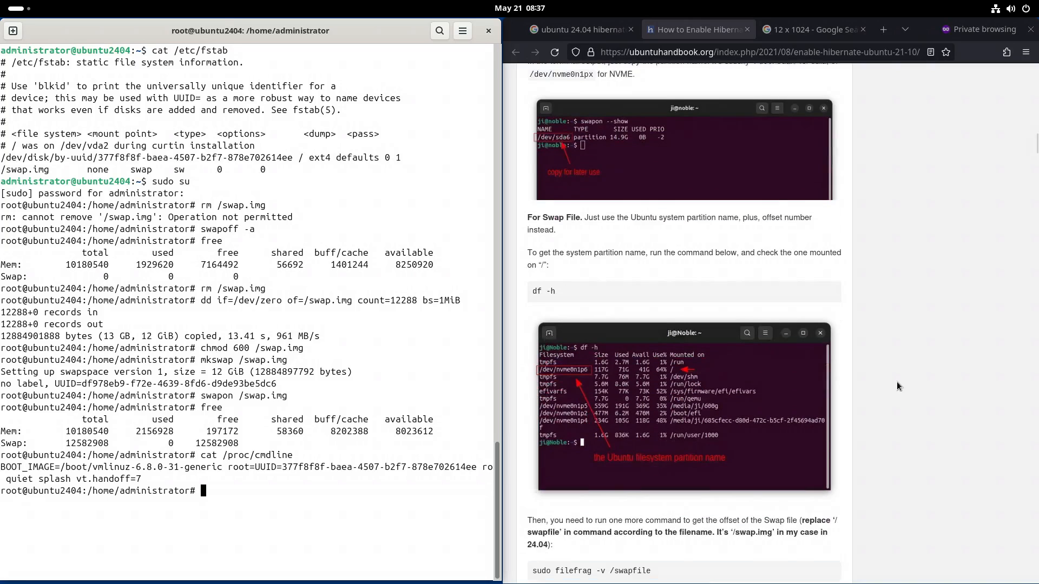
scroll(down, 3)
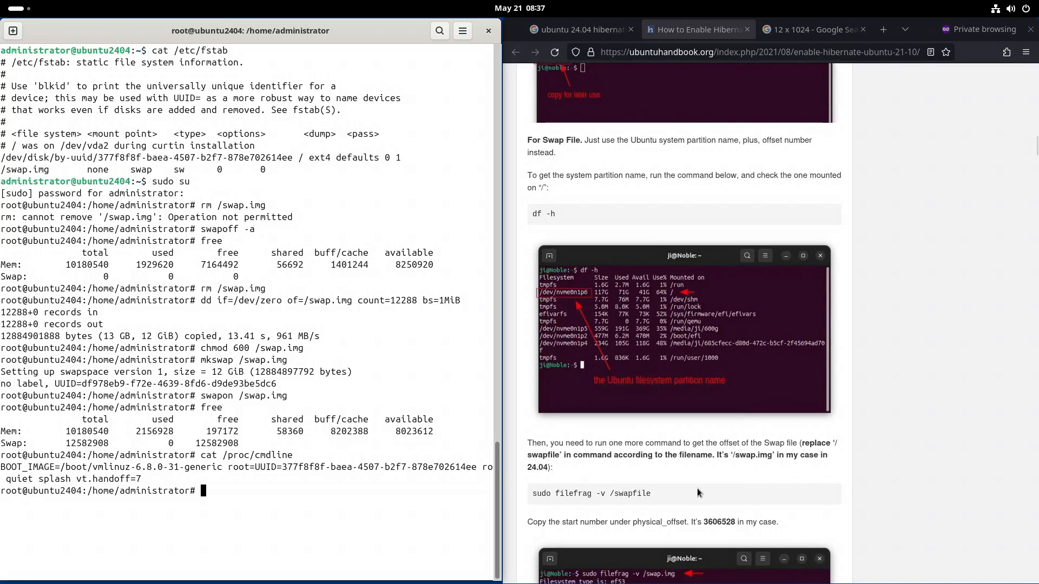
mouse_move(582, 494)
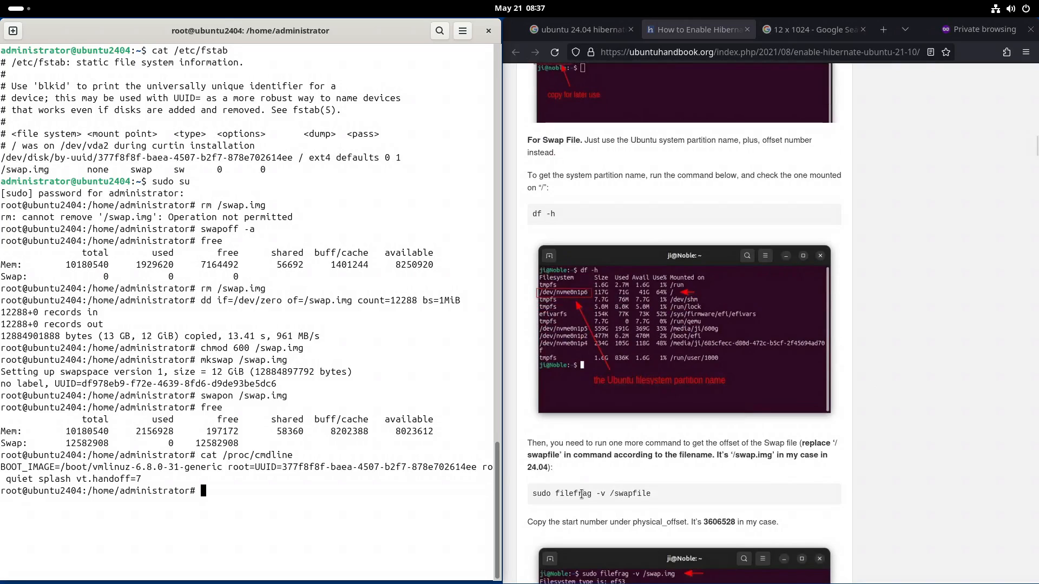
mouse_move(278, 473)
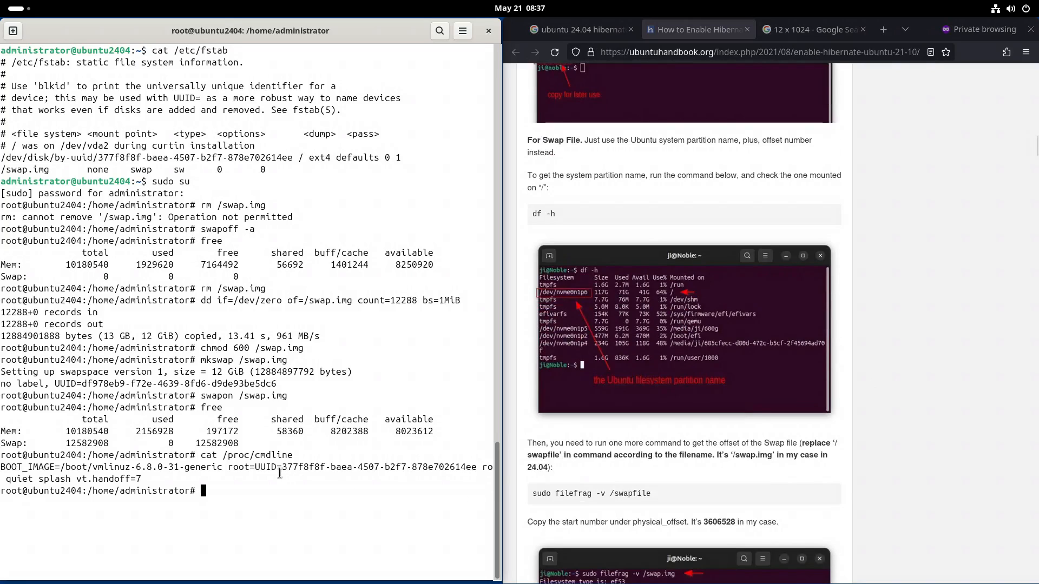
- Note UUID=377f8f8f-baea-4507-b2f7-878e702614ee in a new Text Editor document
drag(284, 468, 344, 467)
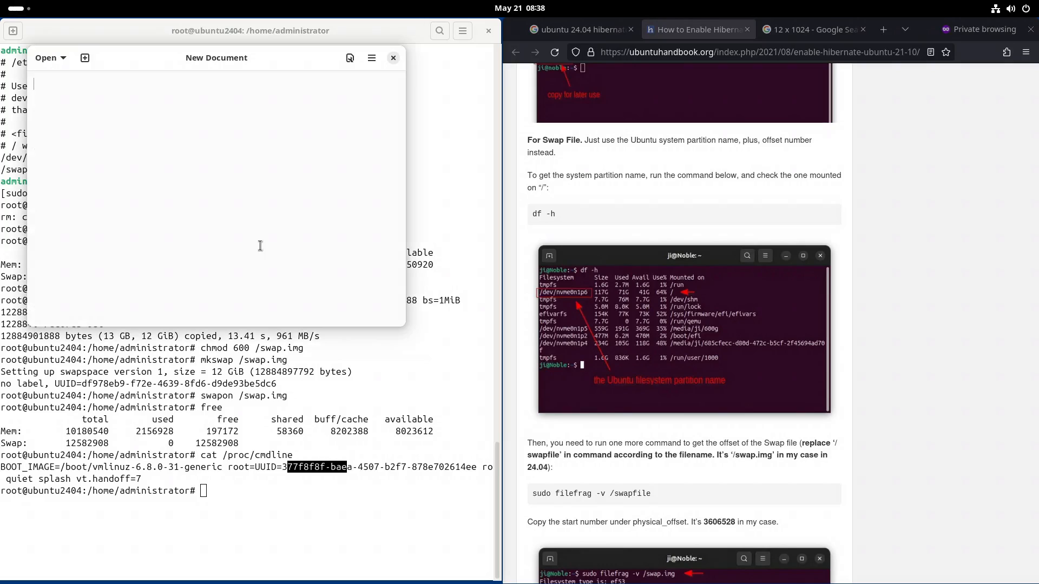
click(393, 57)
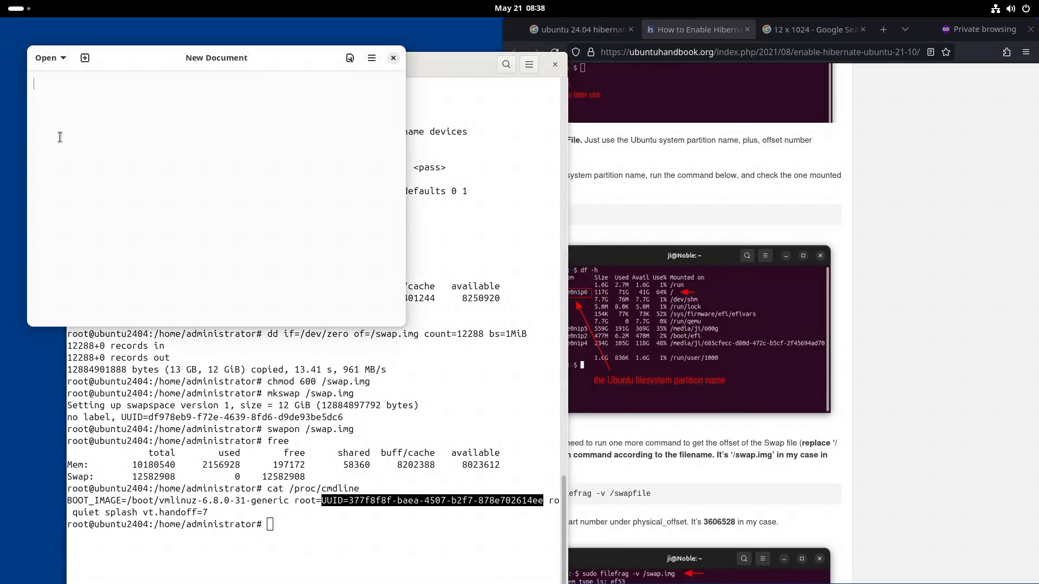
text(UUID=377f8f8f-baea-4507-b2f7-878e702614ee)
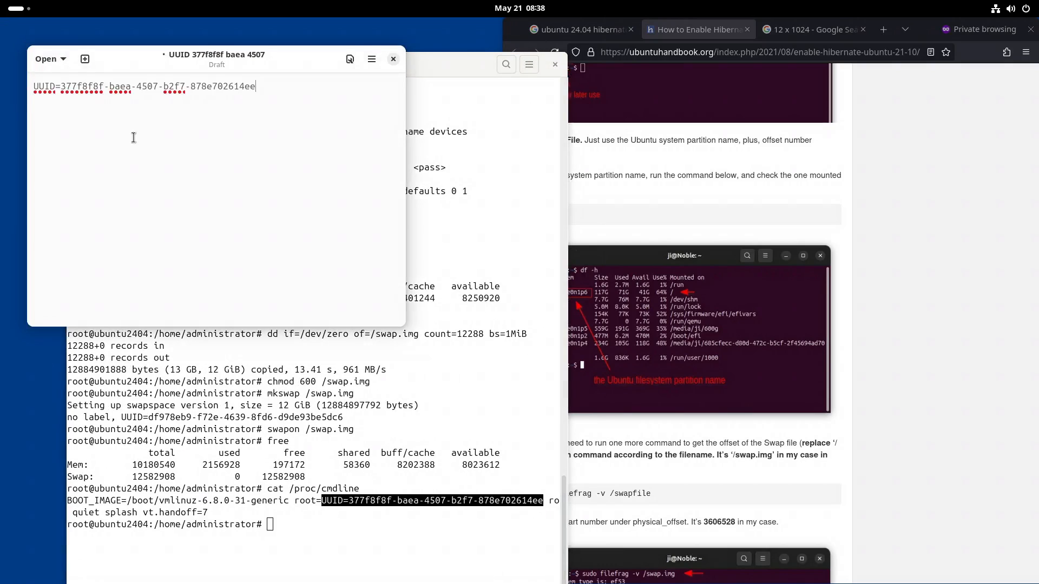
click(314, 64)
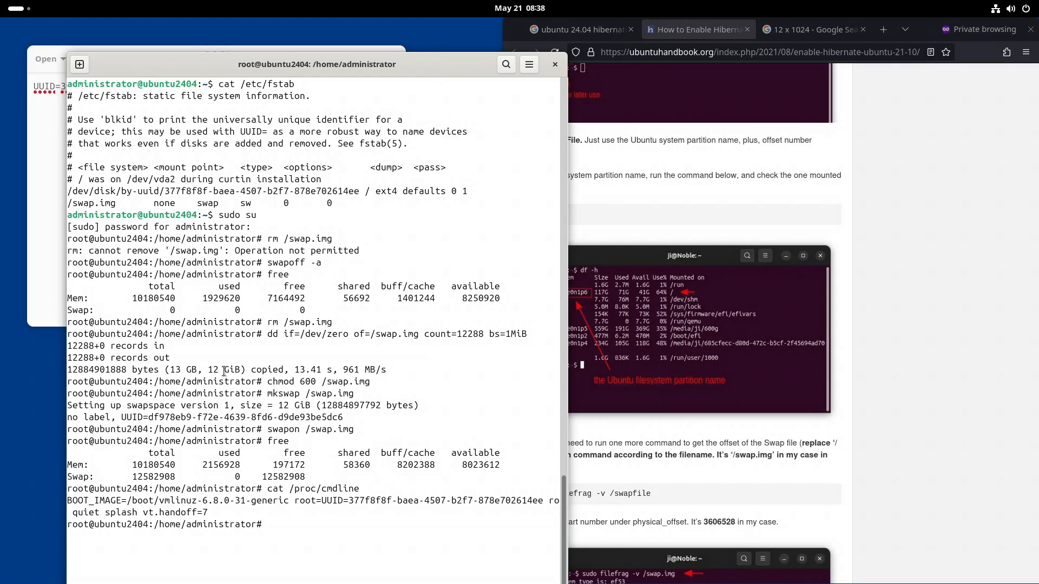
- Run filefrag -v /swap.img to list its extents and first physical offset 13711360
double_click(238, 190)
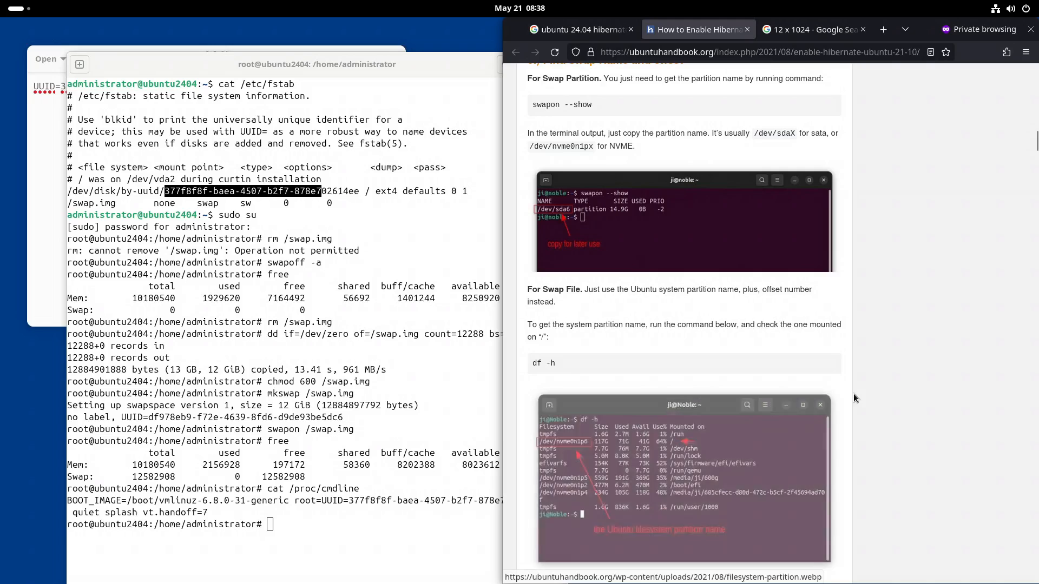
scroll(down, 3)
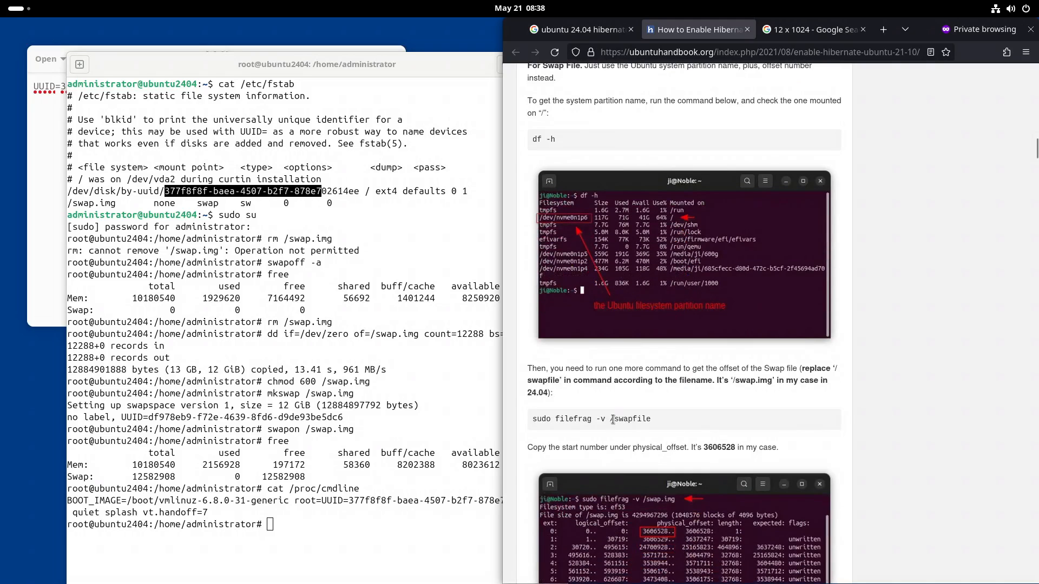
scroll(down, 3)
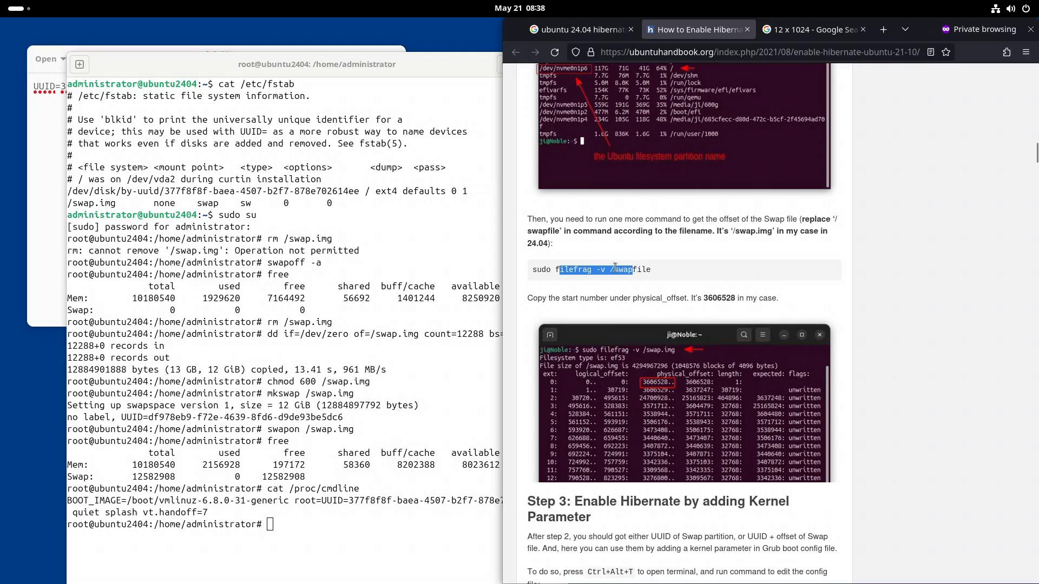
right_click(358, 430)
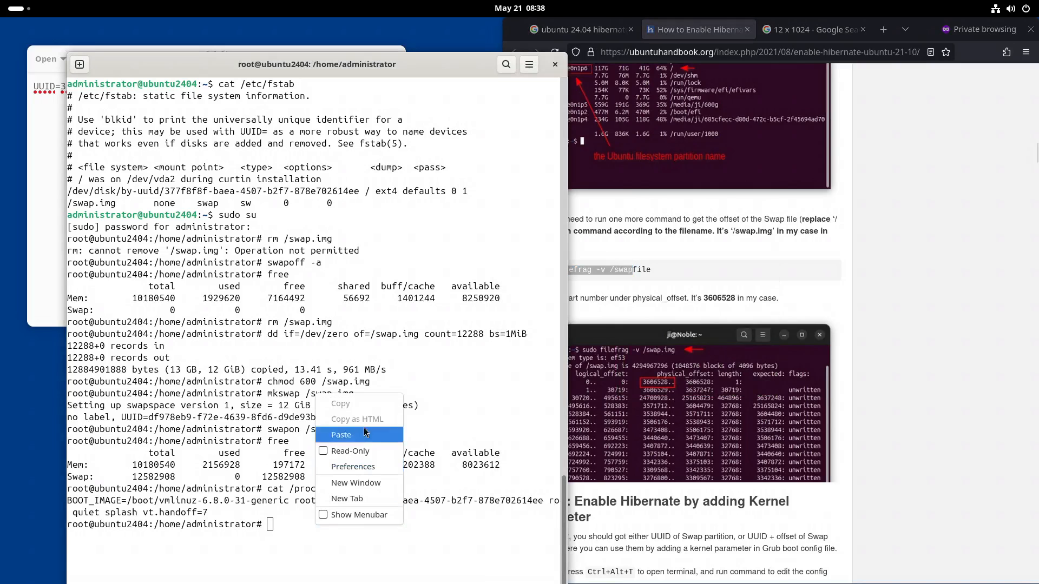
click(341, 435)
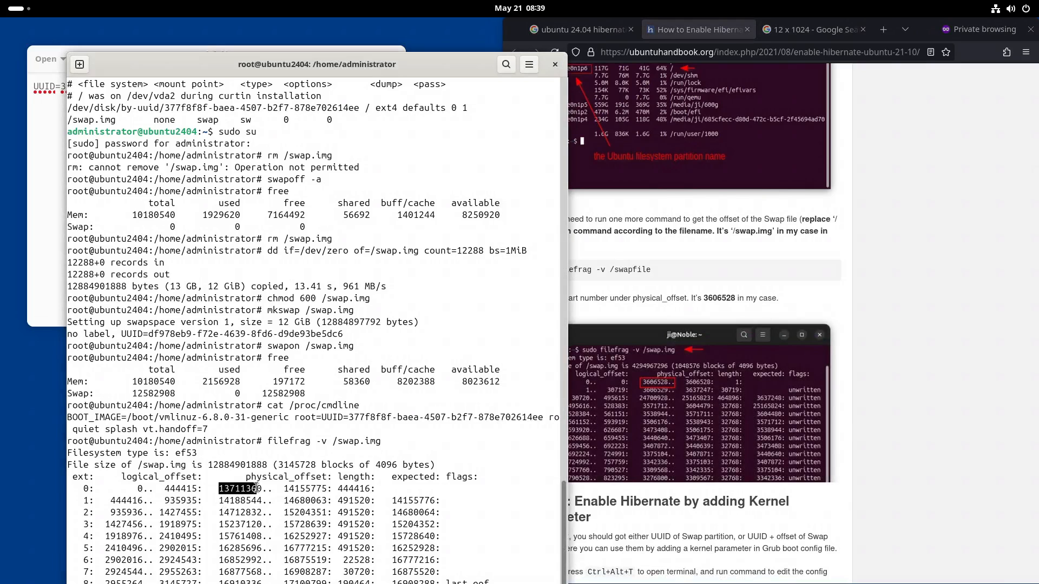
- Copy offset 13711360 into the note as resume_offset=13711360 beside resume=UUID=377f8f8f-baea-4507-b2f7-878e702614ee
right_click(238, 489)
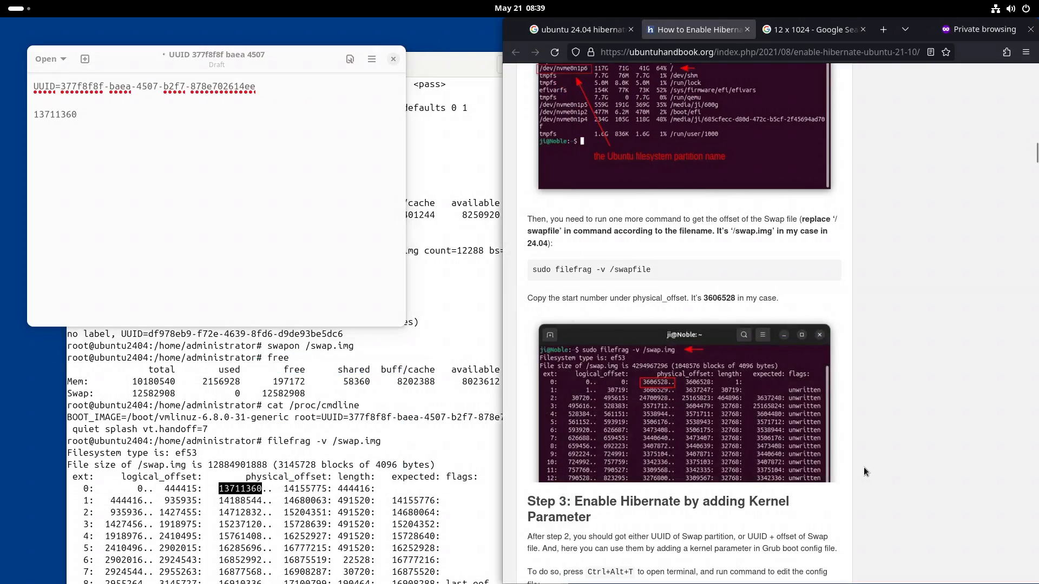
scroll(down, 3)
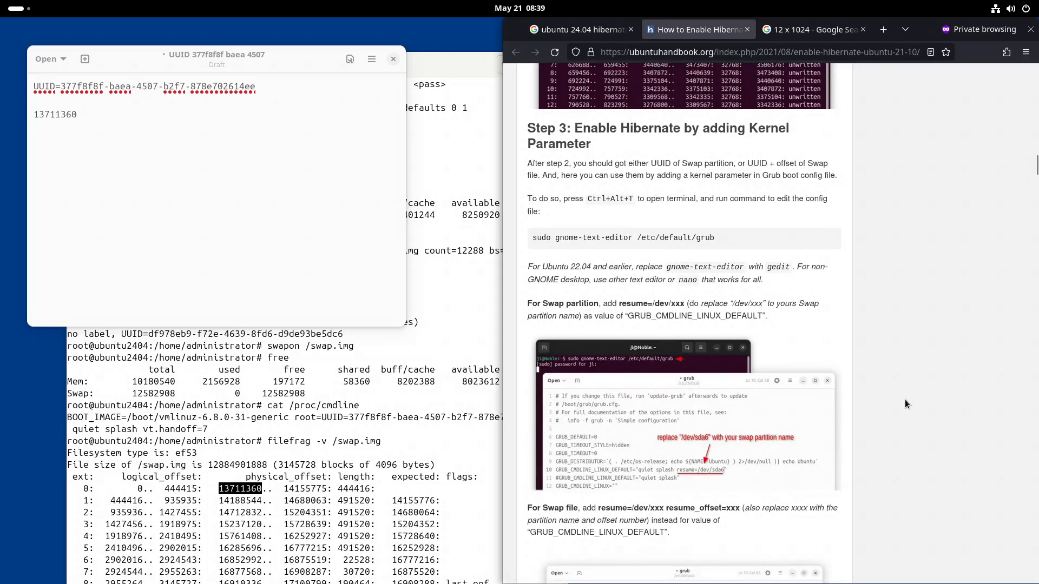
scroll(down, 3)
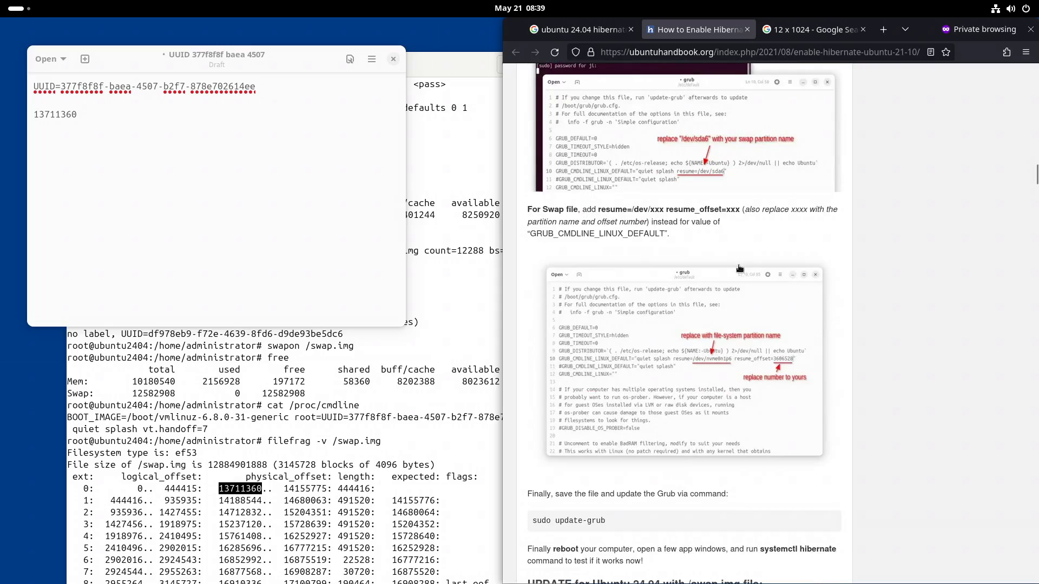
double_click(691, 209)
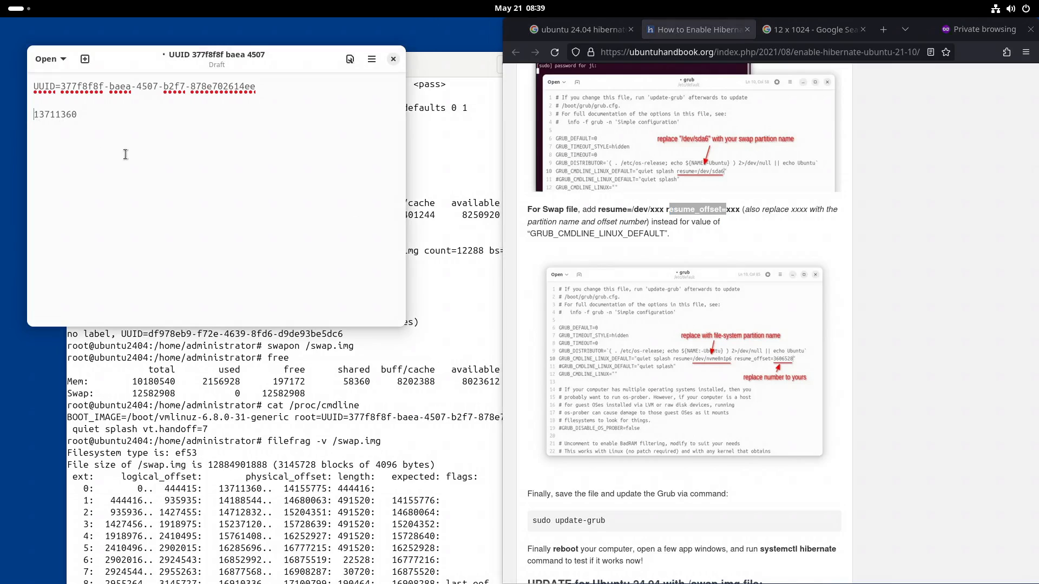
text(resume_offset=)
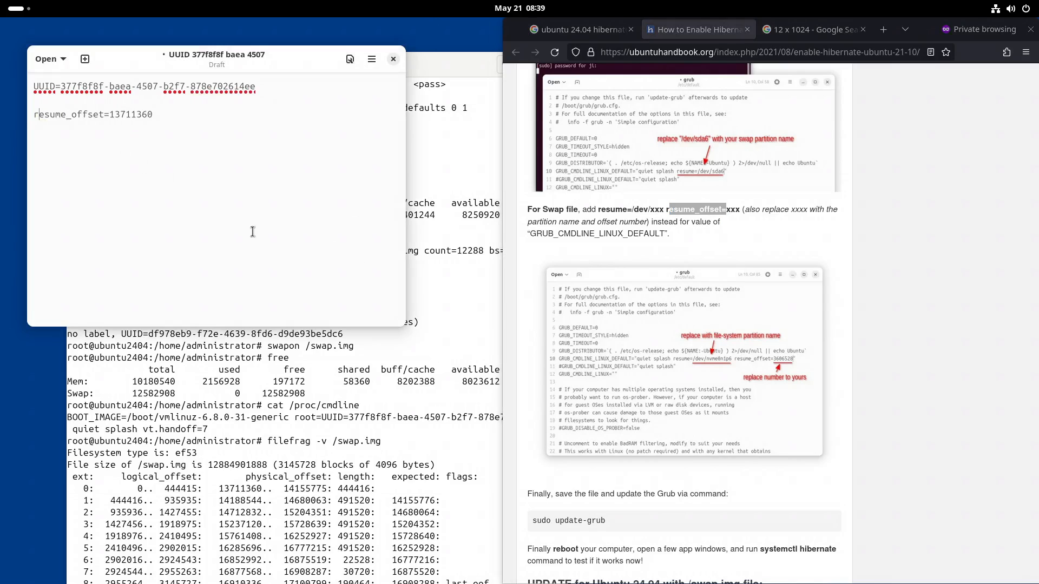
mouse_move(869, 390)
text(resume=)
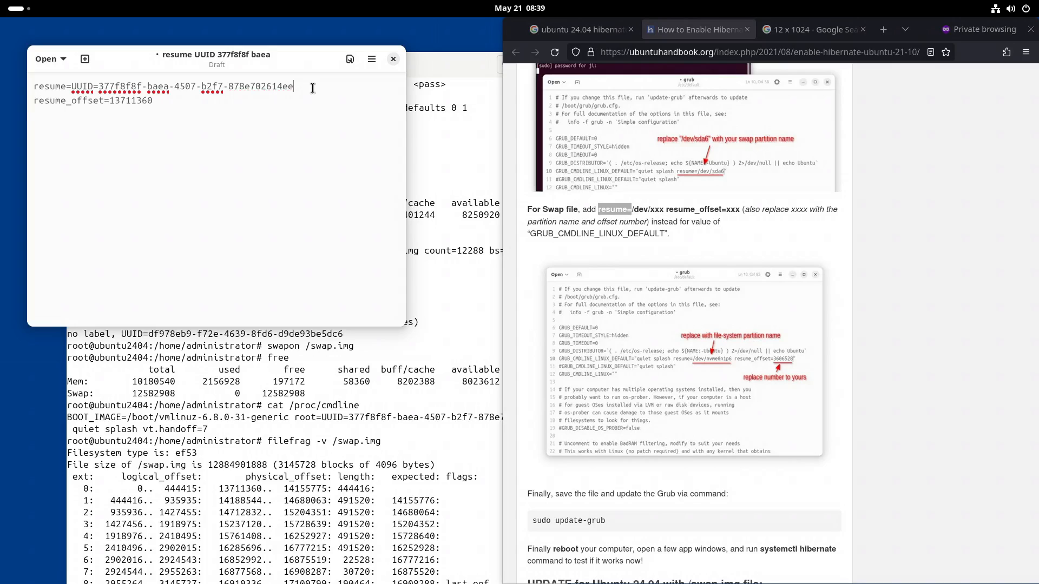
scroll(down, 3)
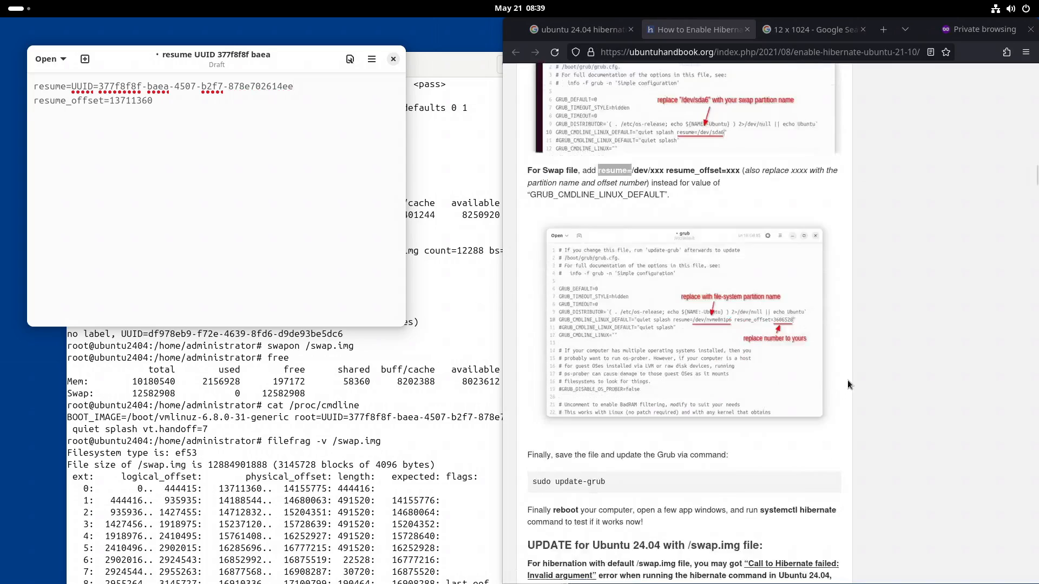
scroll(down, 3)
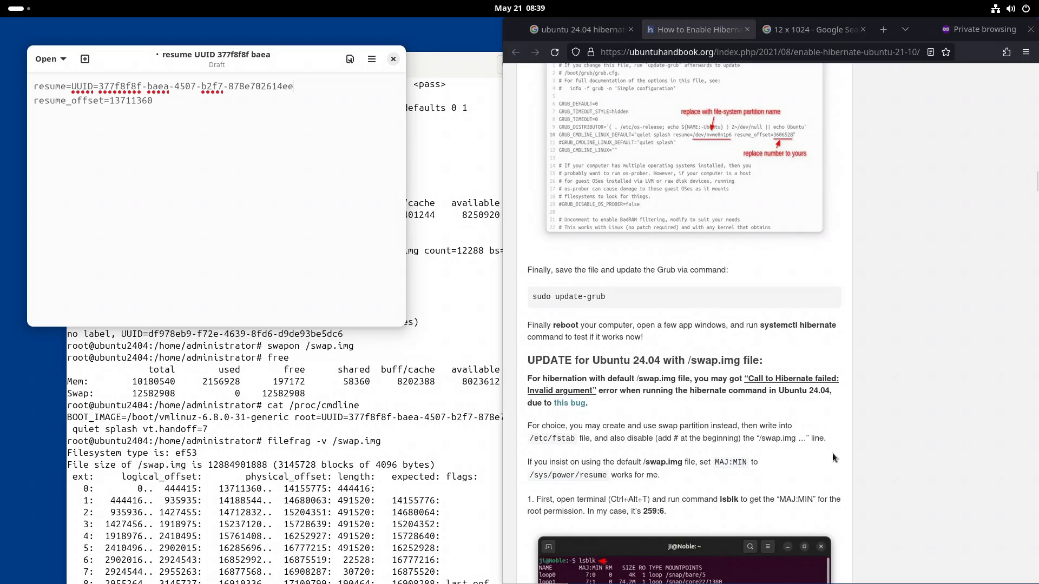
- Read the Ubuntu 24.04 update on writing lsblk's MAJ:MIN into /sys/power/resume
scroll(down, 3)
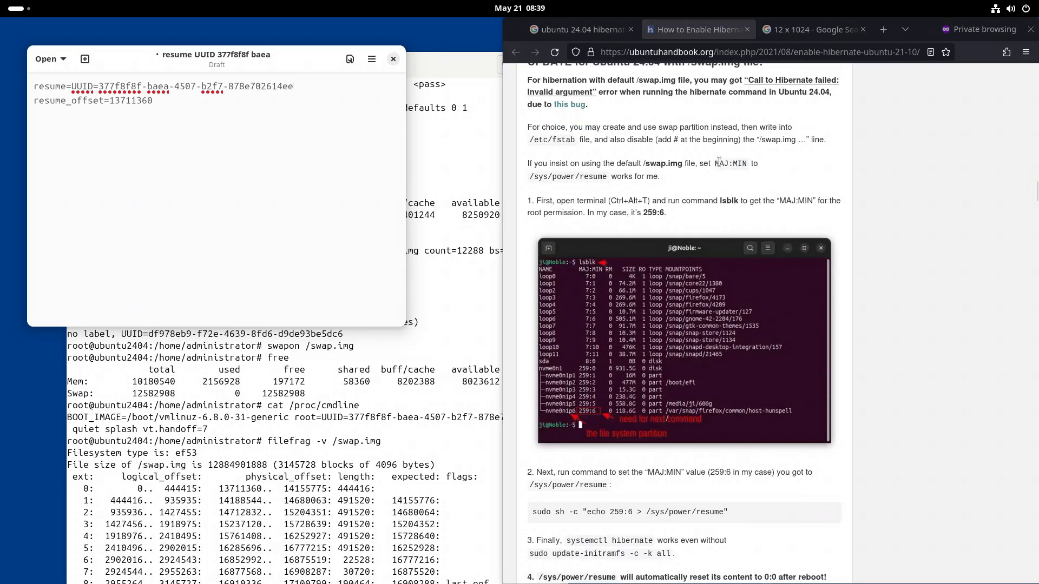
double_click(731, 164)
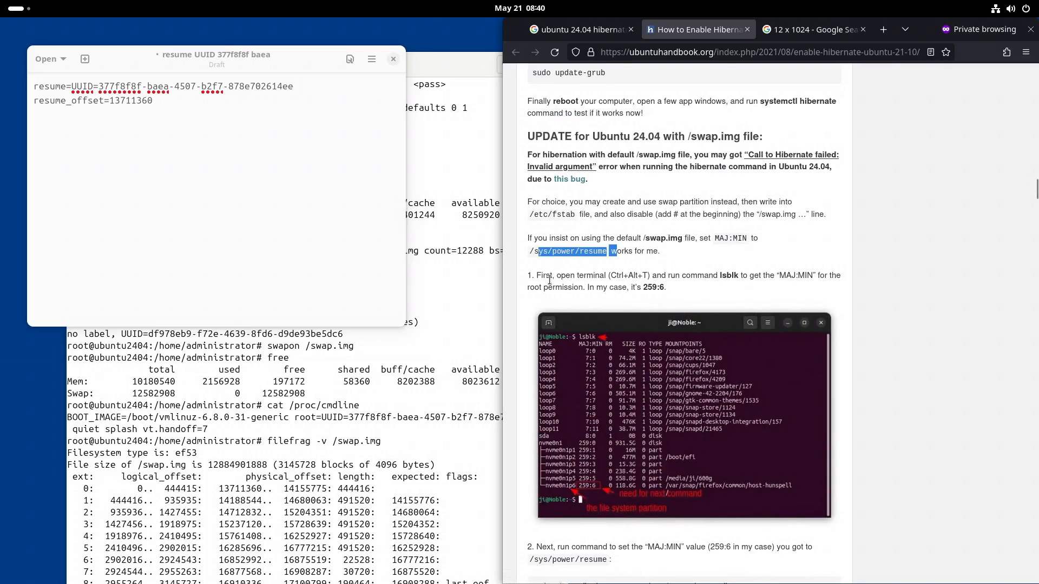
mouse_move(675, 268)
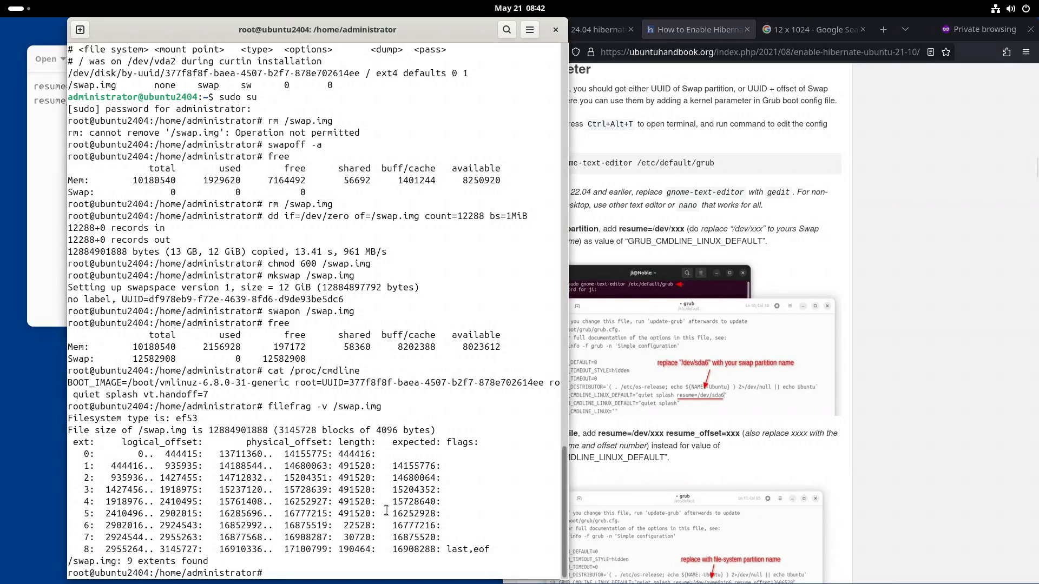
- Edit /etc/default/grub in nano, pasting resume=UUID=377f8f8f-… resume_offset=13711360 after quiet splash
text(nano)
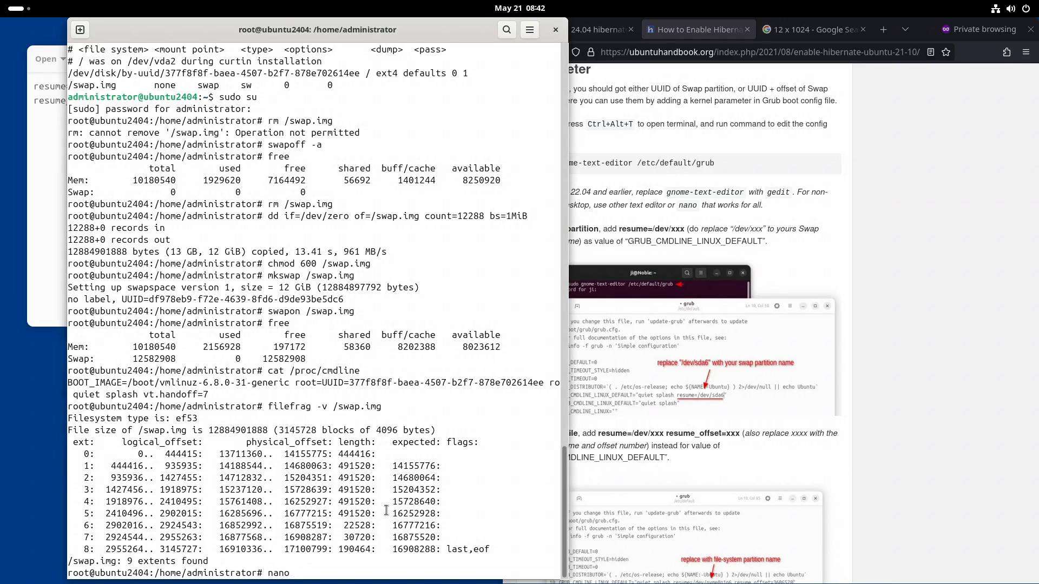
text(/etc/de)
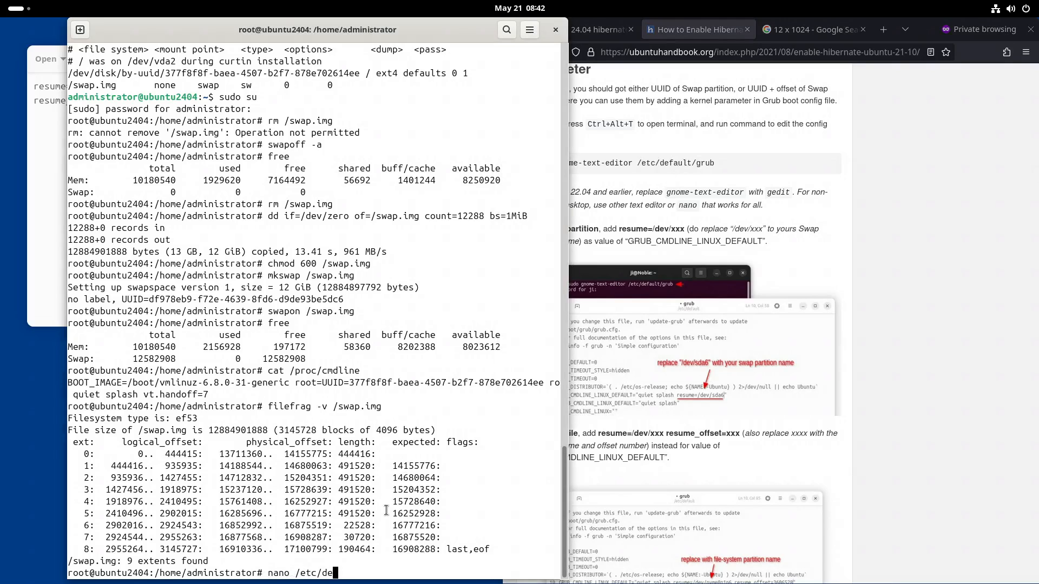
text(fault/)
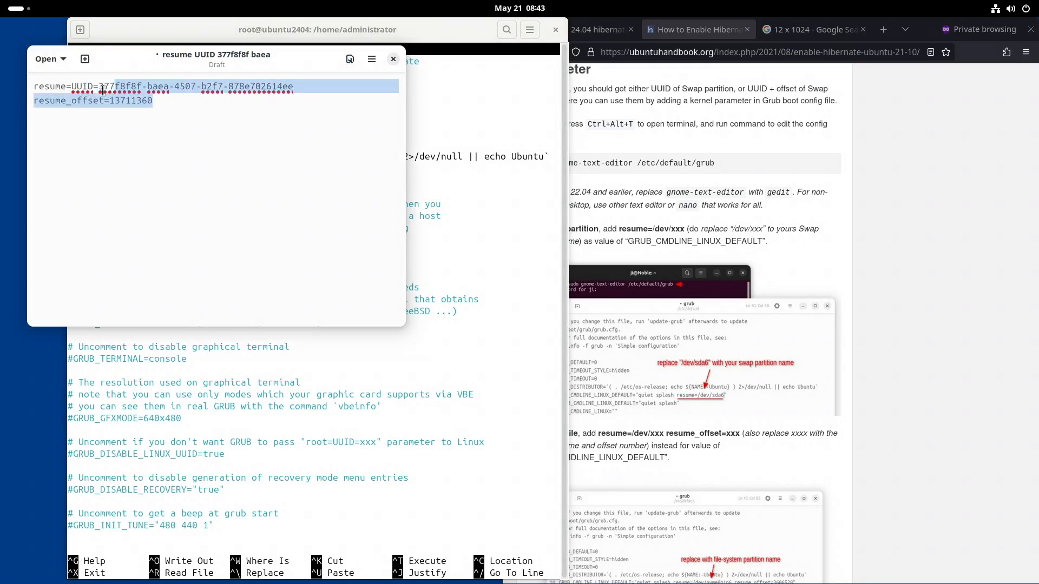
right_click(93, 93)
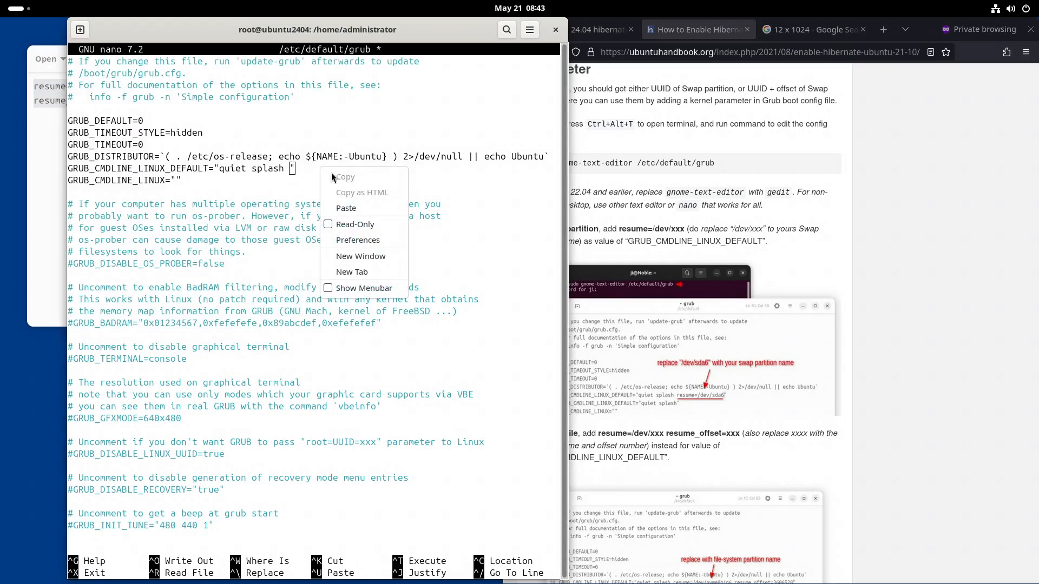
click(345, 208)
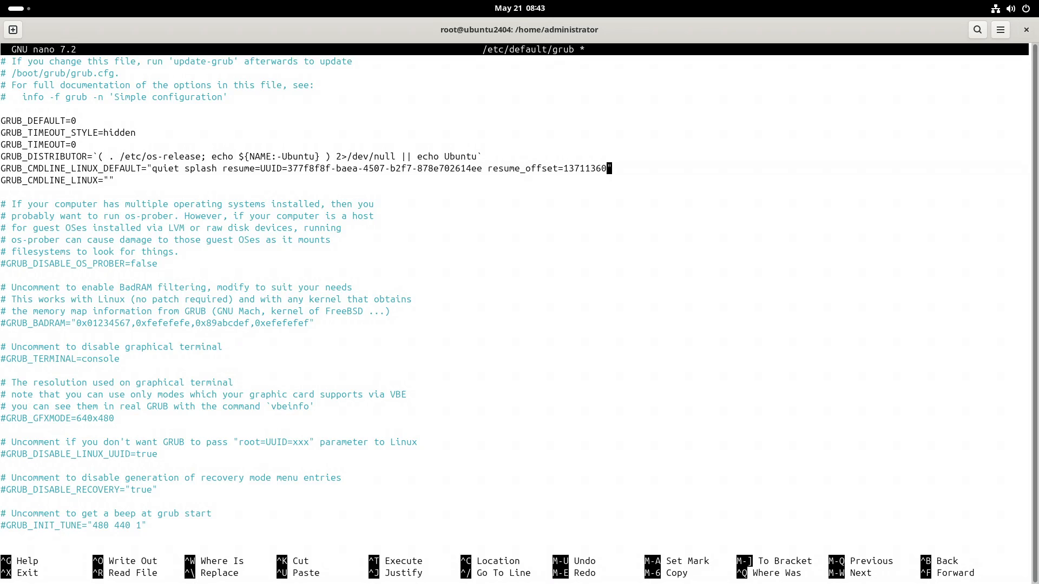
mouse_move(620, 214)
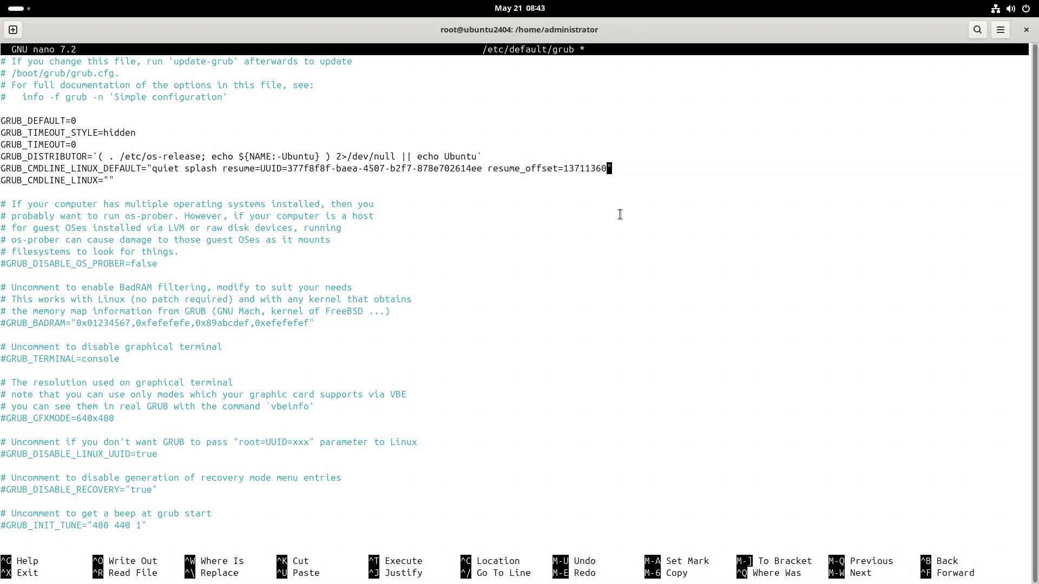
- Write the modified /etc/default/grub to disk and leave nano
key(ctrl+o)
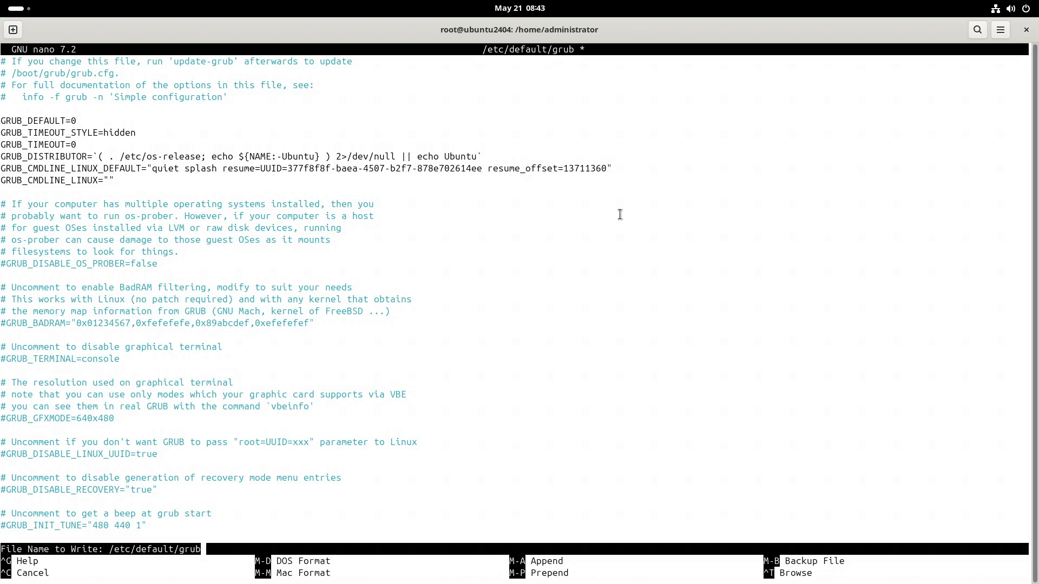
key(Enter)
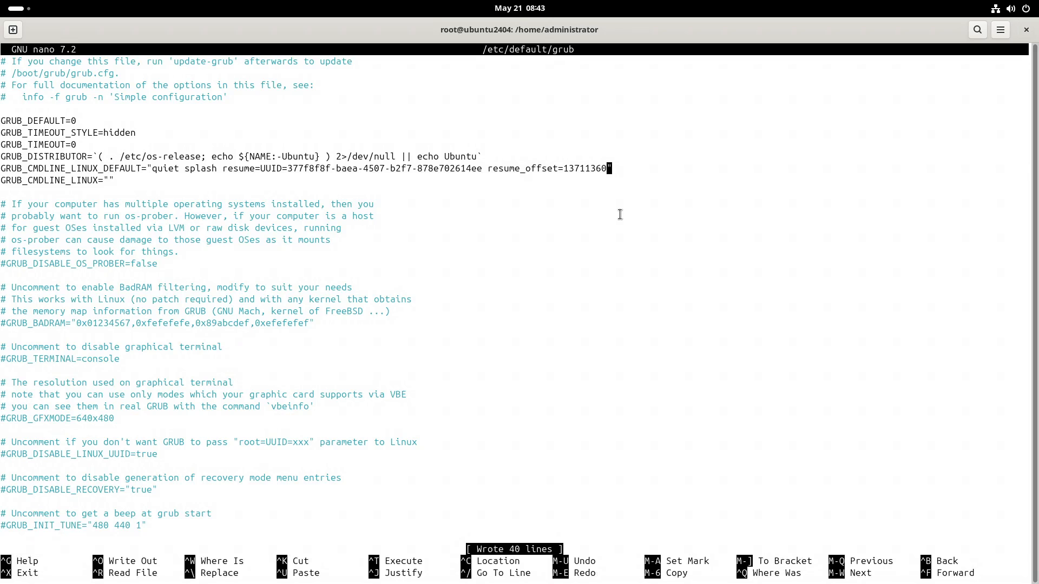
key(ctrl+x)
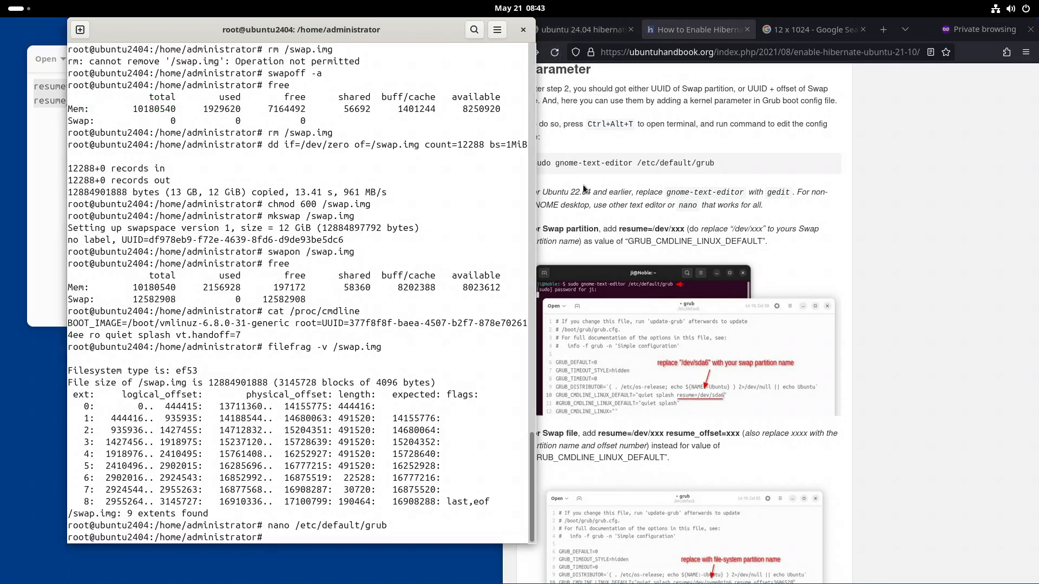
- Regenerate the GRUB configuration with update-grub
scroll(down, 3)
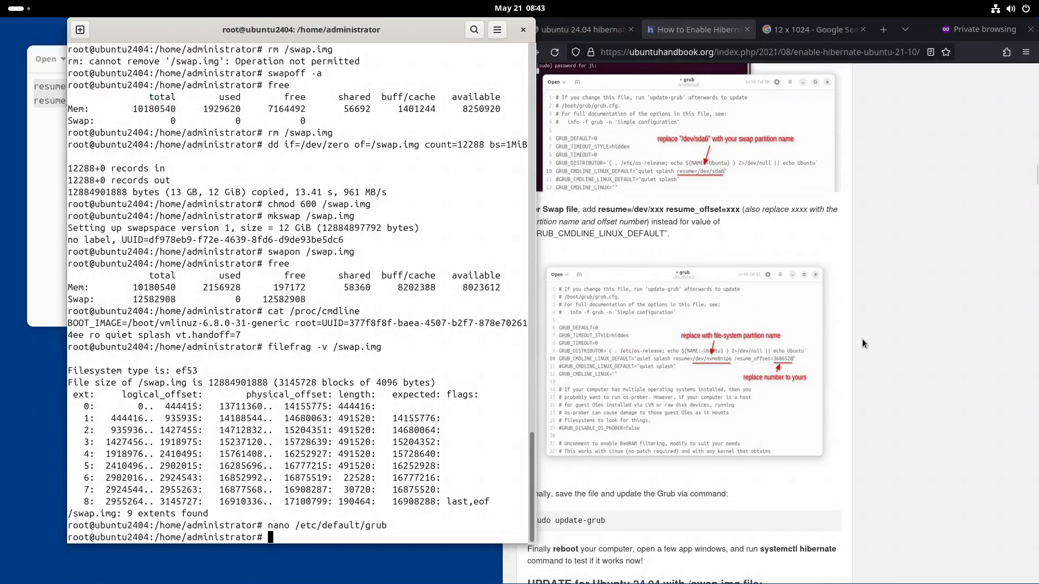
scroll(down, 3)
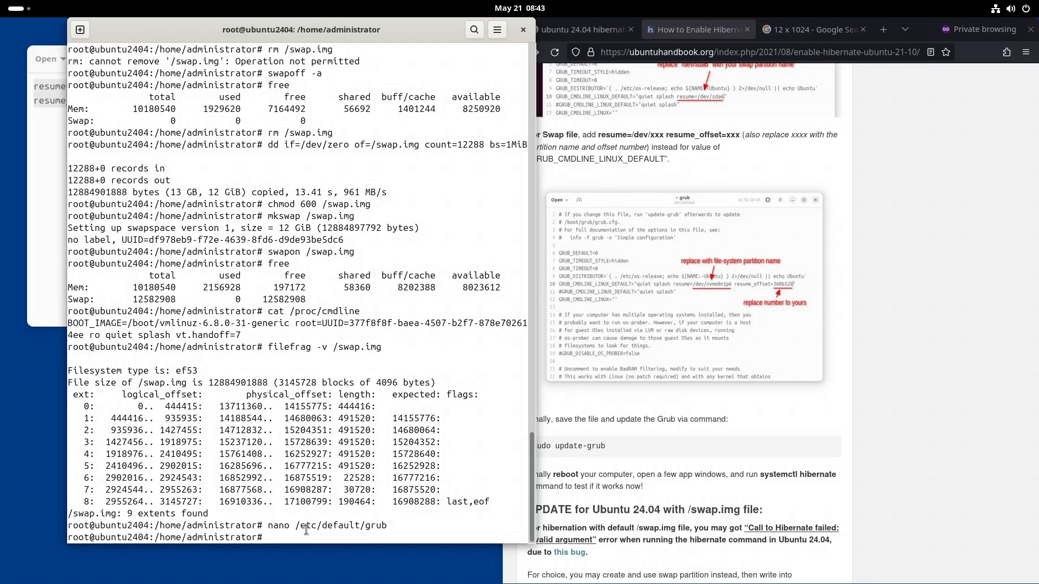
text(update-grub)
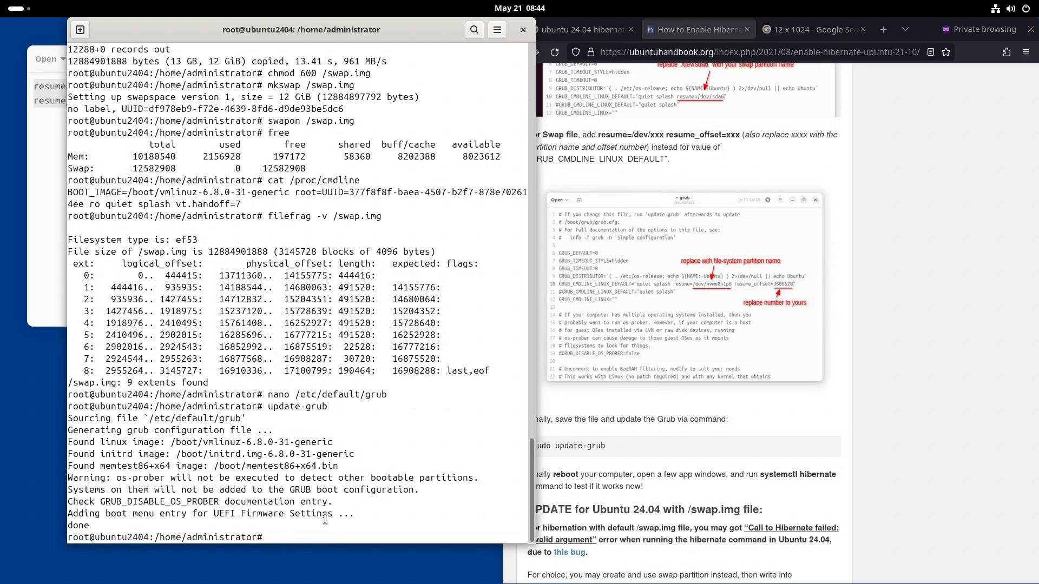
mouse_move(677, 464)
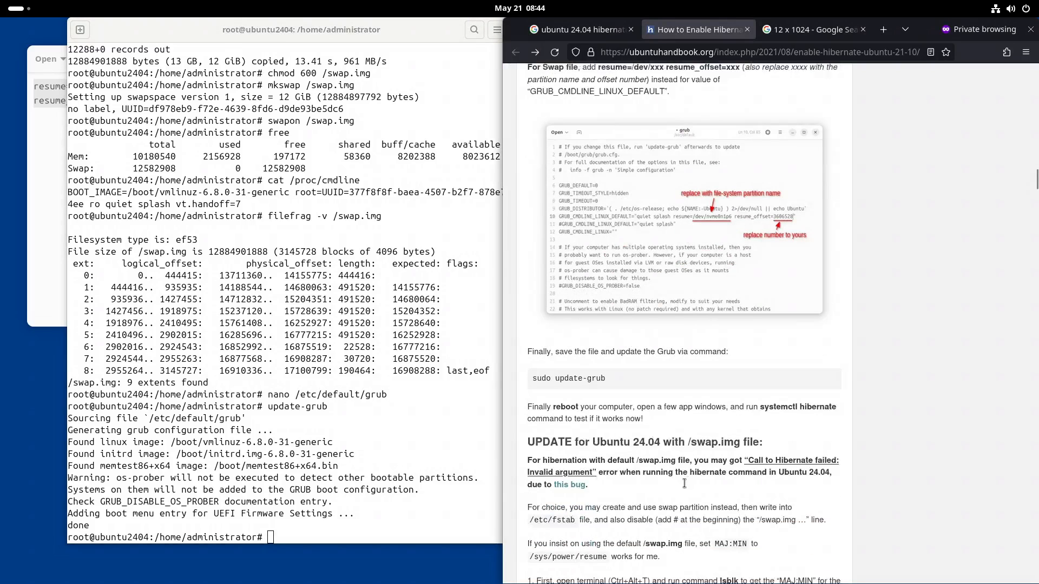
- Note the guide's MAJ:MIN remark for /swap.img, then reboot the machine
scroll(down, 3)
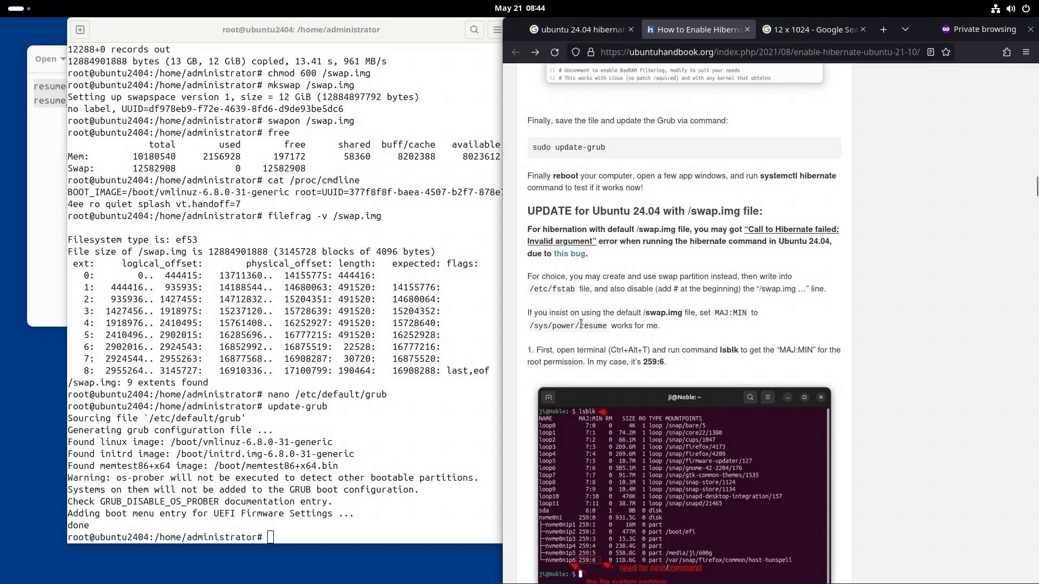
drag(556, 311, 640, 326)
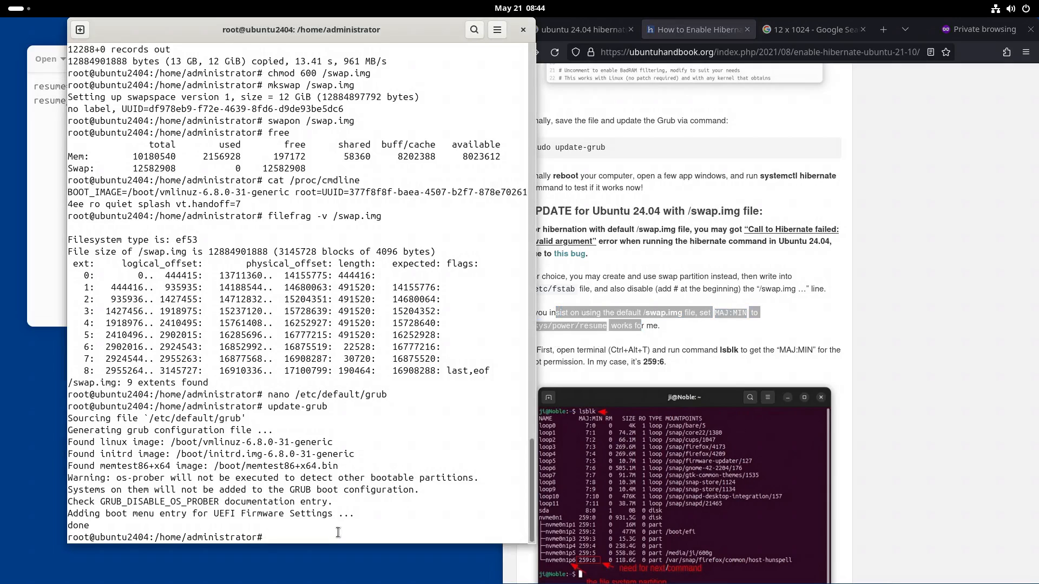
text(rebp)
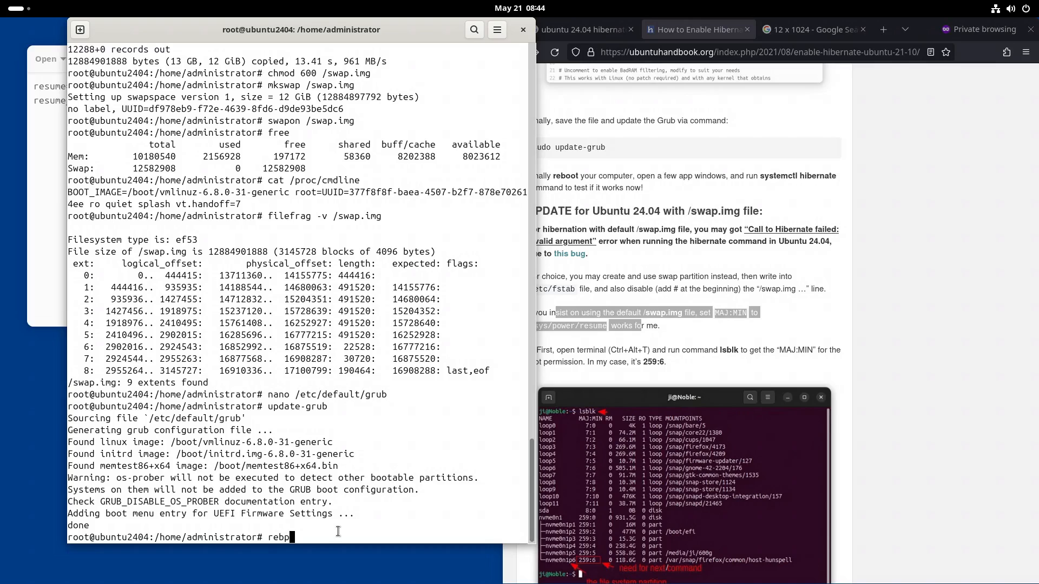
text(oot)
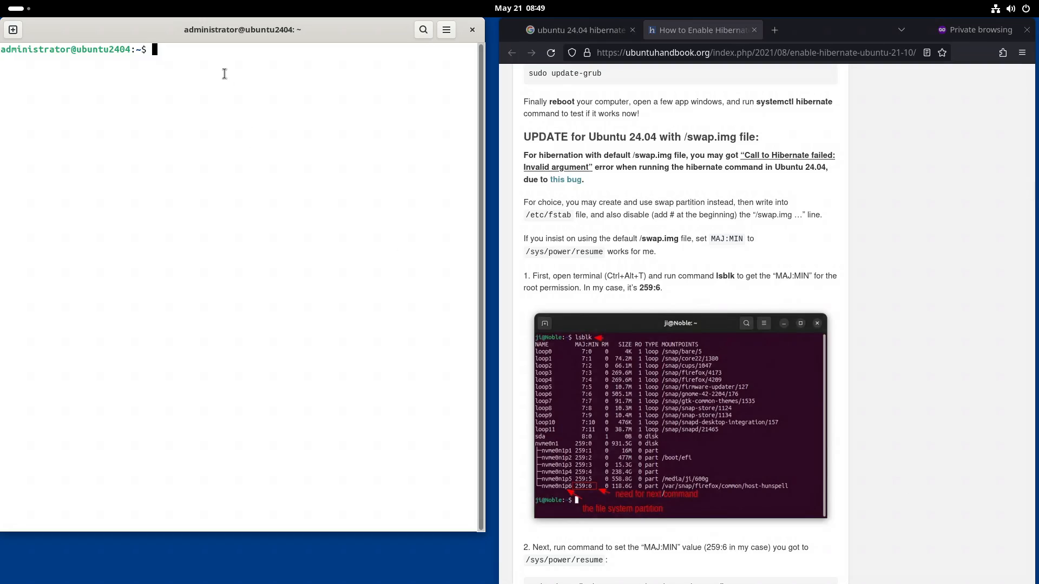
- Show /proc/cmdline and confirm the resume UUID is on the kernel command line
text(cat)
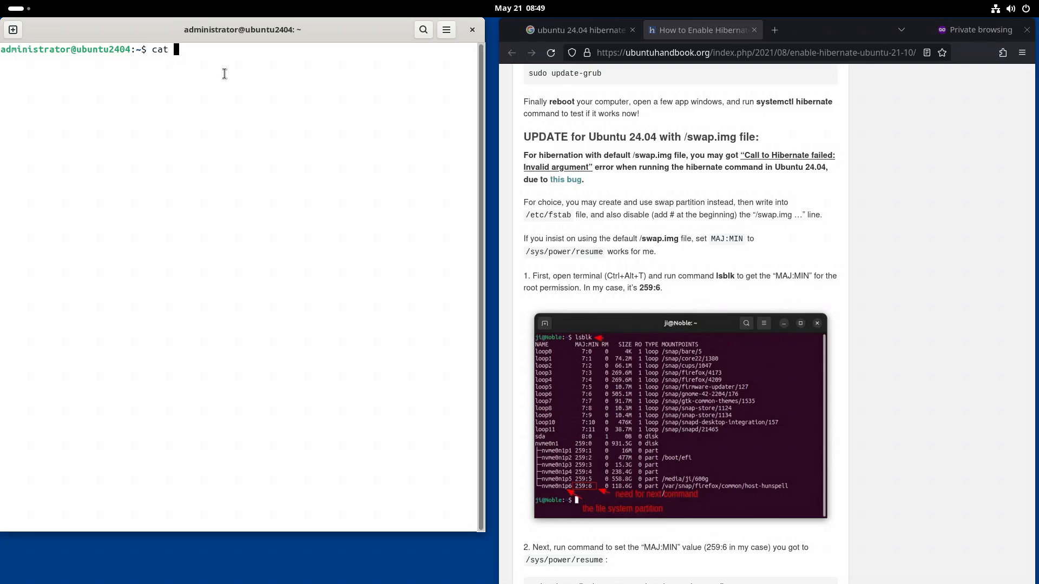
text(/proc/cmdline)
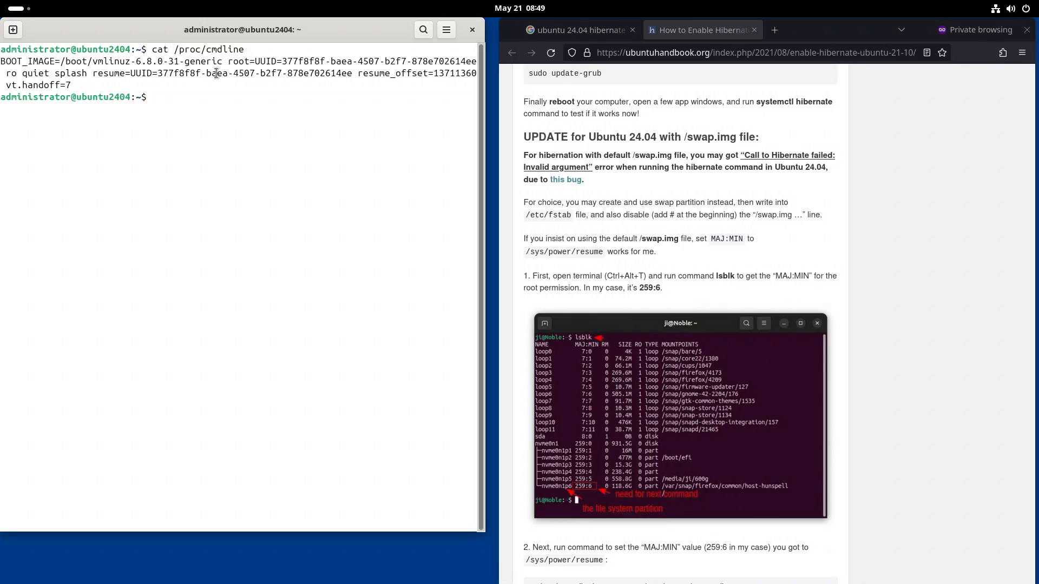
drag(91, 72, 271, 72)
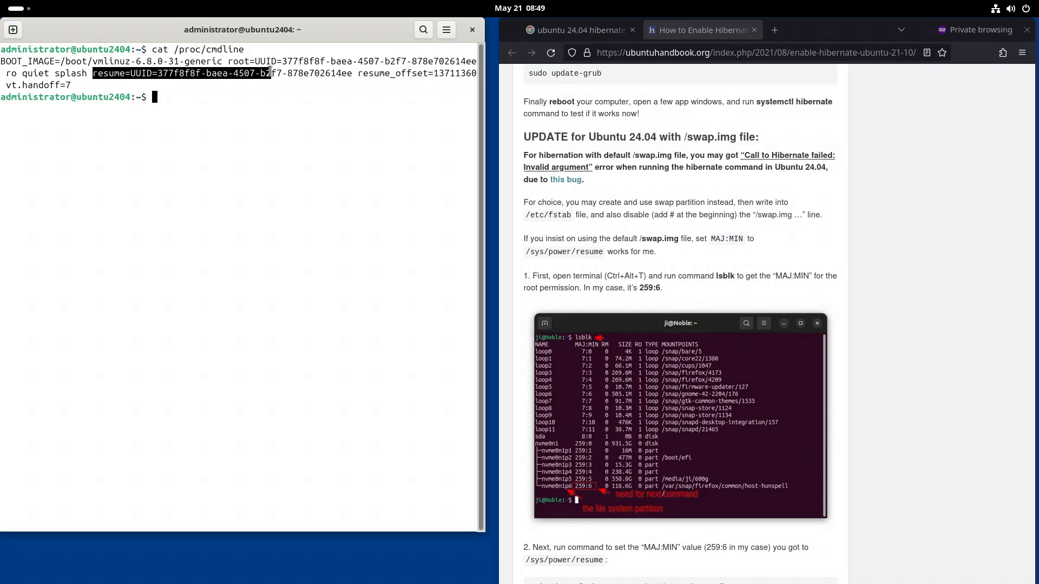
click(315, 196)
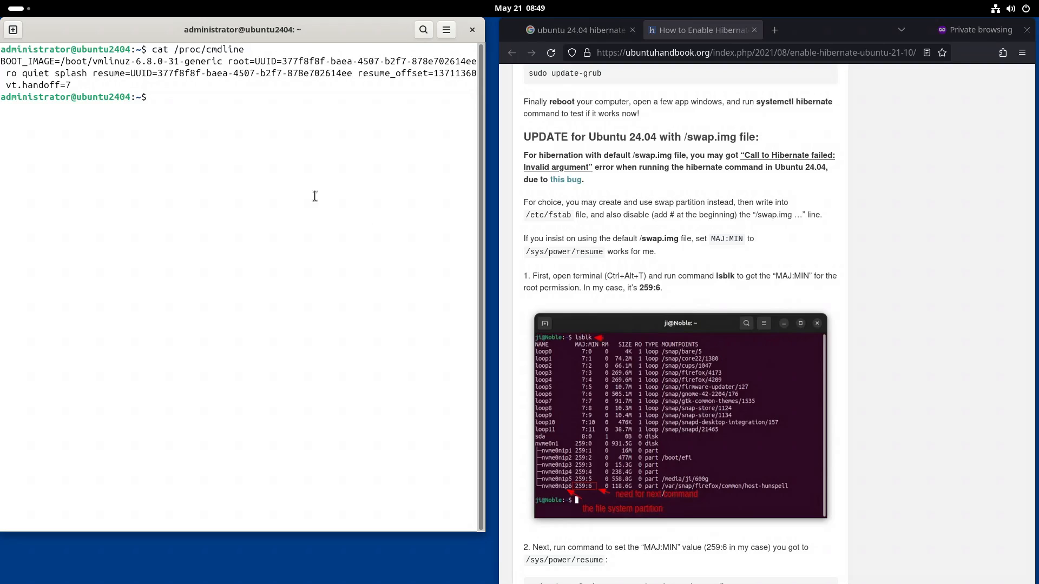
- Switch to a root shell and begin the systemctl hibernate command from the article
text(sudo su)
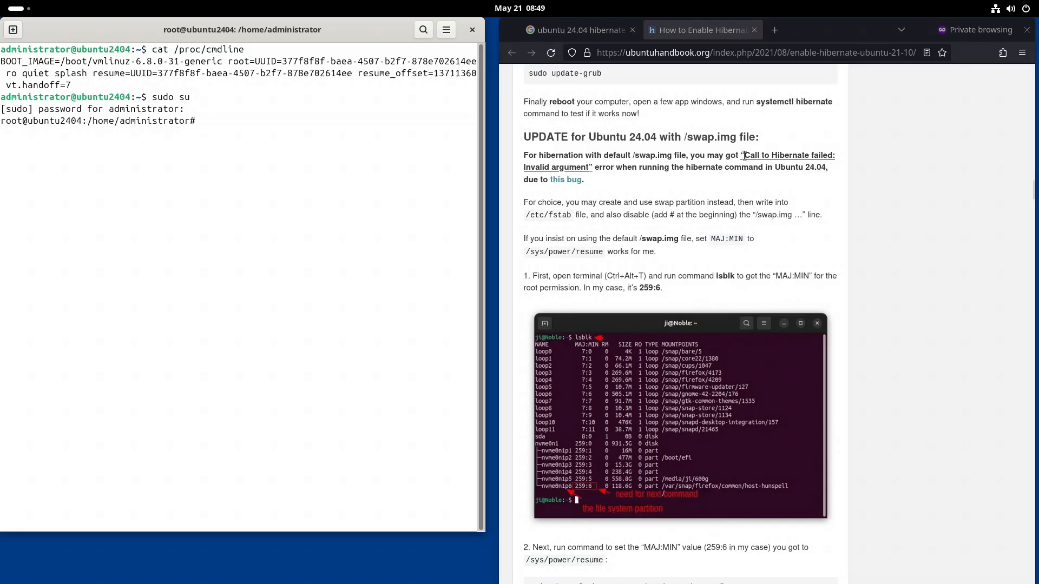
drag(743, 154, 592, 167)
text(s)
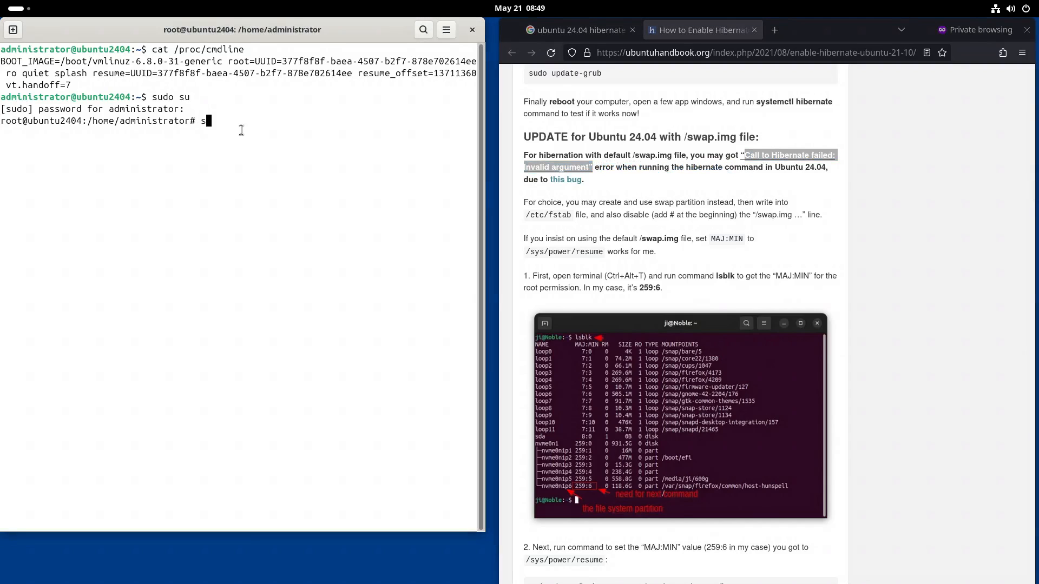
text(ystemctl hibernate)
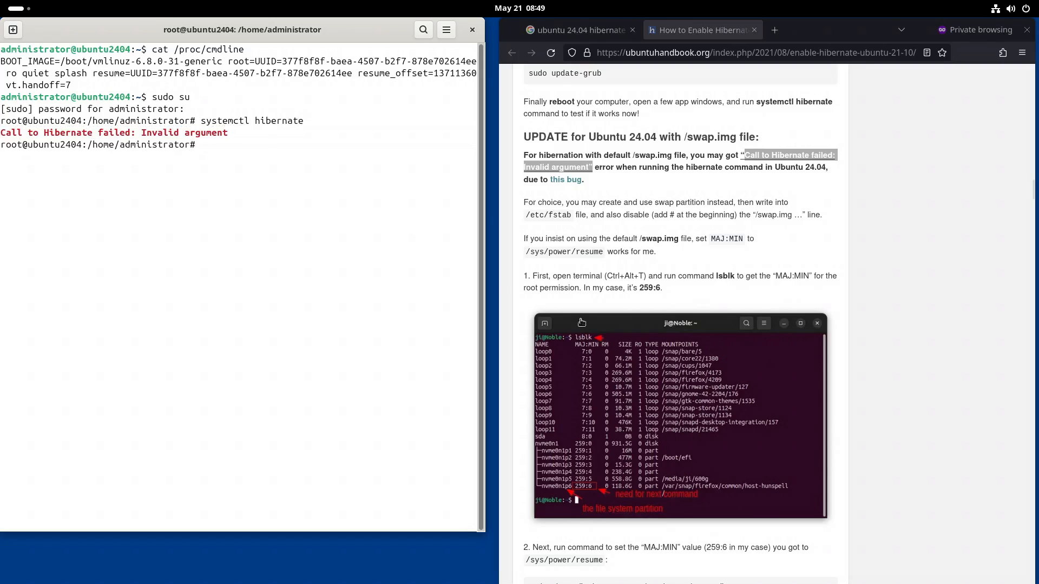
mouse_move(744, 285)
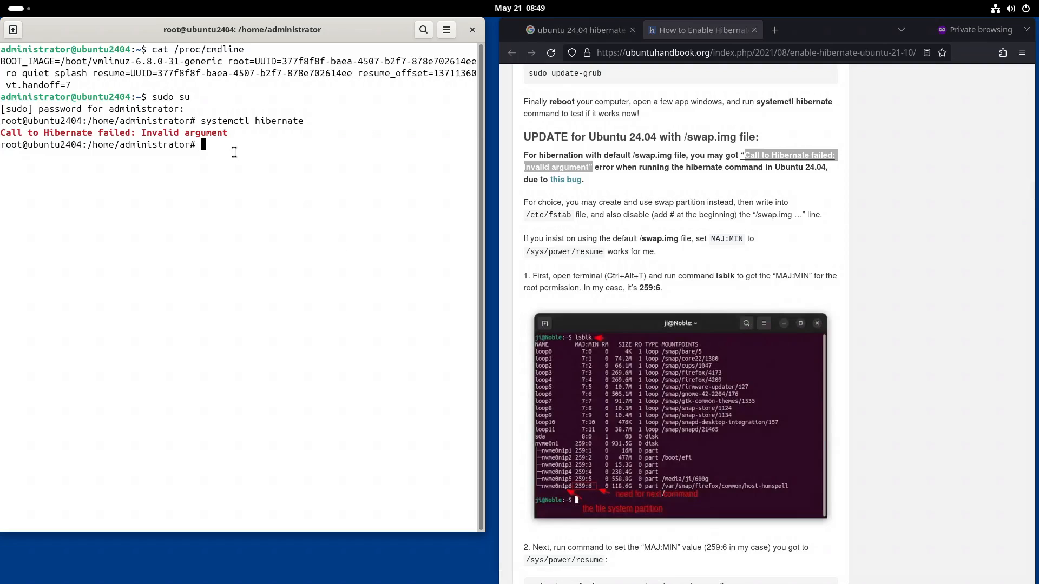
- After hibernate fails with Invalid argument, list block devices with lsblk
text(lsblk)
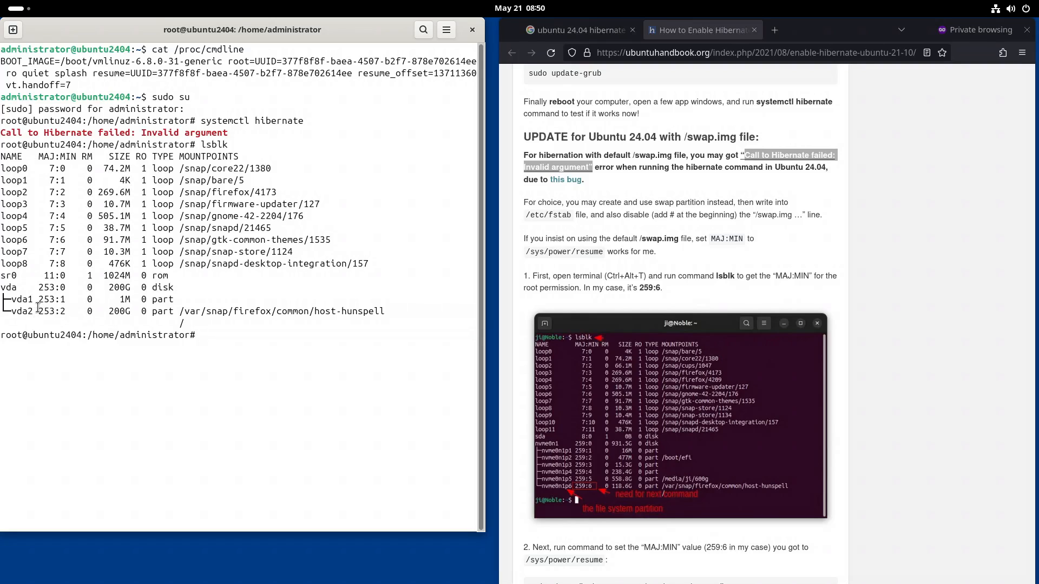
- Confirm via mount | grep /dev that /dev/vda2 (253:2) is the ext4 root filesystem
right_click(52, 311)
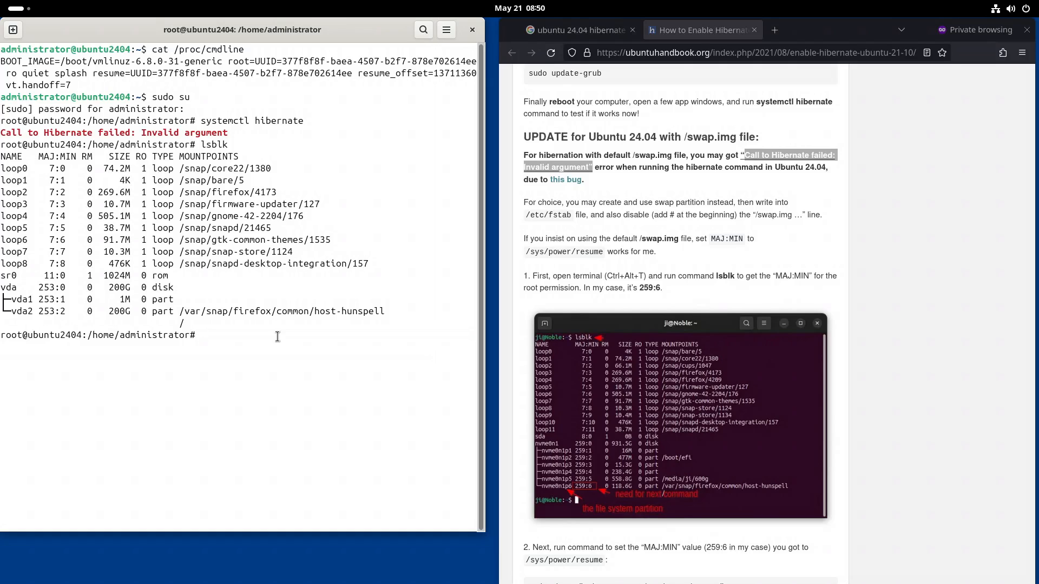
mouse_move(274, 334)
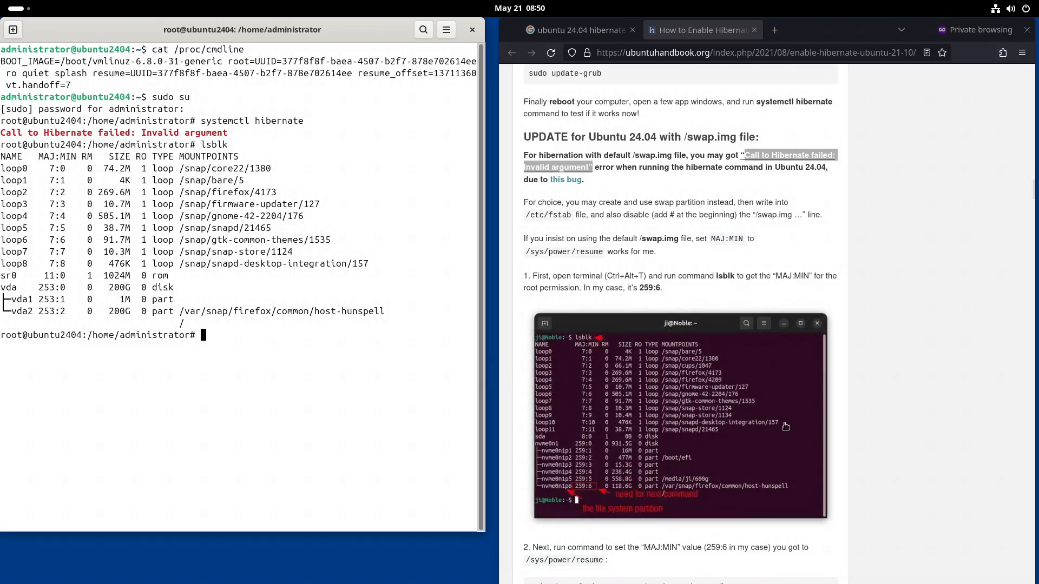
text(mount | grep /dev)
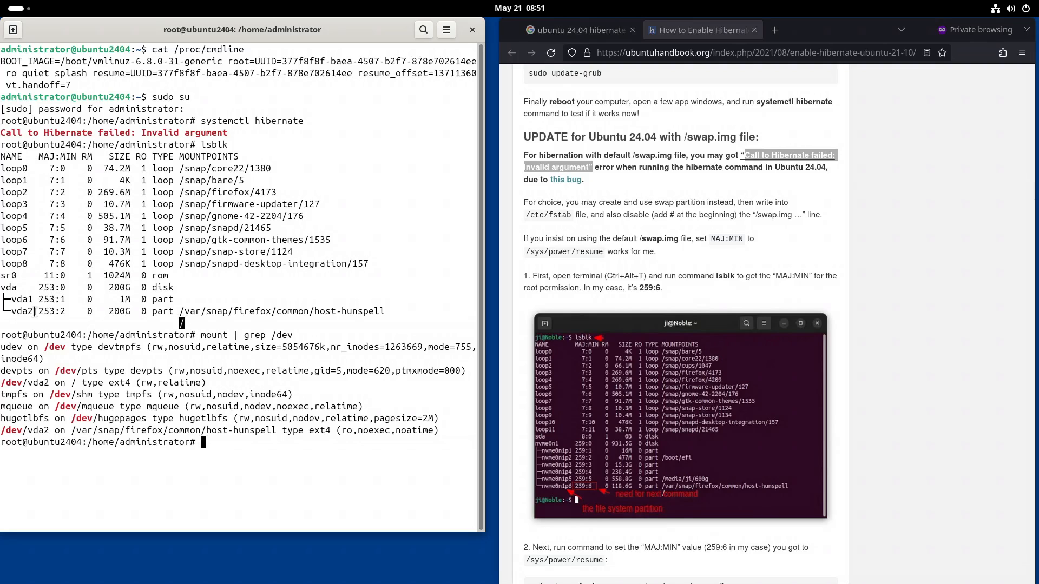
double_click(19, 312)
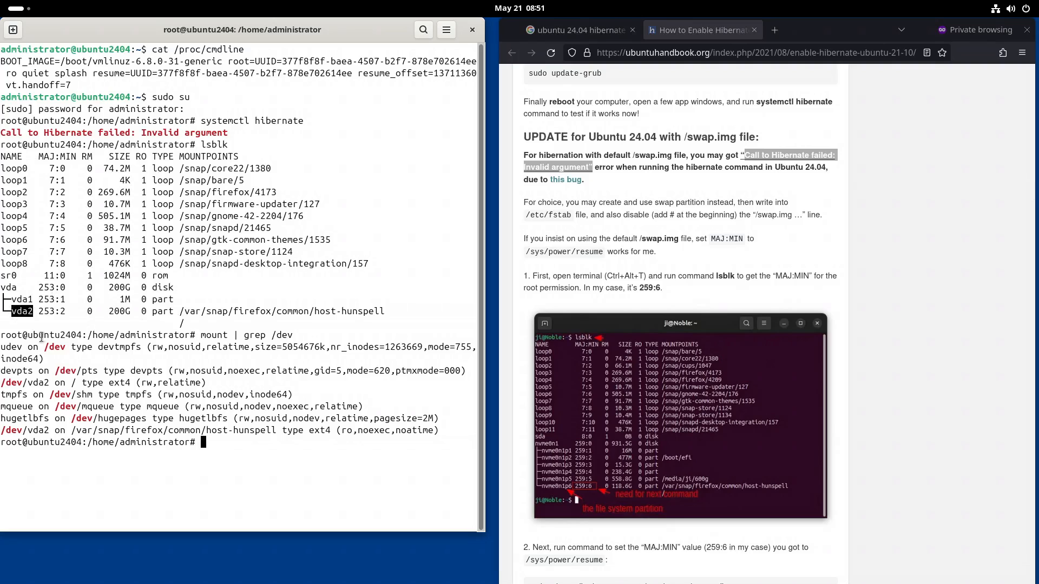
text(l)
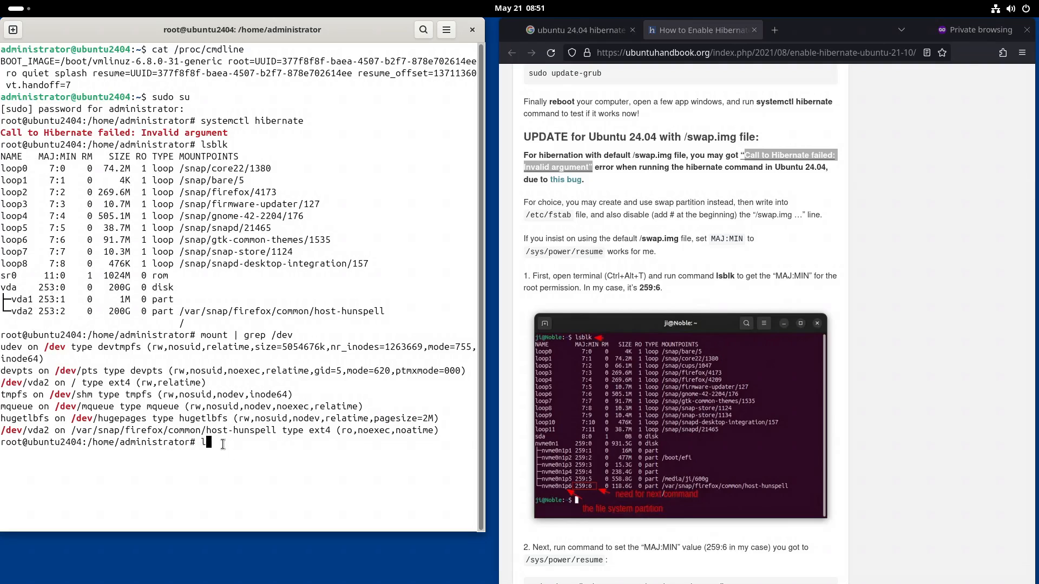
- Verify ls -la /dev/vda2 shows a block device with major 253, minor 2
text(s -la /dev/vda2)
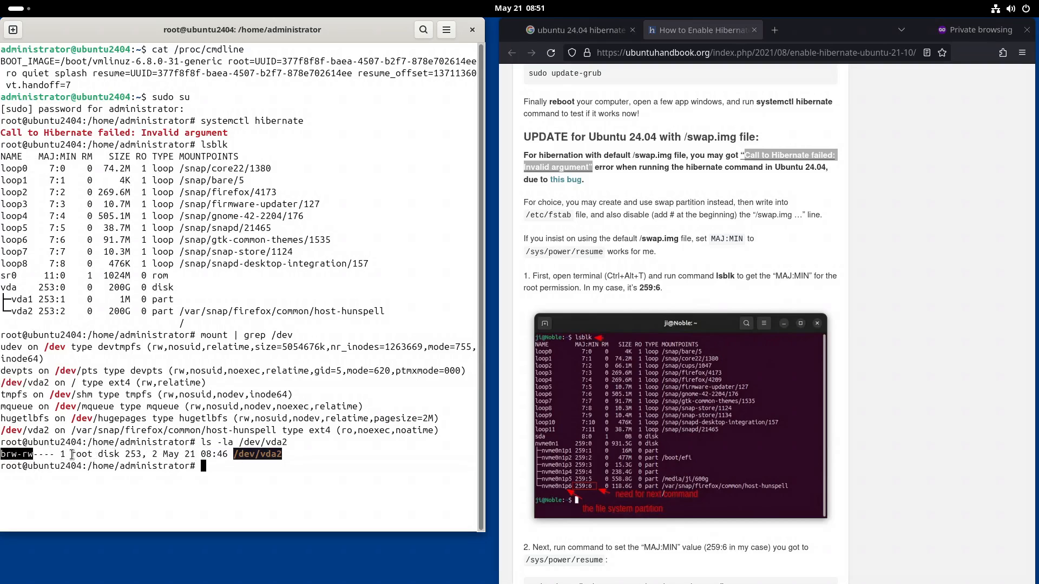
double_click(81, 454)
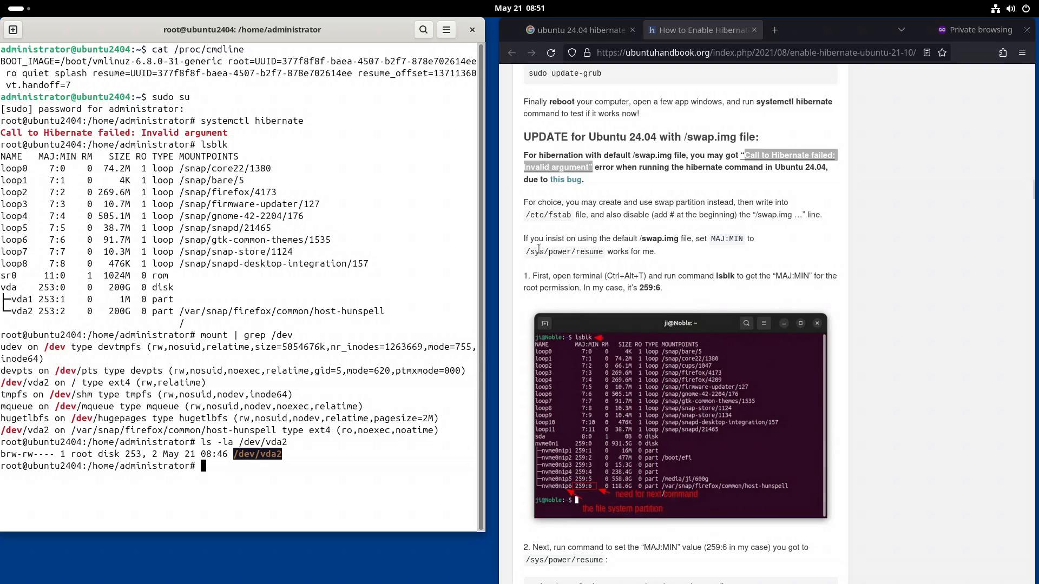
double_click(566, 252)
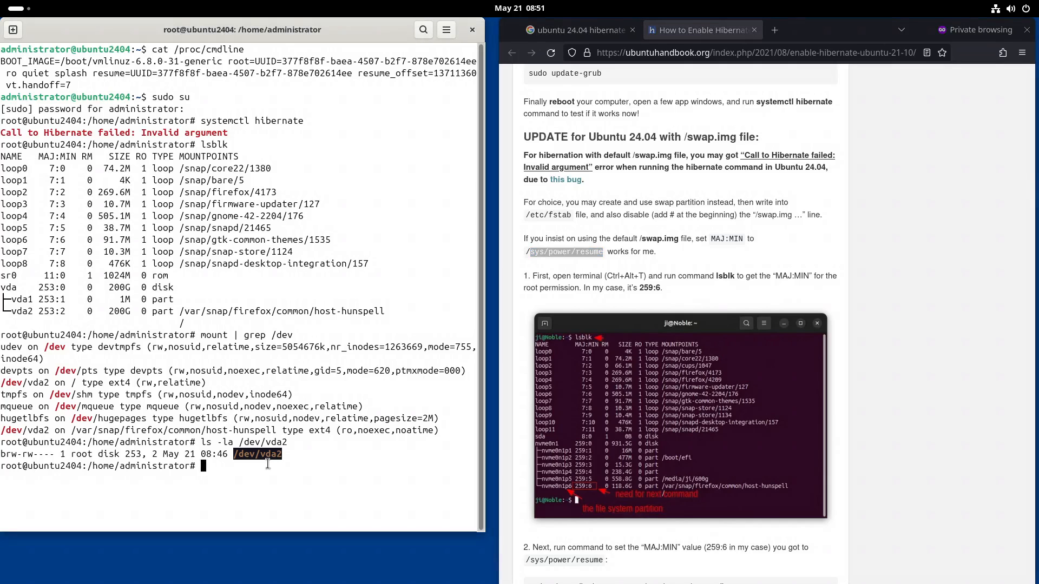
text(cat /s)
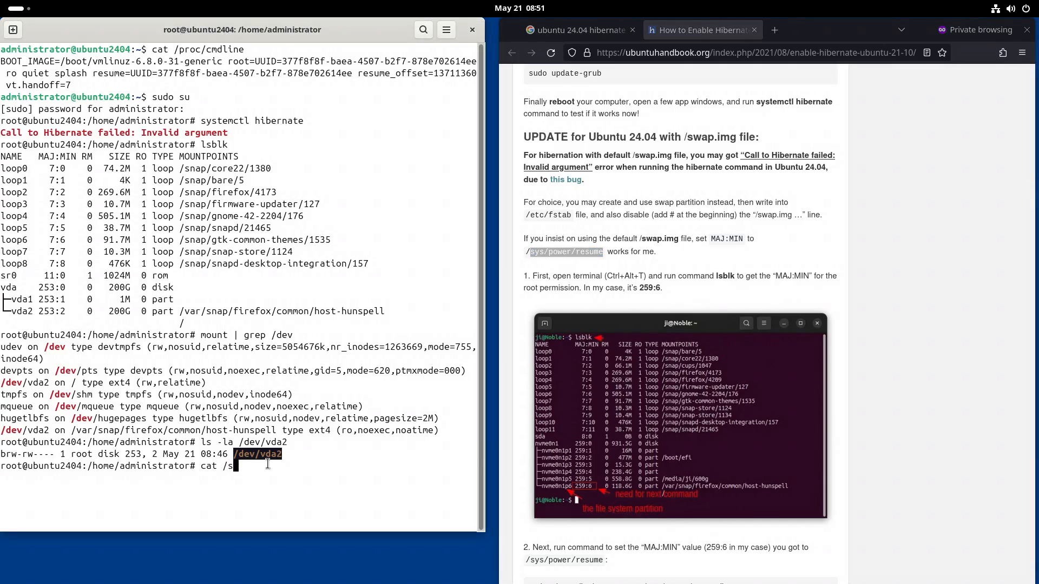
- Read /sys/power/resume as 0:0 and echo 253:2 into it
text(ys/power/resum)
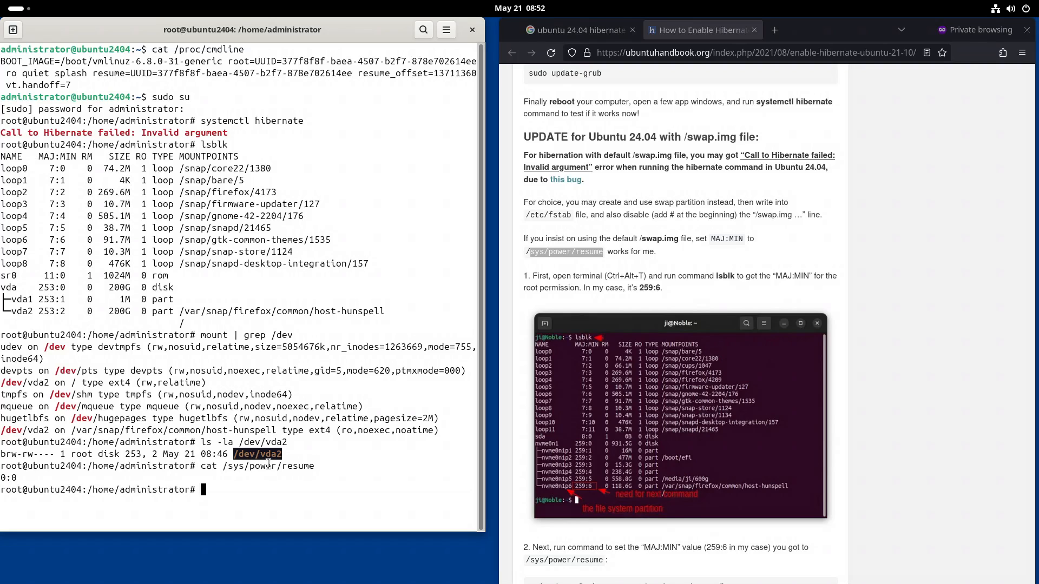
text(e)
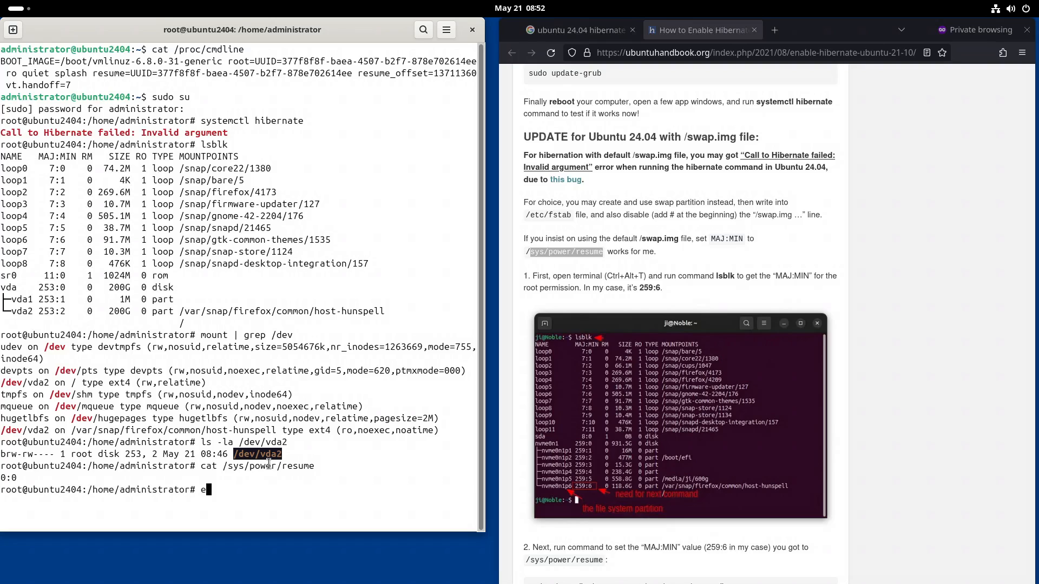
text(cho)
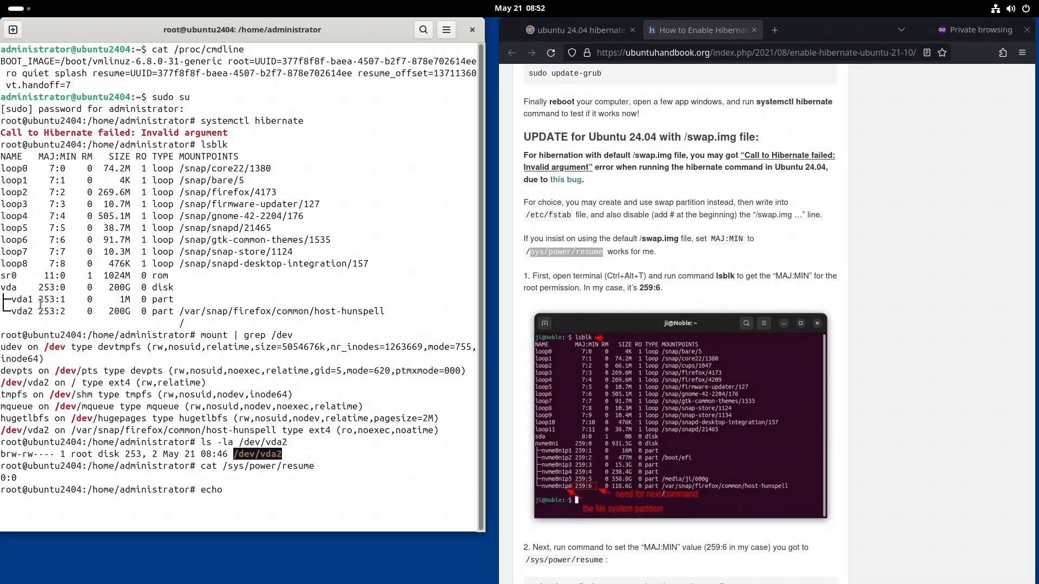
double_click(52, 312)
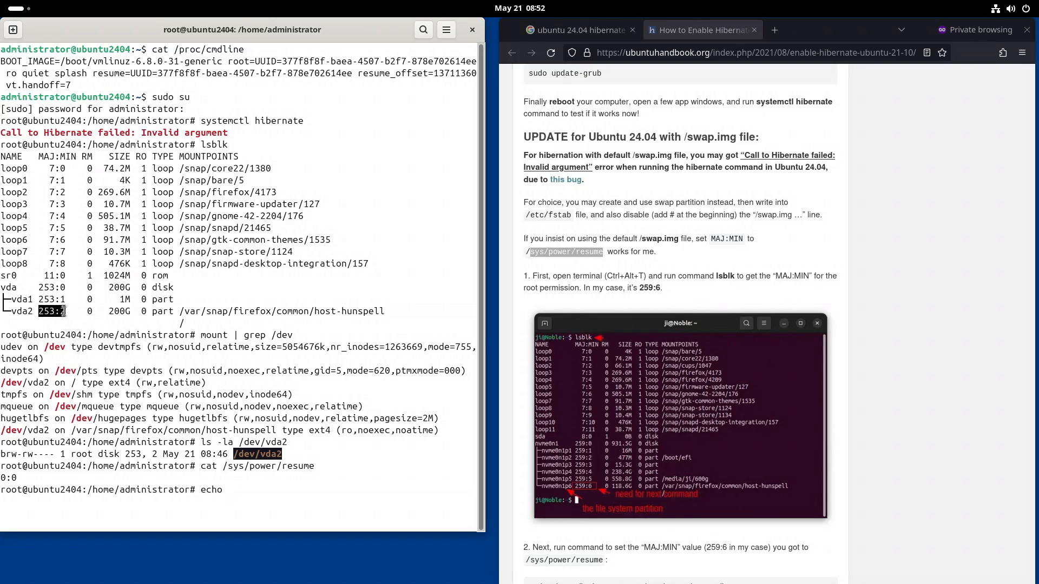
text(253:2)
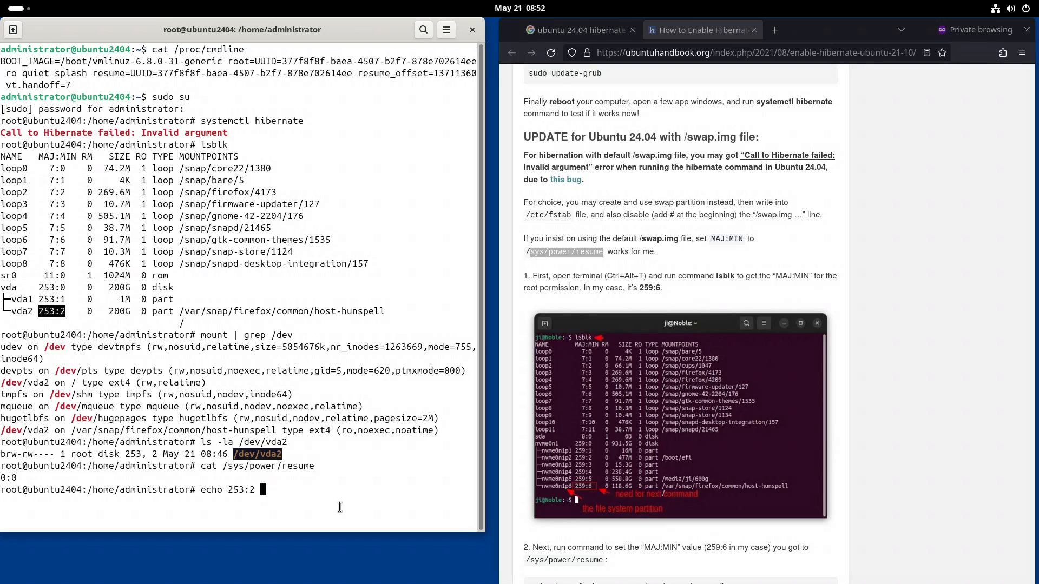
text(>)
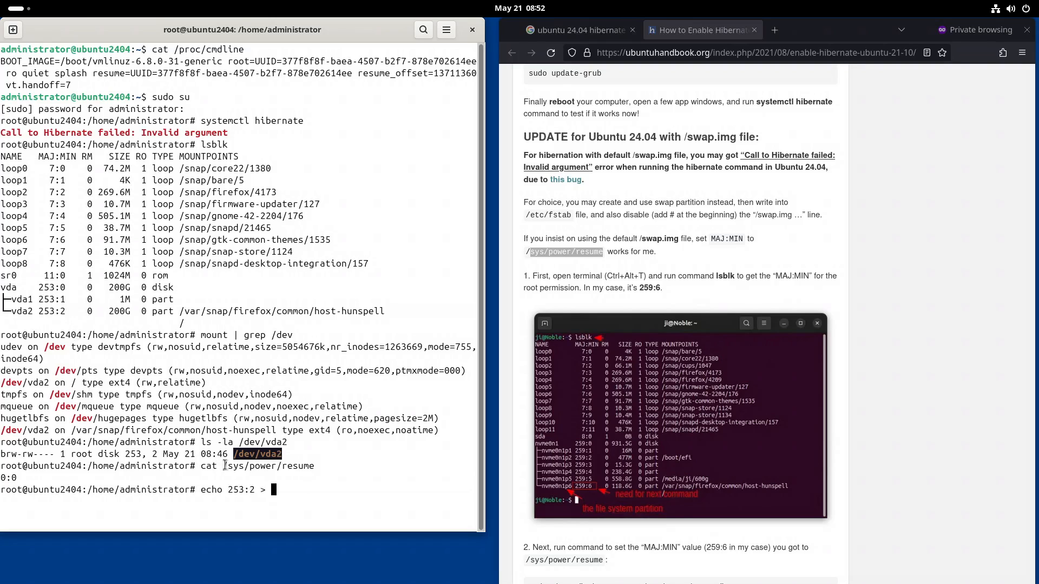
double_click(268, 466)
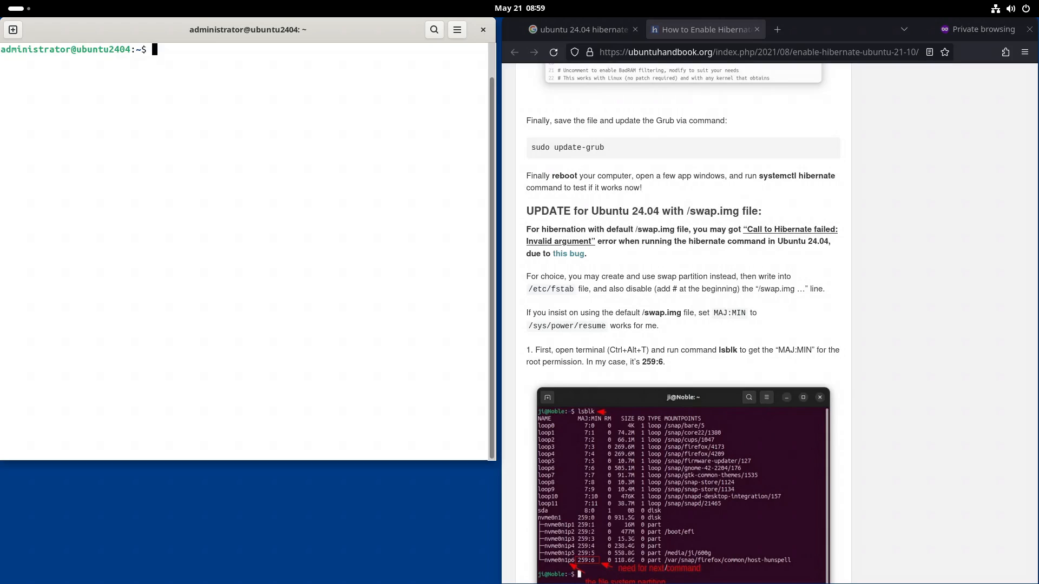
mouse_move(541, 329)
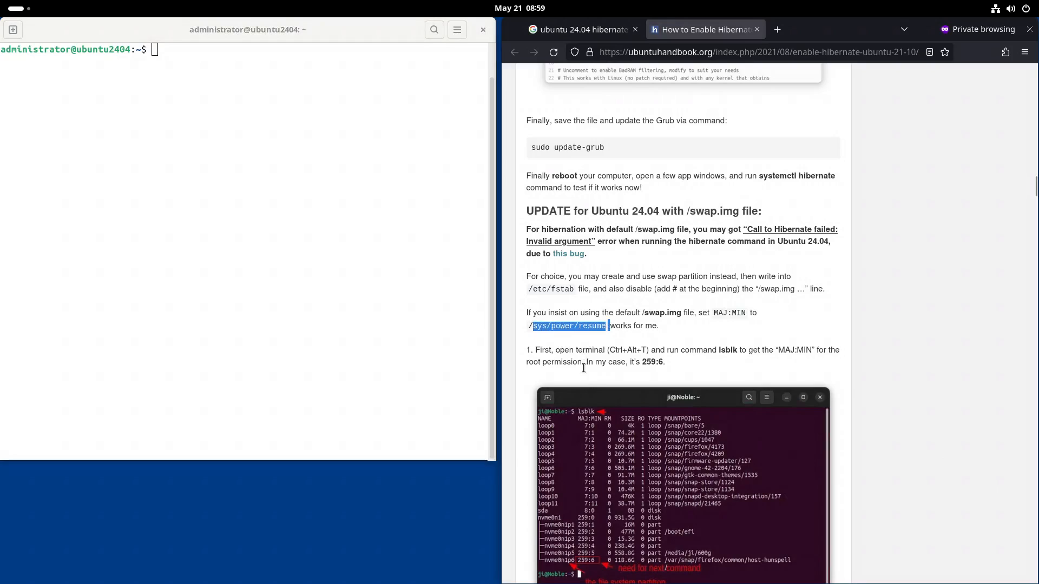
mouse_move(513, 322)
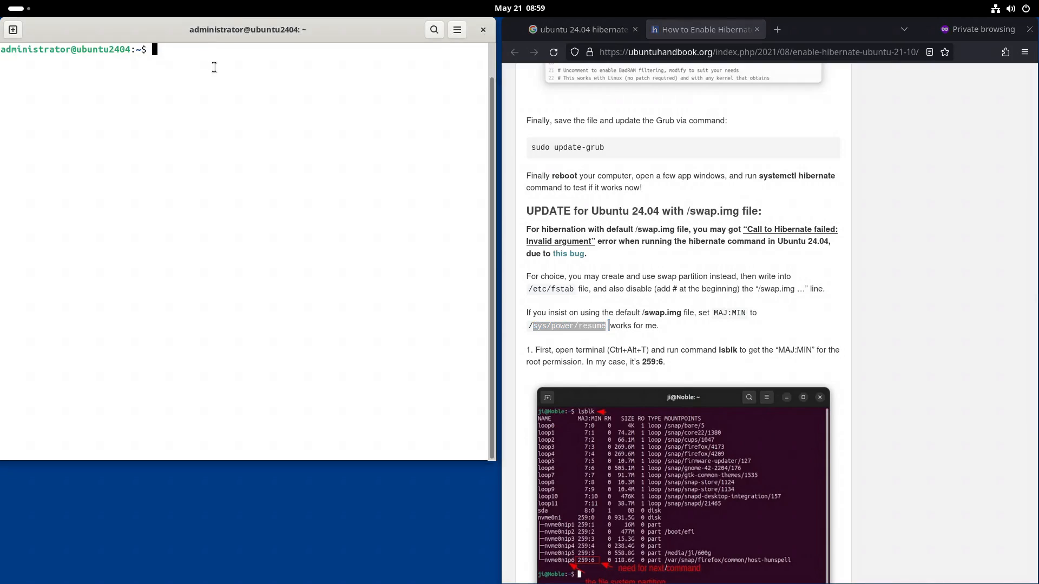
- In a fresh terminal, find /sys/power/resume back at 0:0 and rerun lsblk
text(cat /sys/)
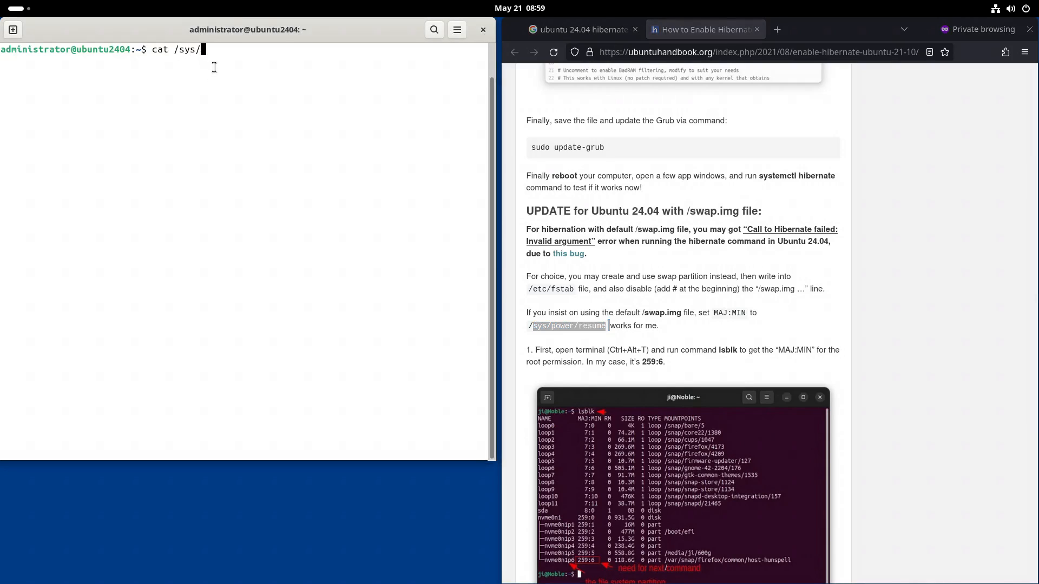
text(powe)
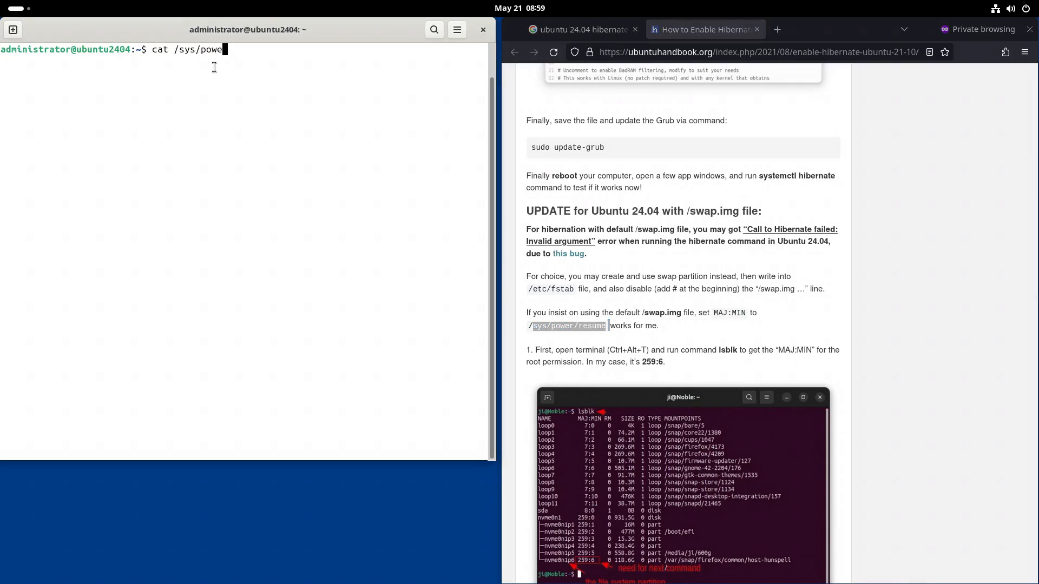
text(r/resume)
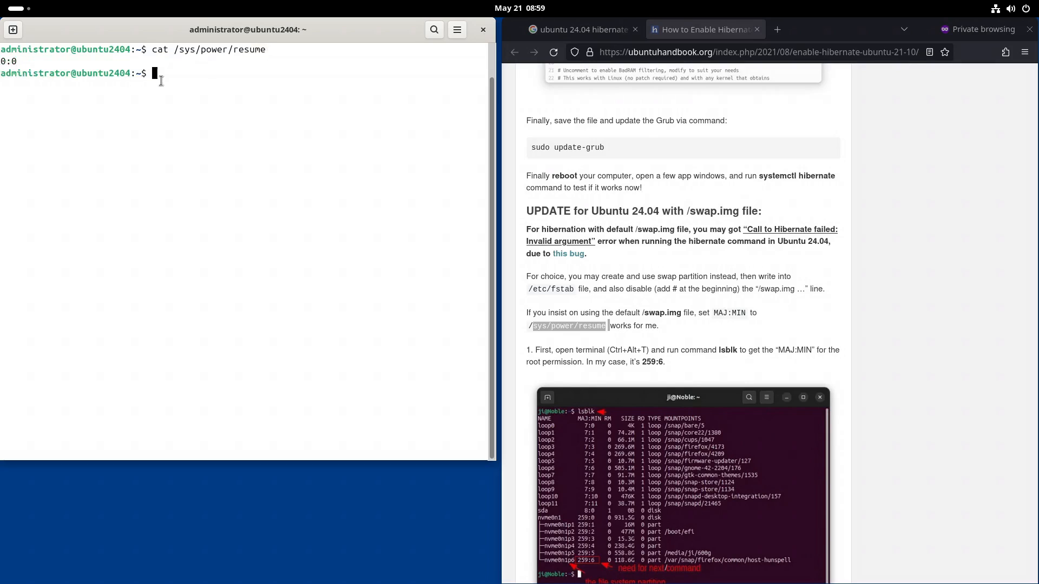
text(lsblk)
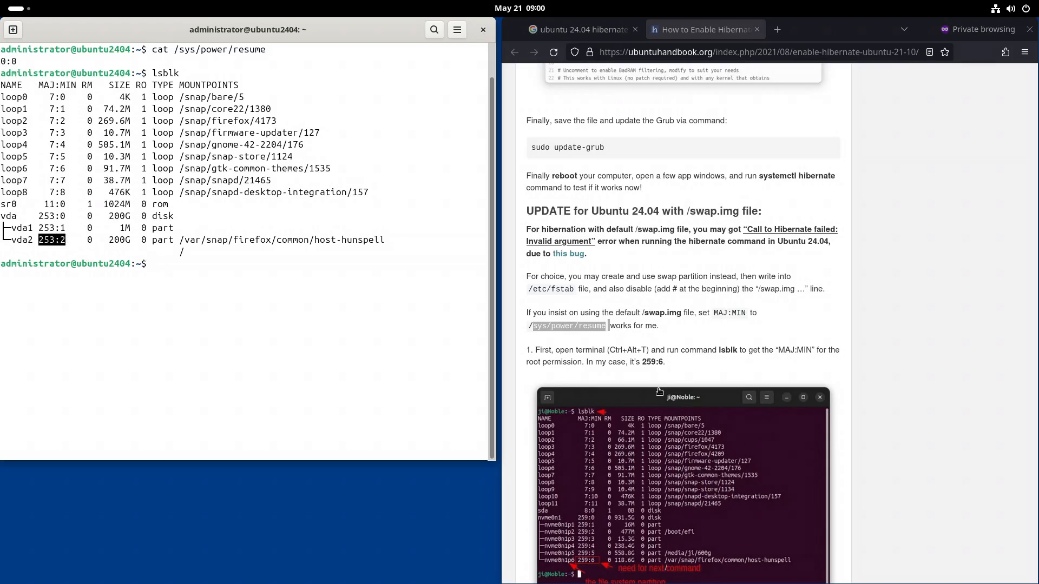
- Scroll the guide to the /etc/tmpfiles.d/hibernation_resume.conf step and select its path
scroll(down, 3)
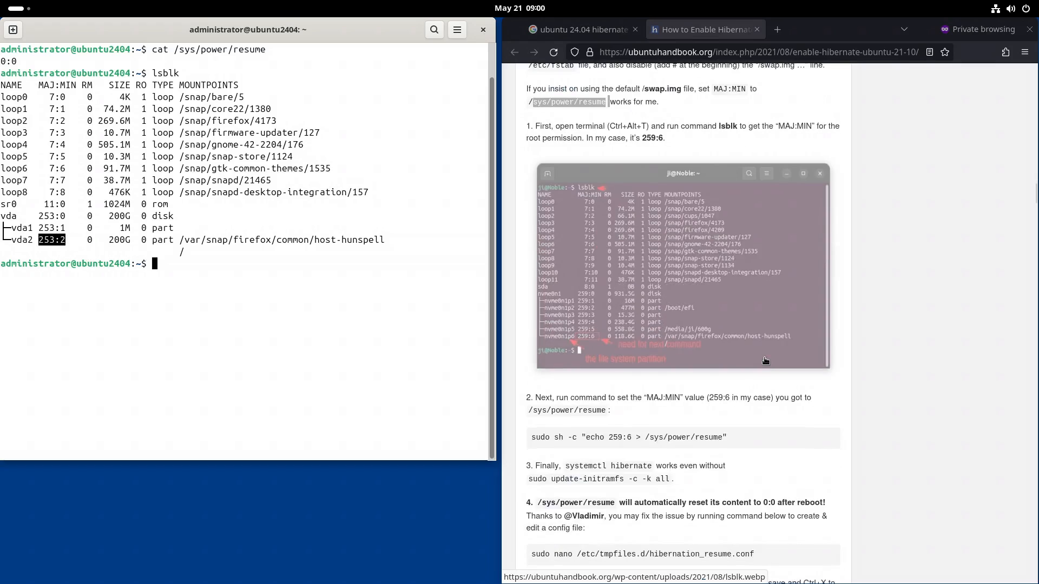
scroll(down, 3)
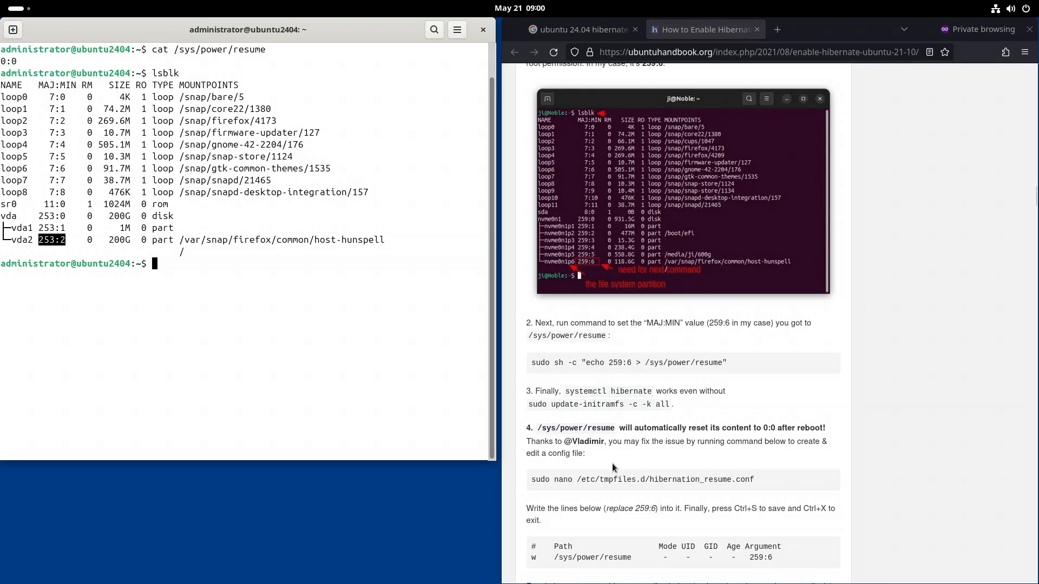
mouse_move(672, 484)
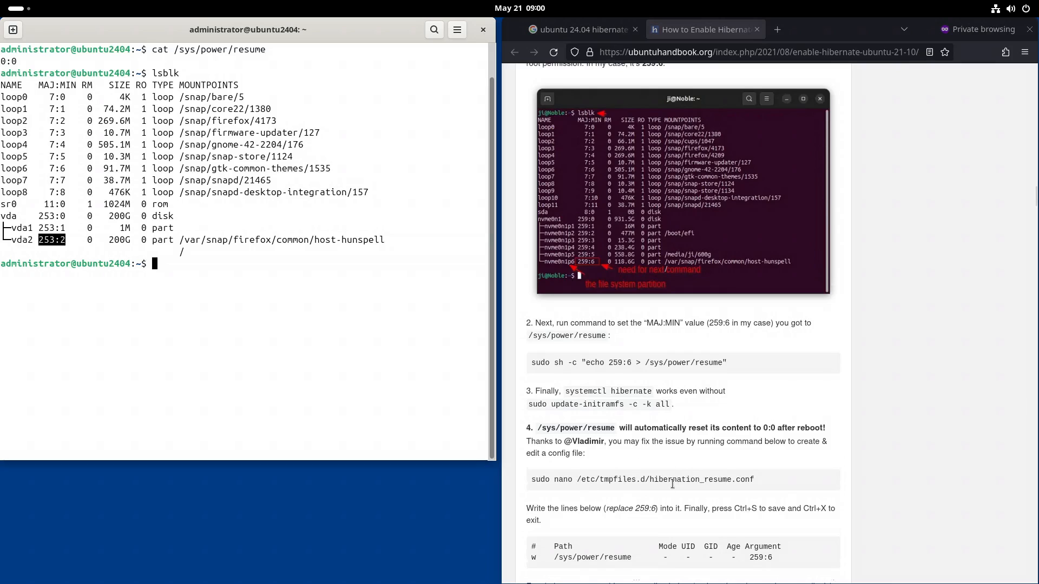
scroll(down, 3)
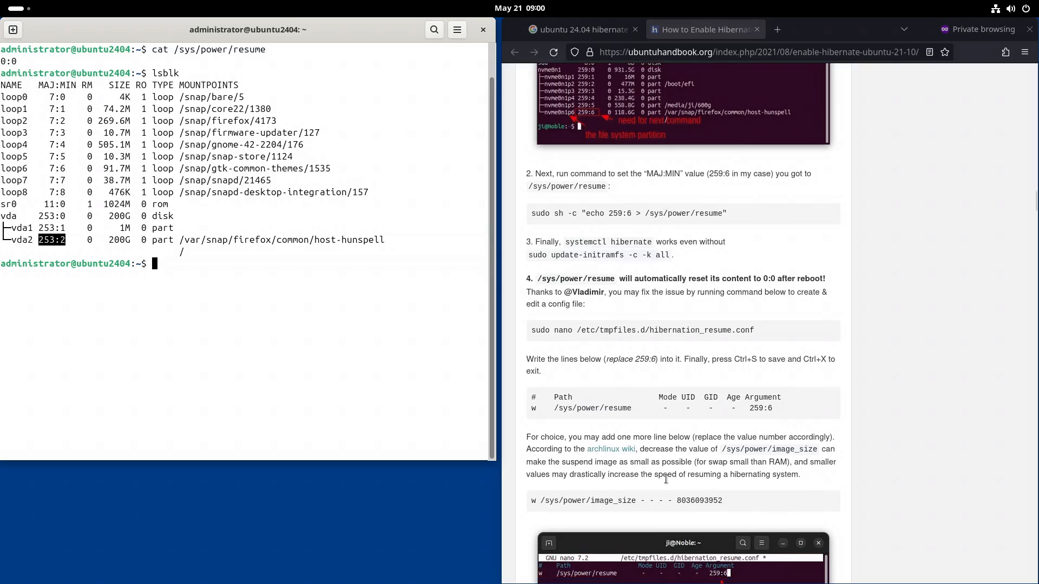
mouse_move(630, 316)
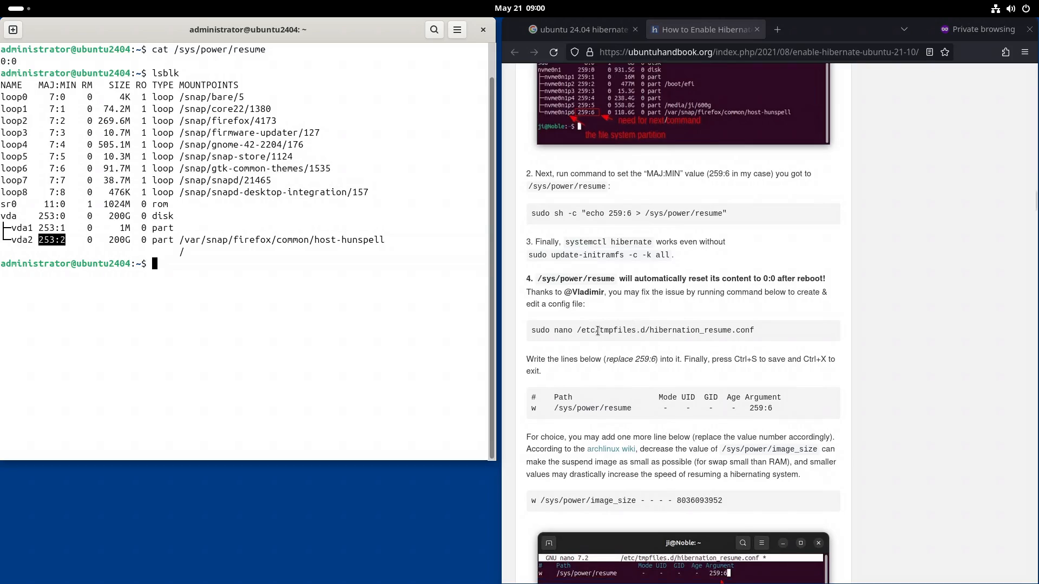
double_click(675, 330)
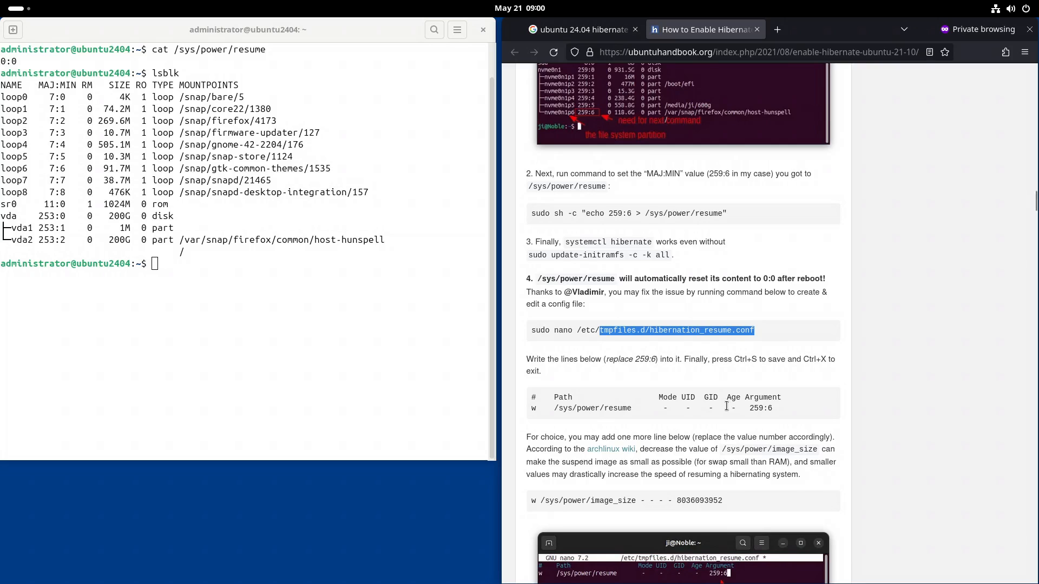
scroll(down, 3)
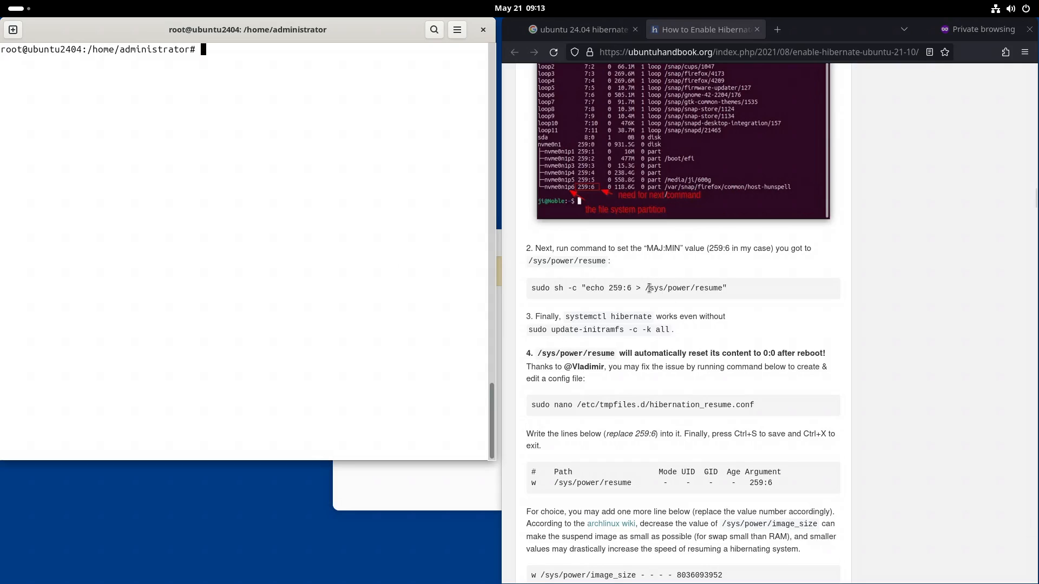
mouse_move(441, 223)
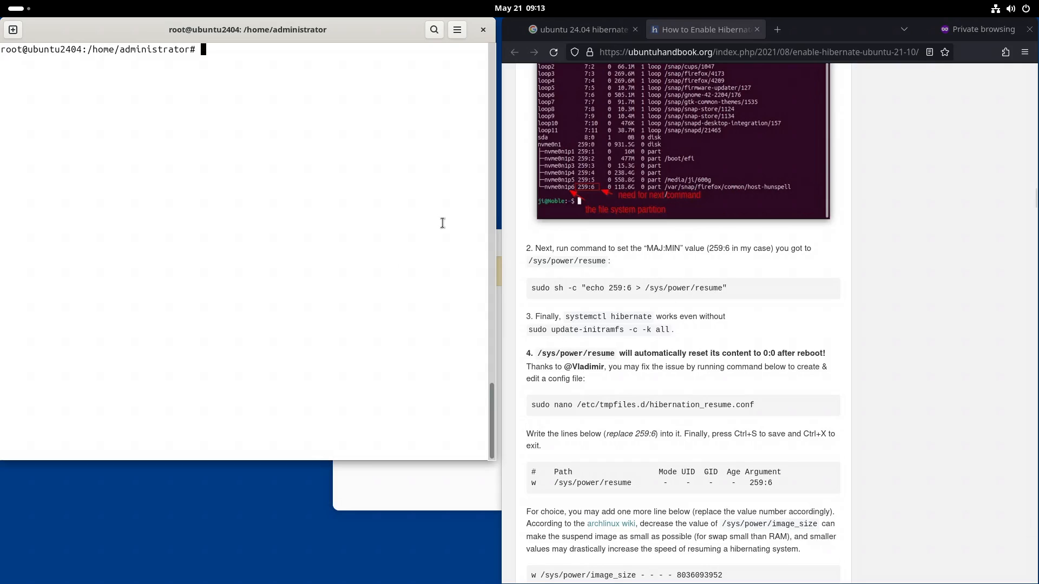
mouse_move(293, 81)
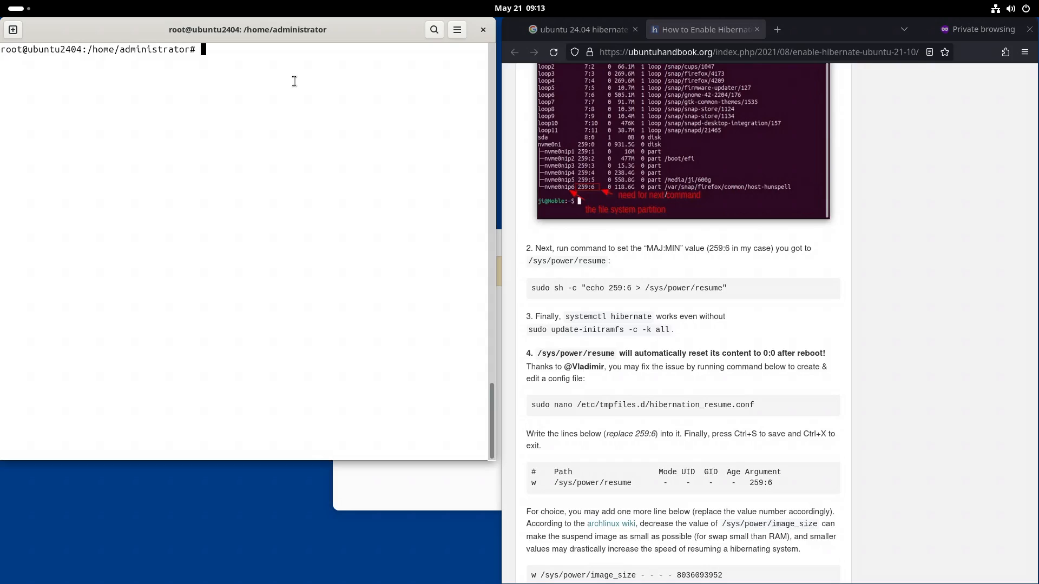
- Retry systemctl hibernate as root, then select the tutorial's two tmpfiles config lines
text(systemctl hibernate)
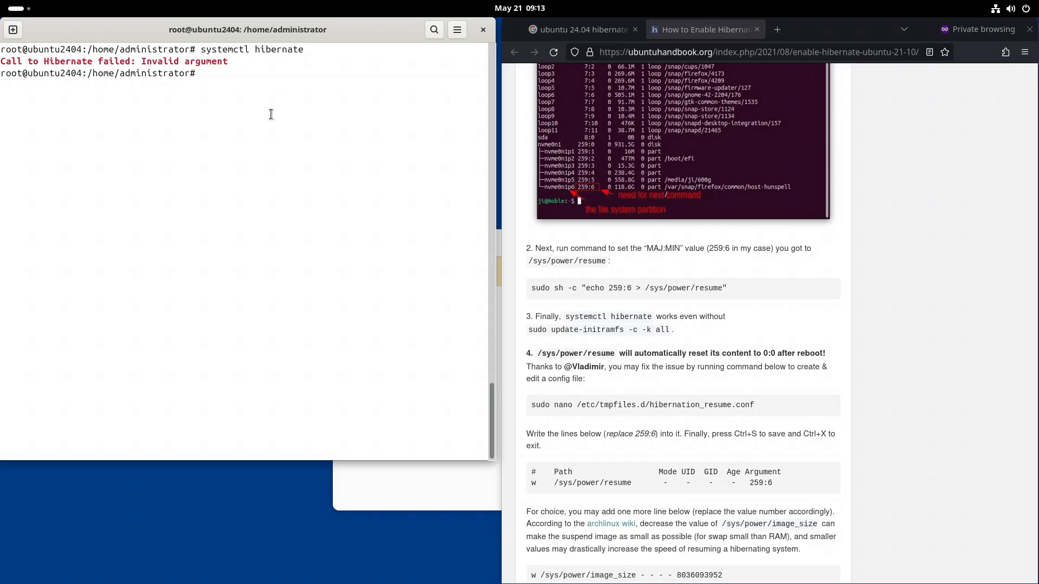
mouse_move(582, 426)
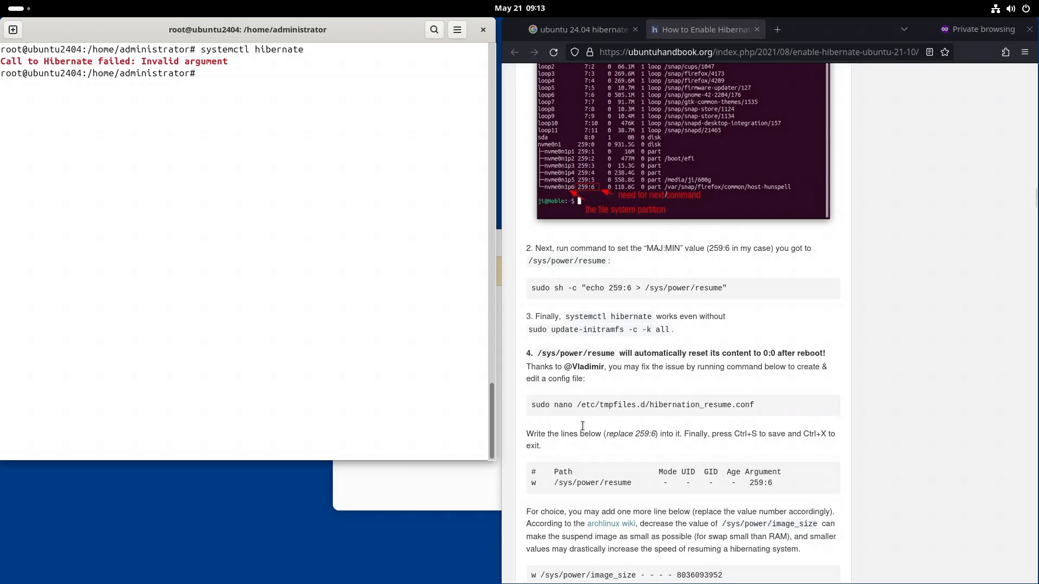
drag(554, 404, 669, 404)
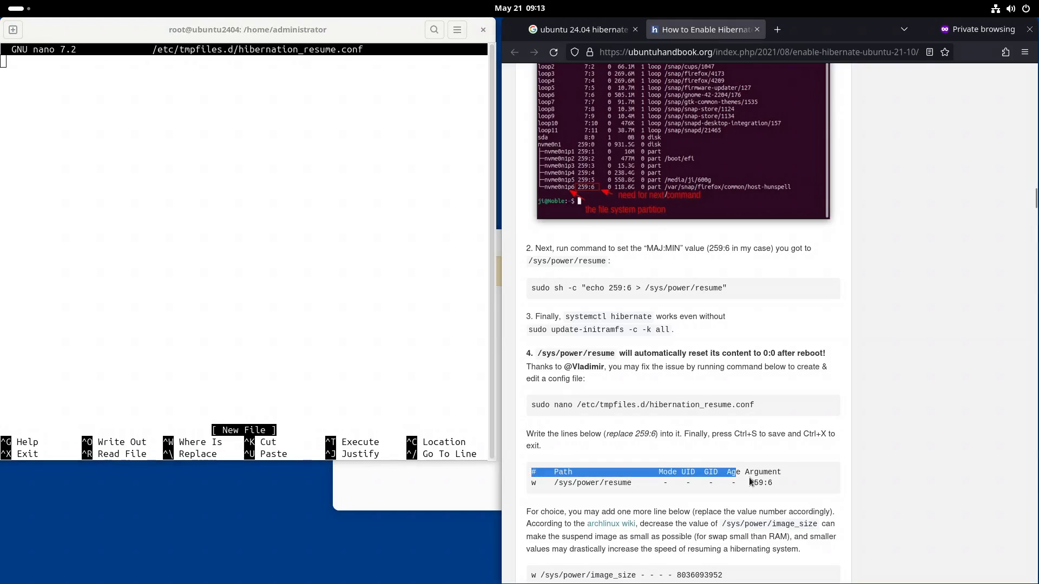
- Paste the resume line into hibernation_resume.conf with 253:2, save, exit nano, and begin typing reboot
right_click(761, 482)
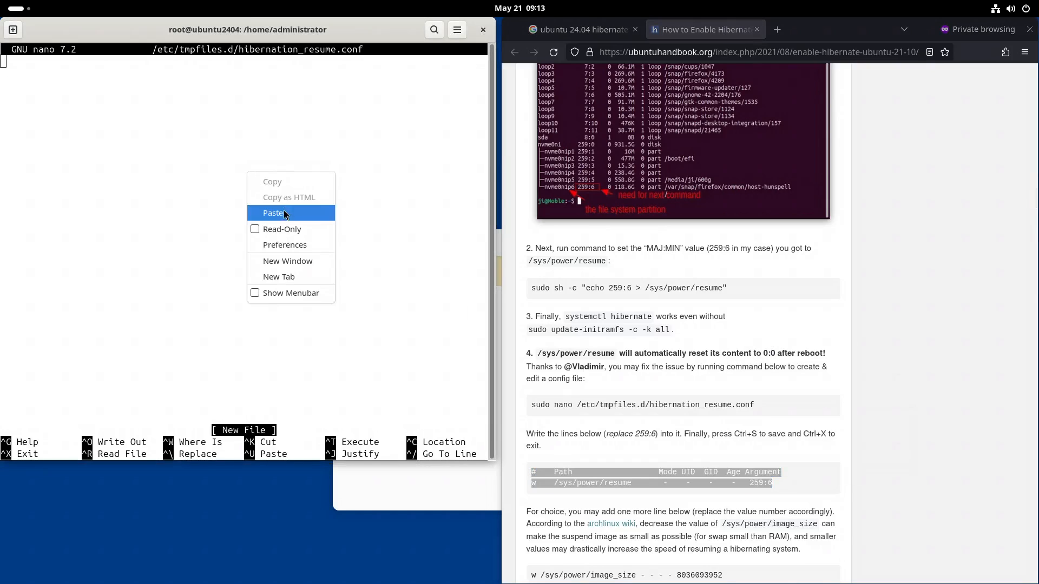
click(274, 213)
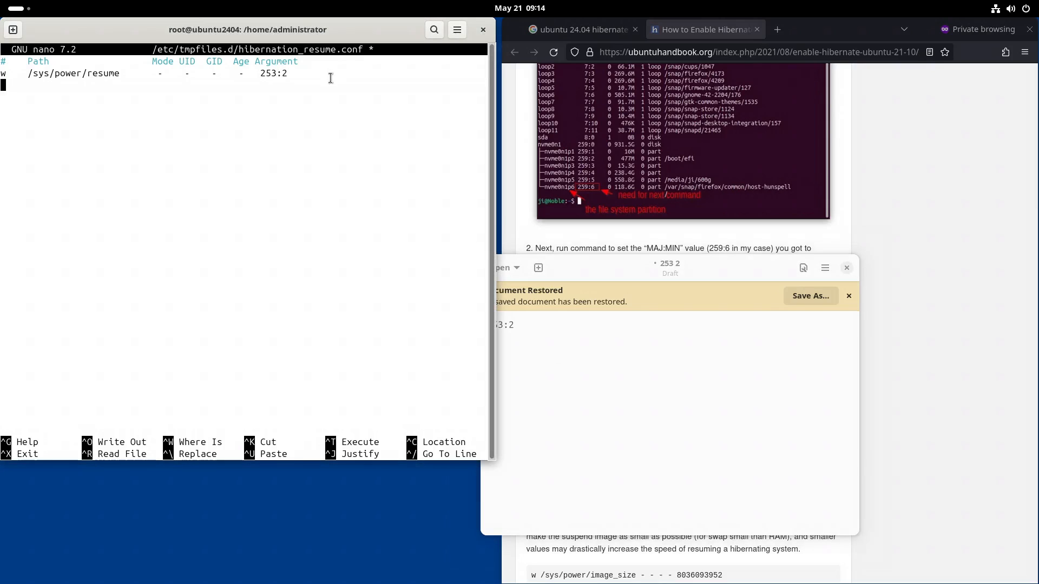
key(ctrl+o)
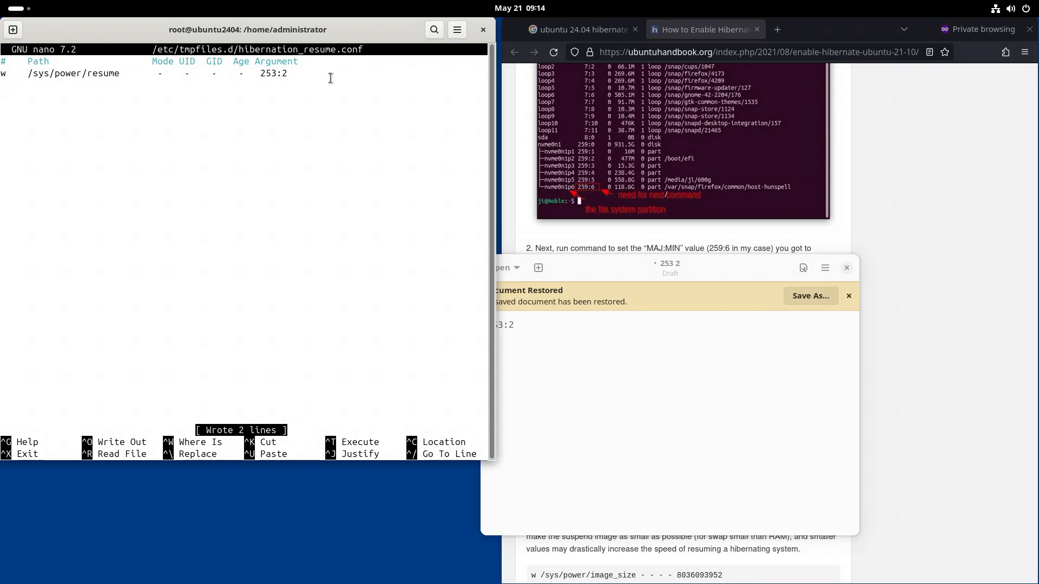
key(ctrl+x)
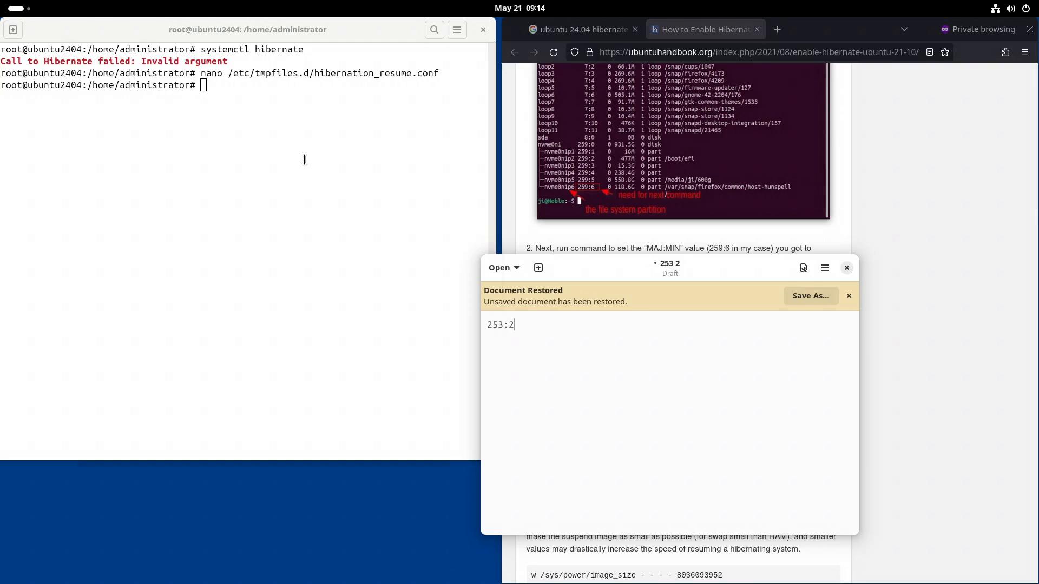
text(reb)
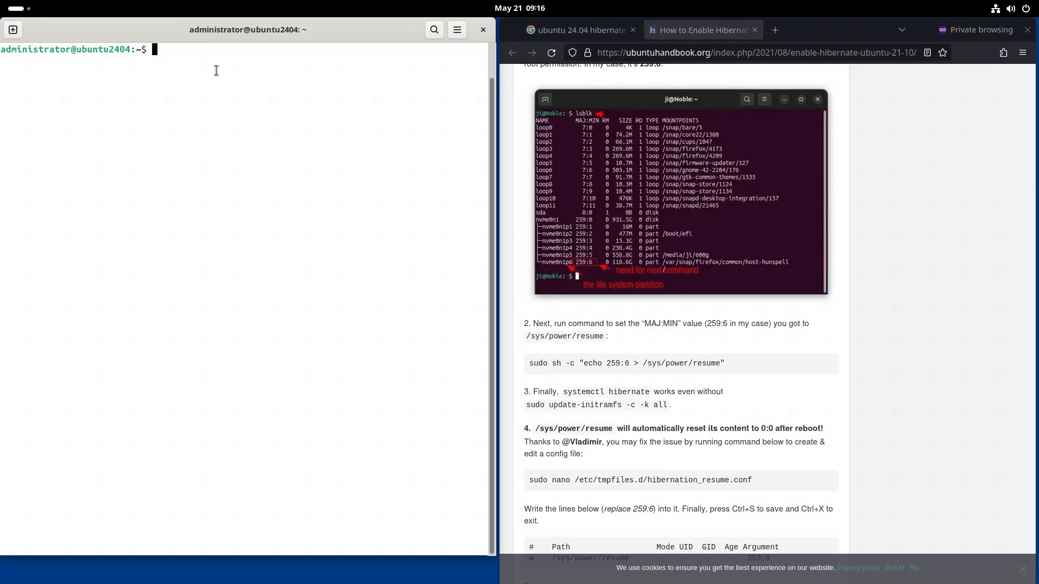
- Read /sys/power/resume after the reboot to confirm it returns 253:2
text(cat /)
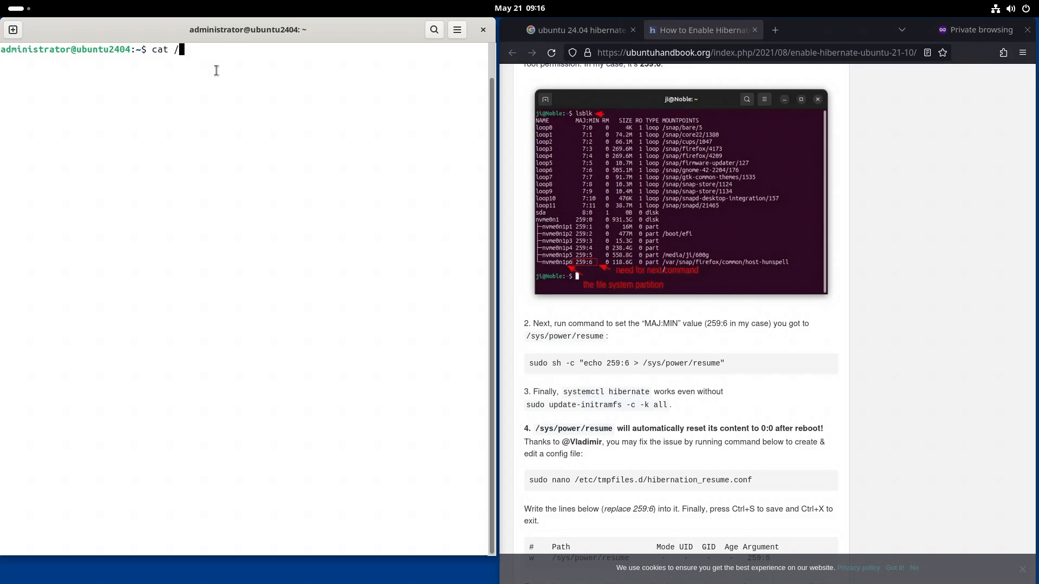
text(sys/pow)
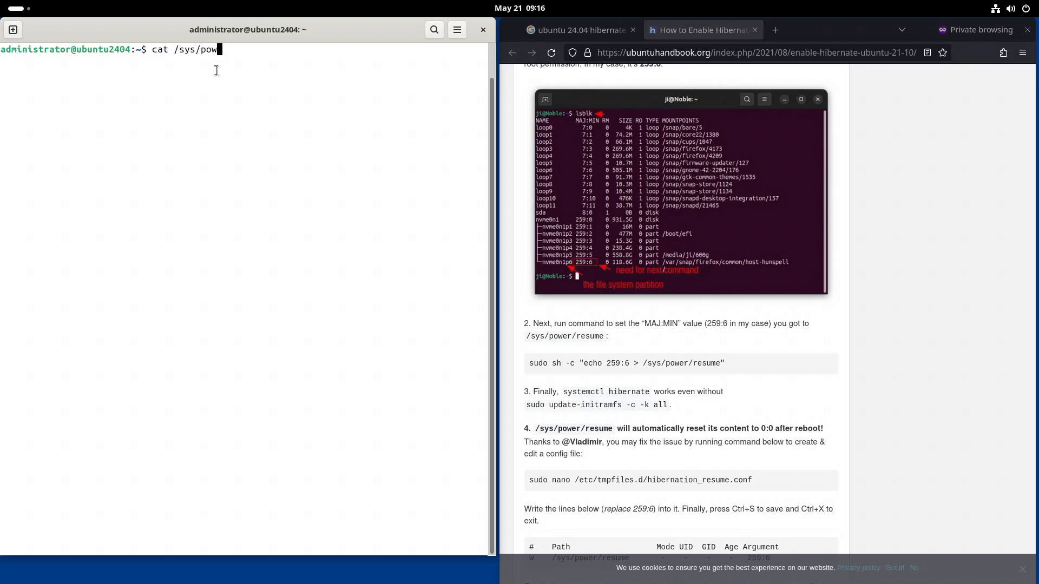
text(er/resume)
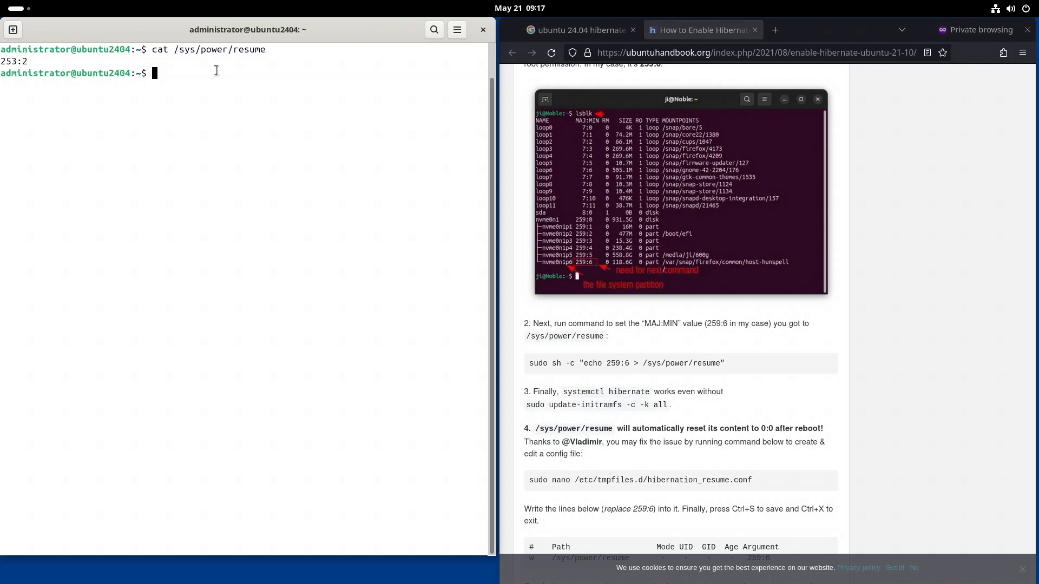
- Enter sudo systemctl hibernate to hibernate the system
text(sud)
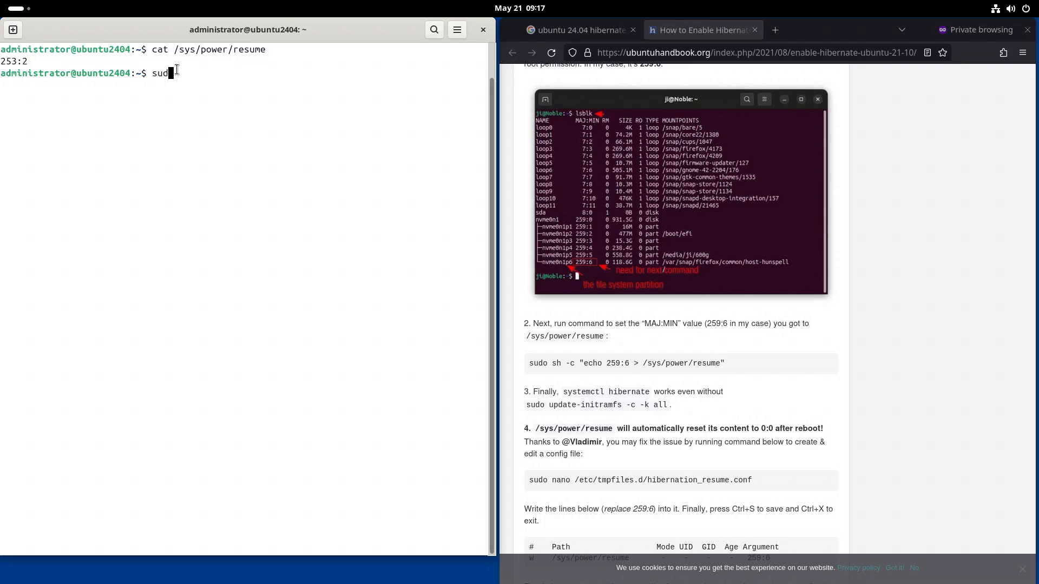
text(syst)
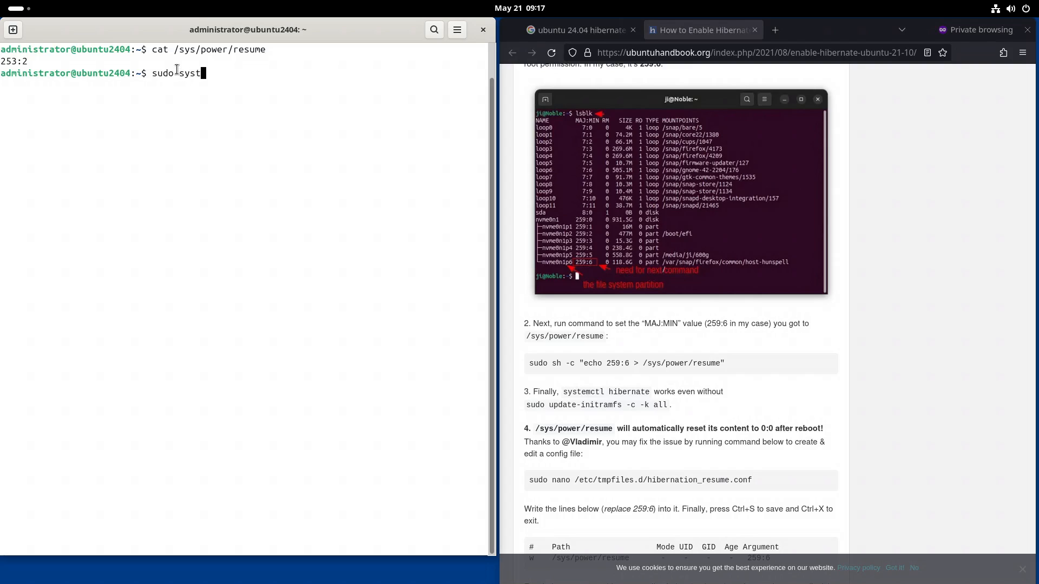
text(emctl)
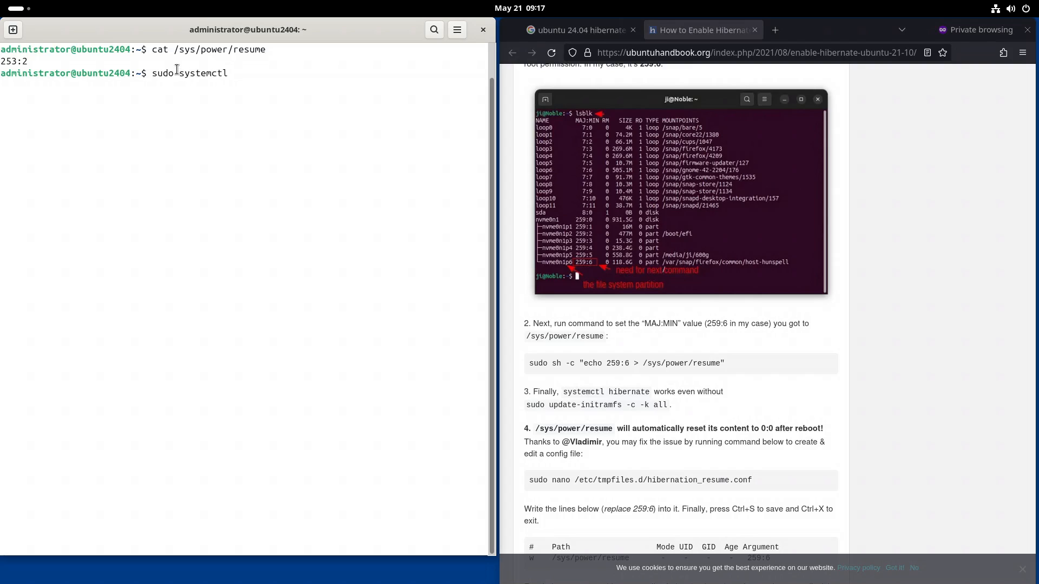
text(hibernate)
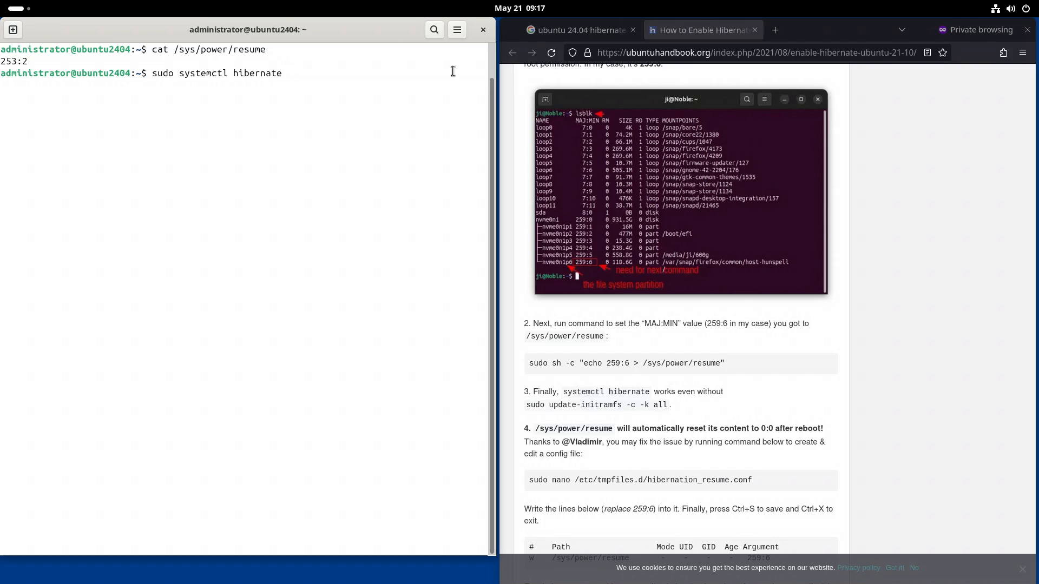
mouse_move(546, 87)
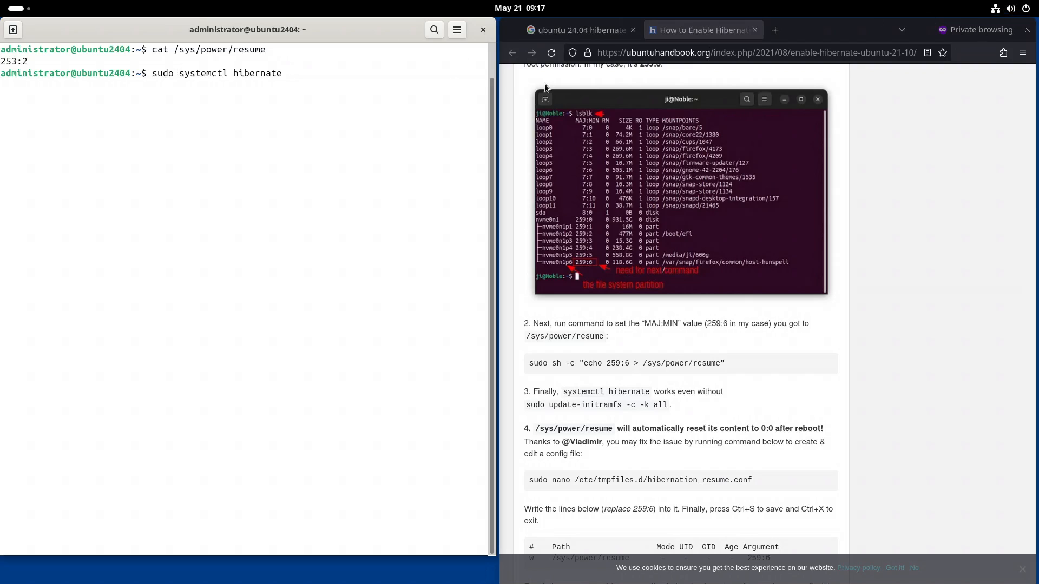